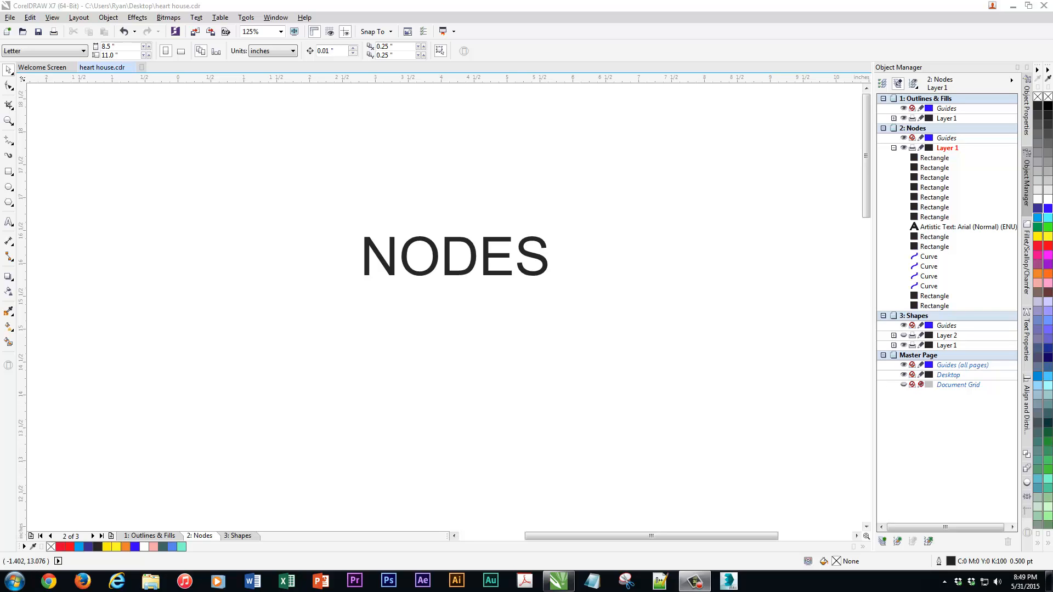
mouse_move(736, 338)
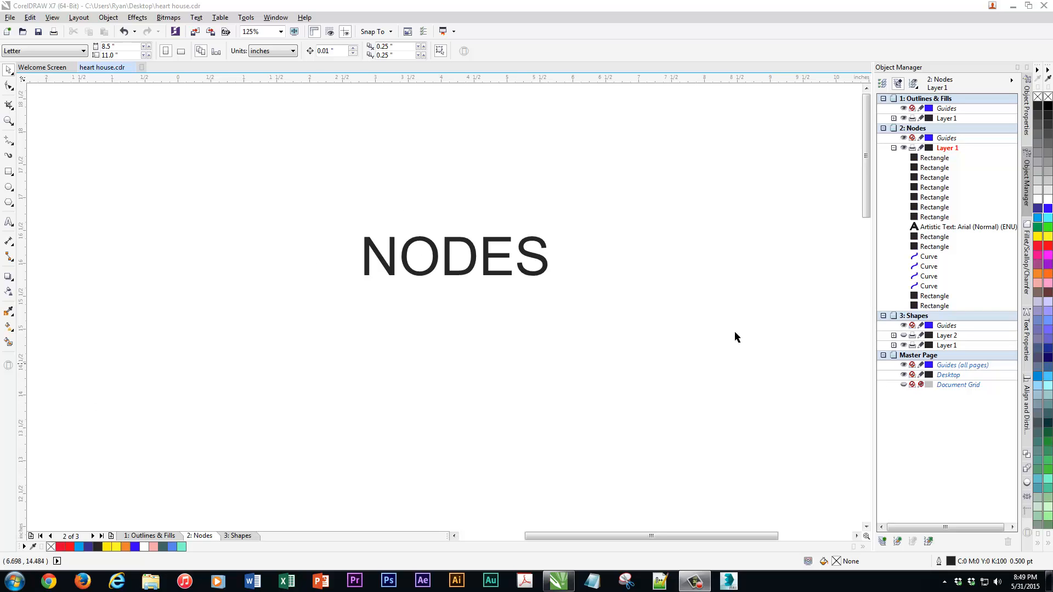
mouse_move(295, 165)
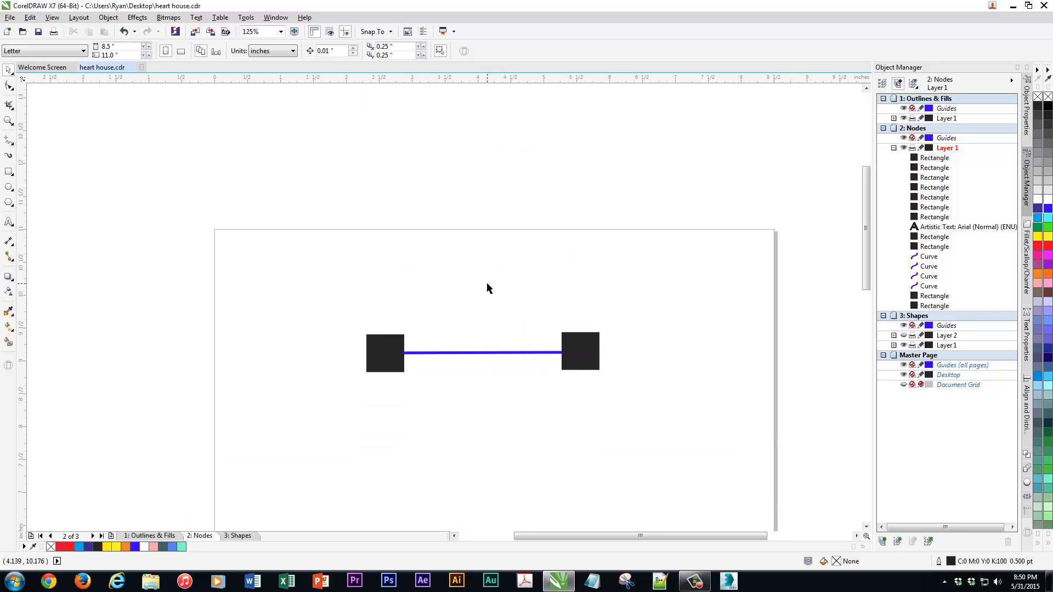
Step: Add the text label STRAIGHT beneath the two-node straight line
left_click(252, 32)
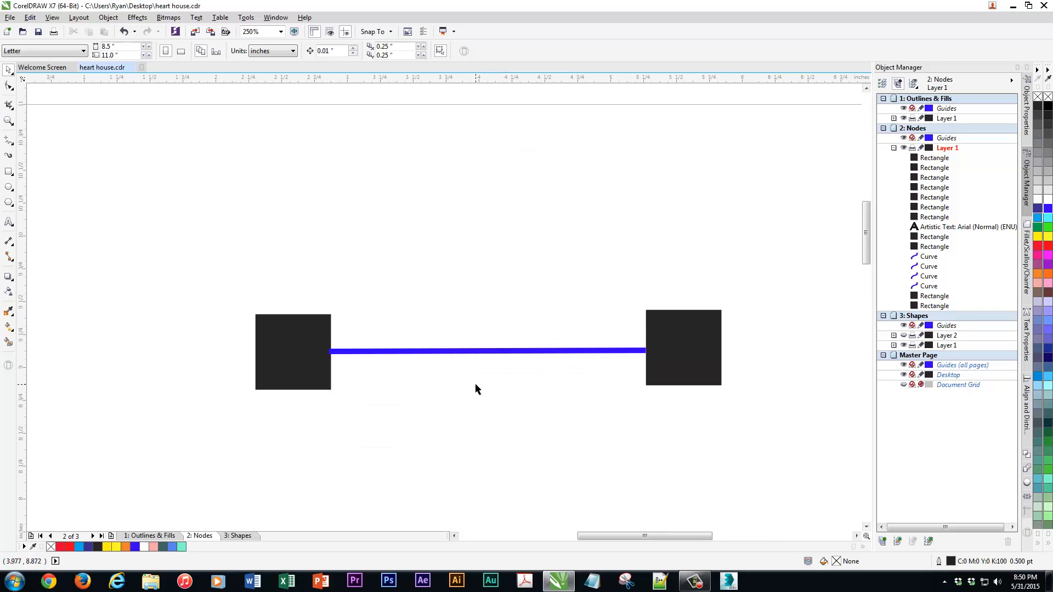
scroll("down", 3)
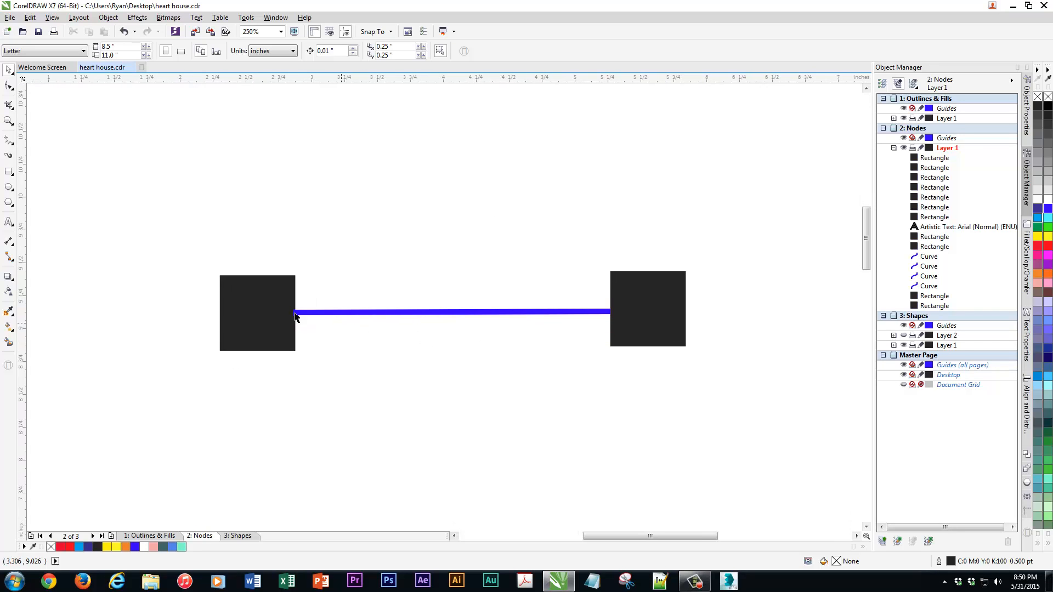
mouse_move(421, 272)
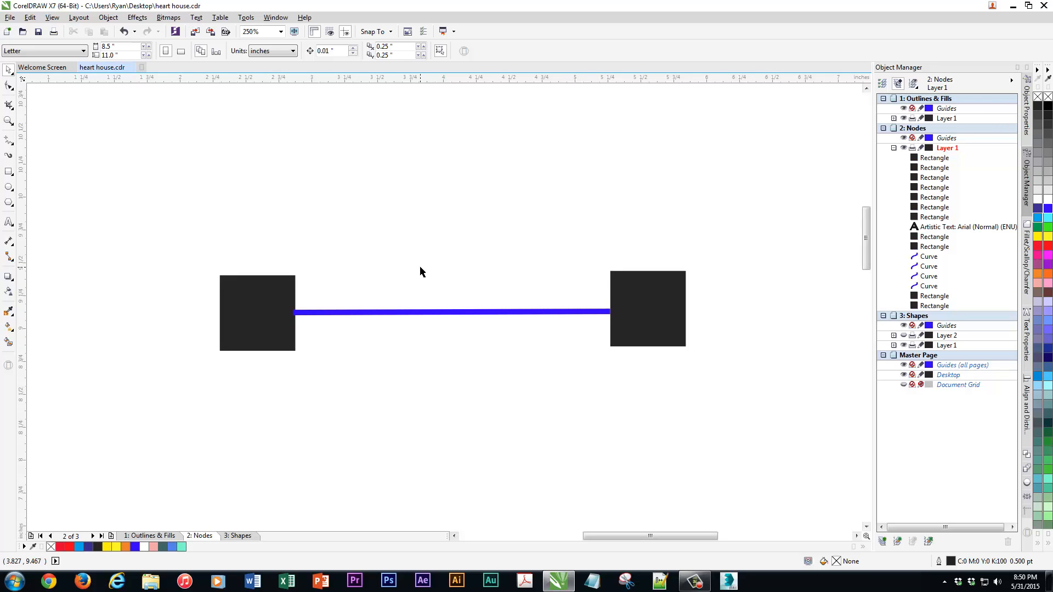
mouse_move(422, 270)
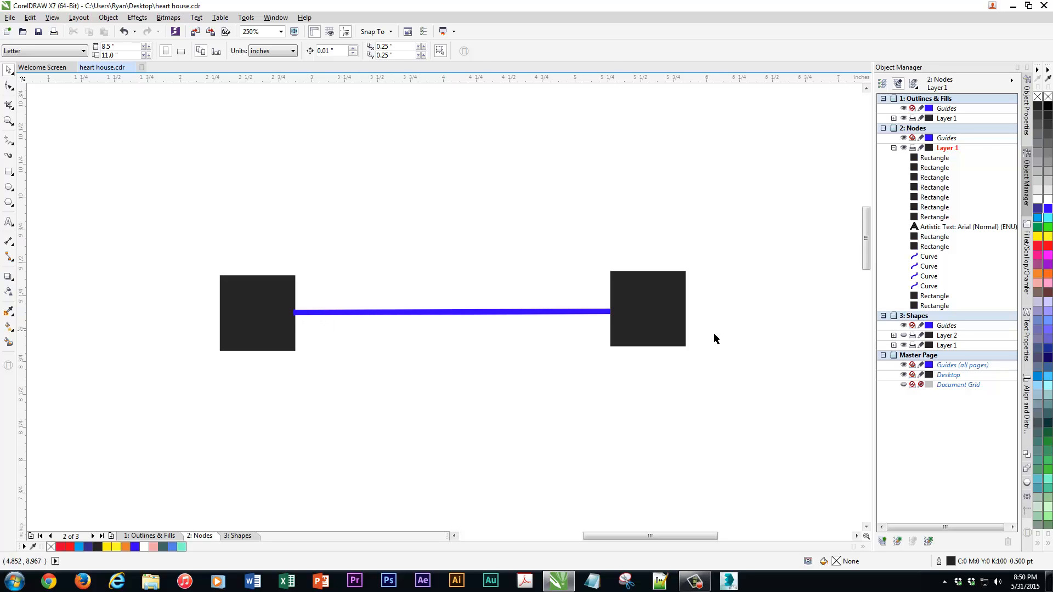
left_click(9, 221)
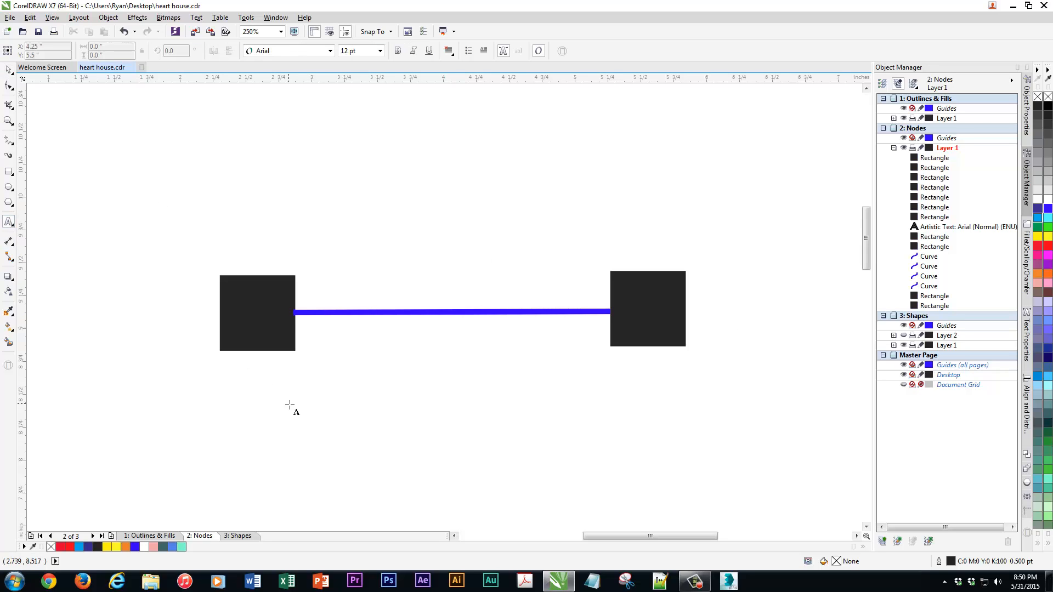
type("ST")
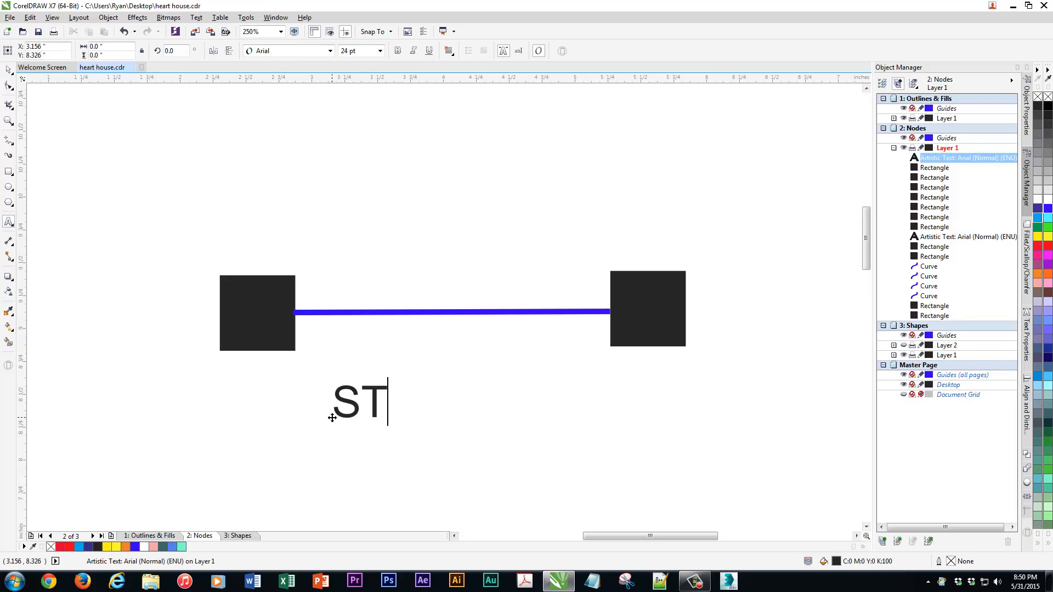
type("RAIGHT")
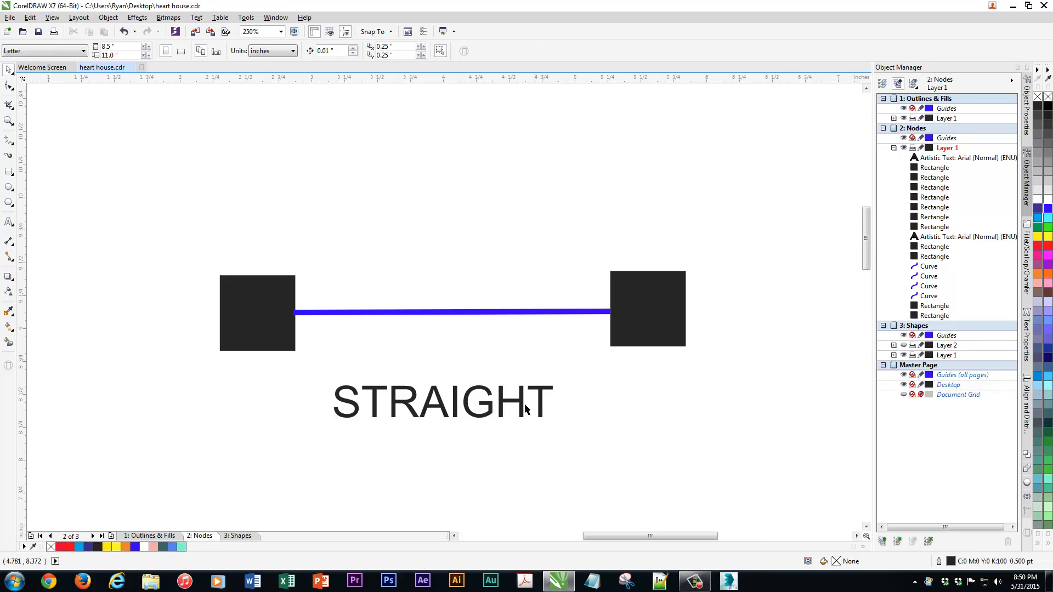
left_click(441, 401)
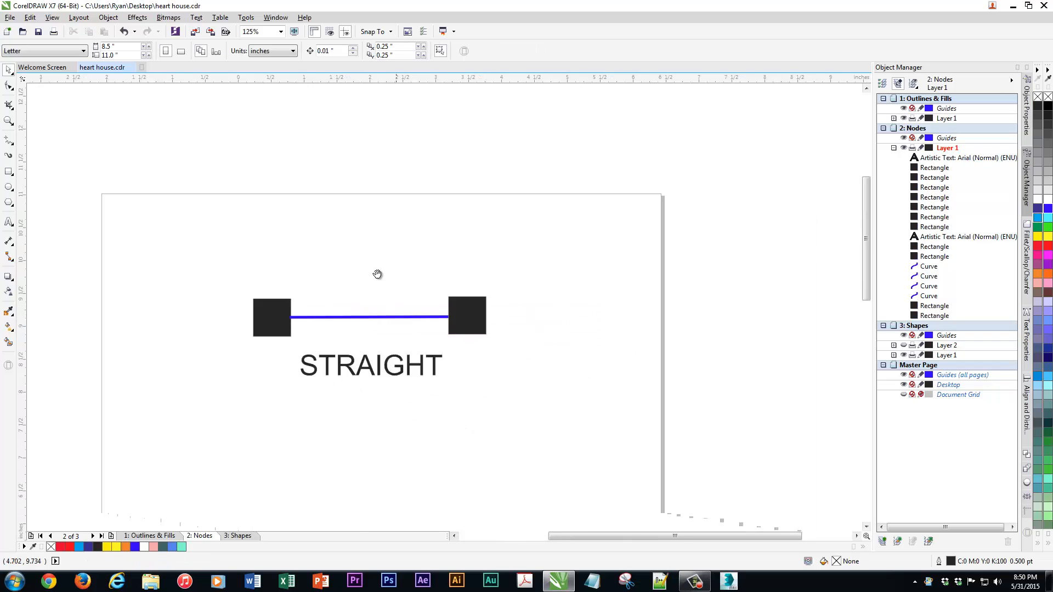
Step: Pick the Polygon tool to try a small polygon beside the straight example
left_click(10, 141)
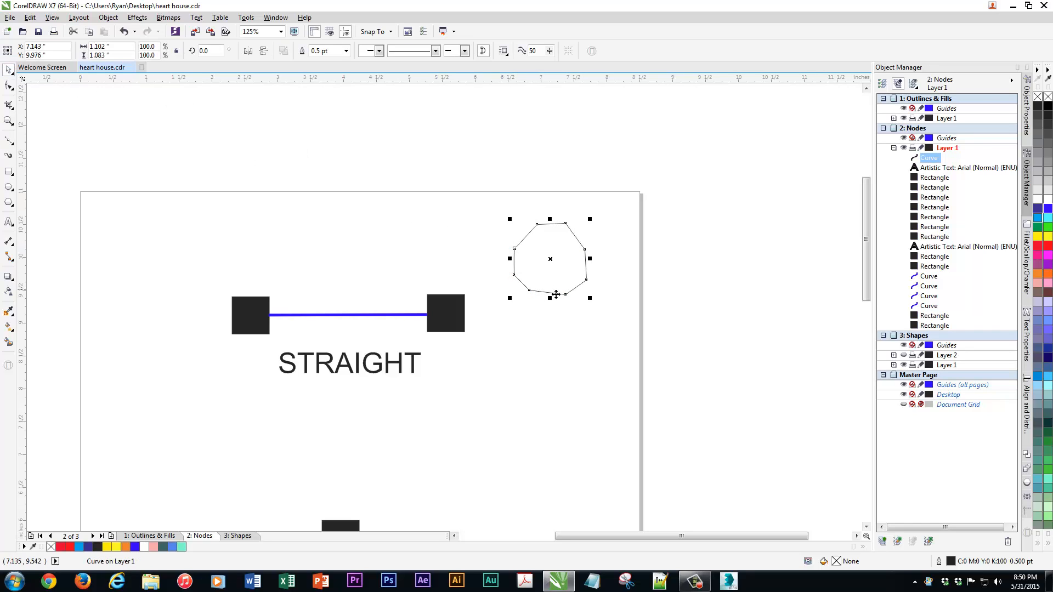
mouse_move(546, 288)
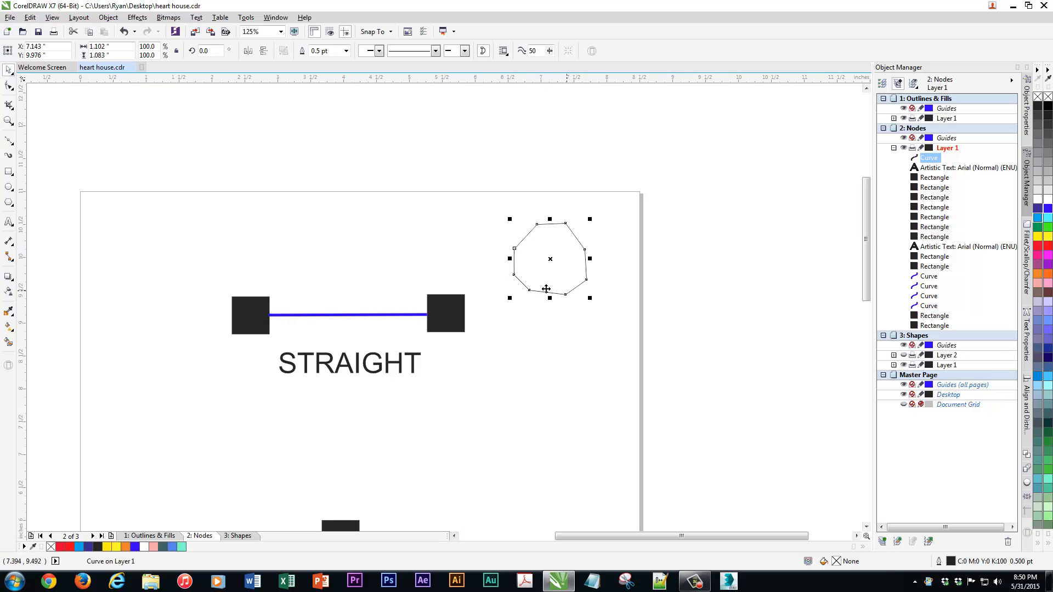
mouse_move(508, 249)
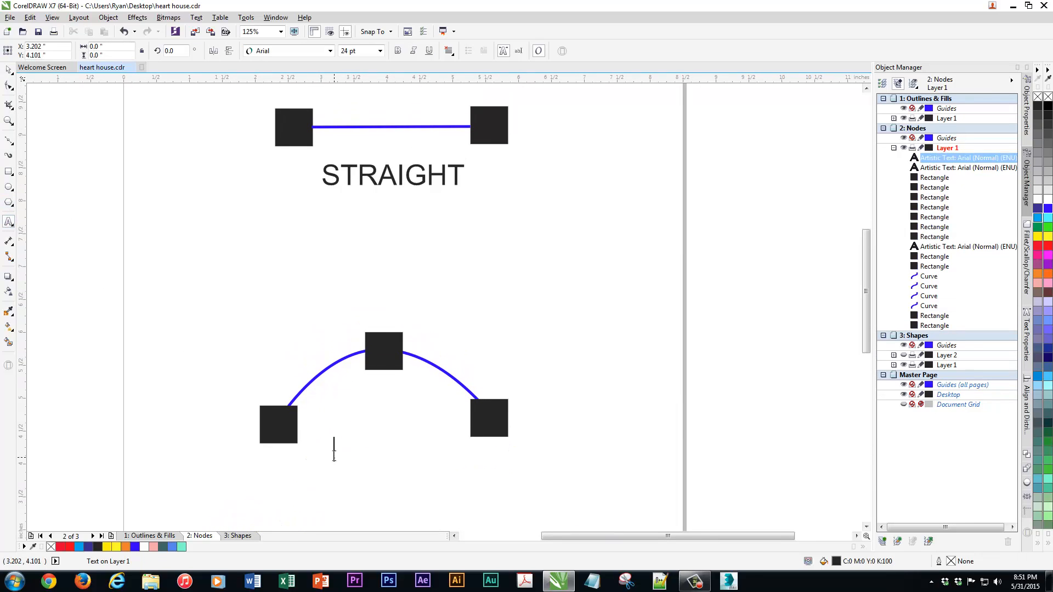
Step: Type CURVE and place copies left and right of the curved line's top node
type("CURVE")
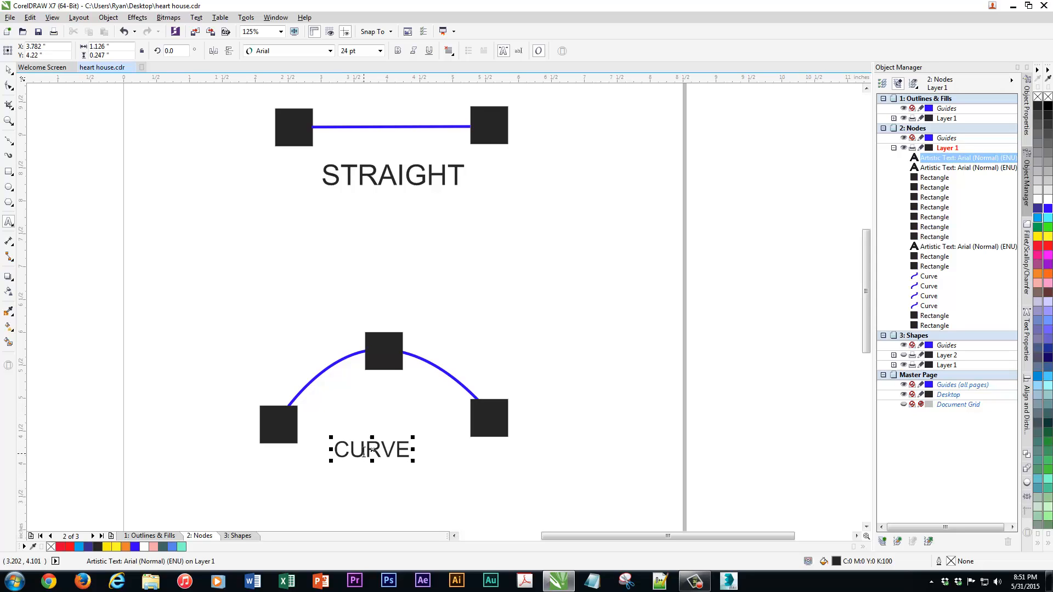
mouse_move(340, 370)
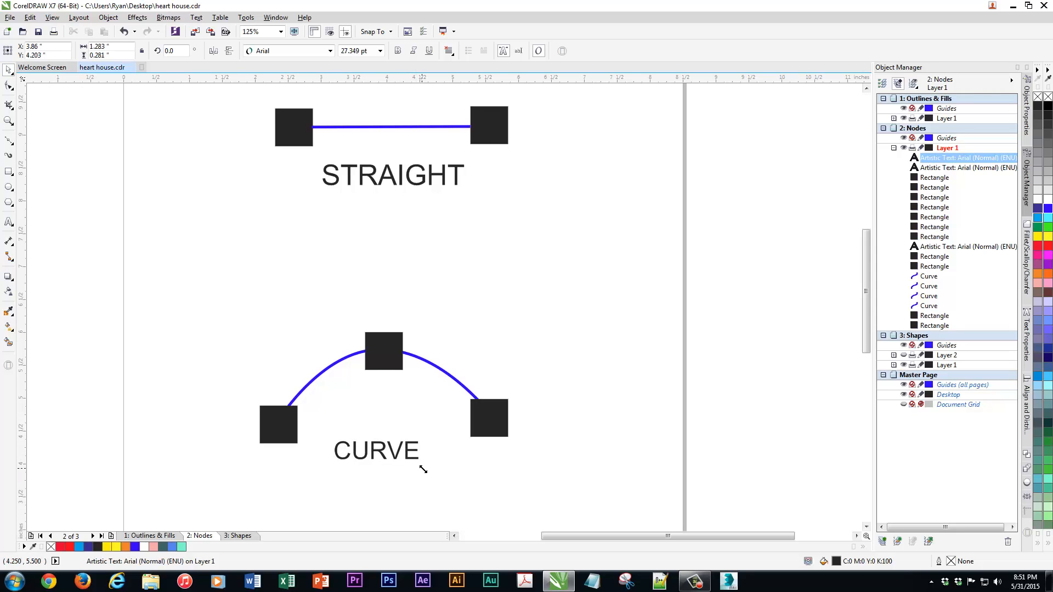
left_click(376, 451)
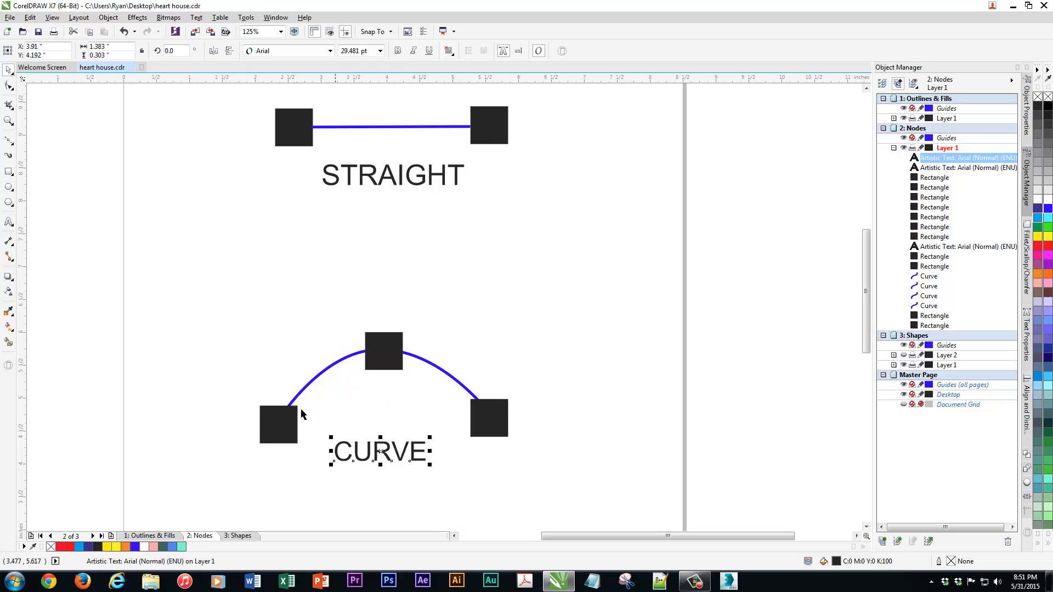
left_click_drag(380, 451, 335, 377)
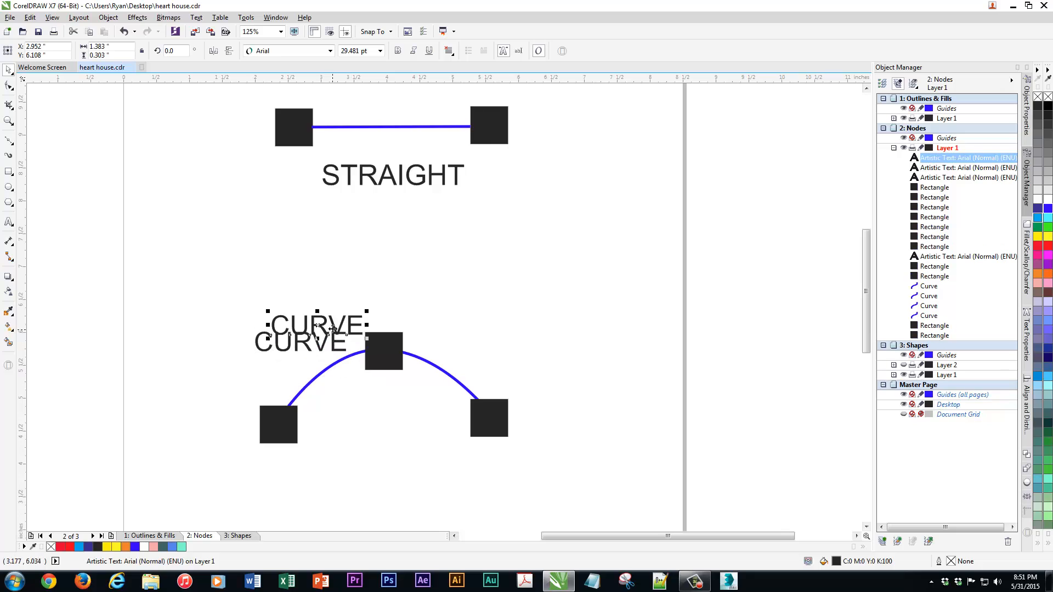
left_click_drag(316, 326, 484, 348)
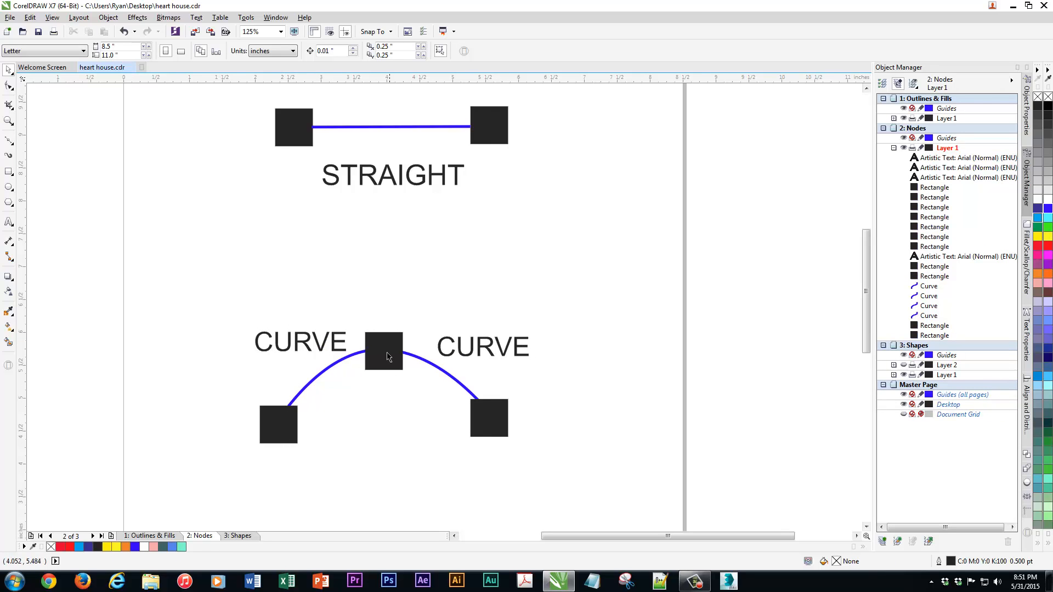
mouse_move(396, 304)
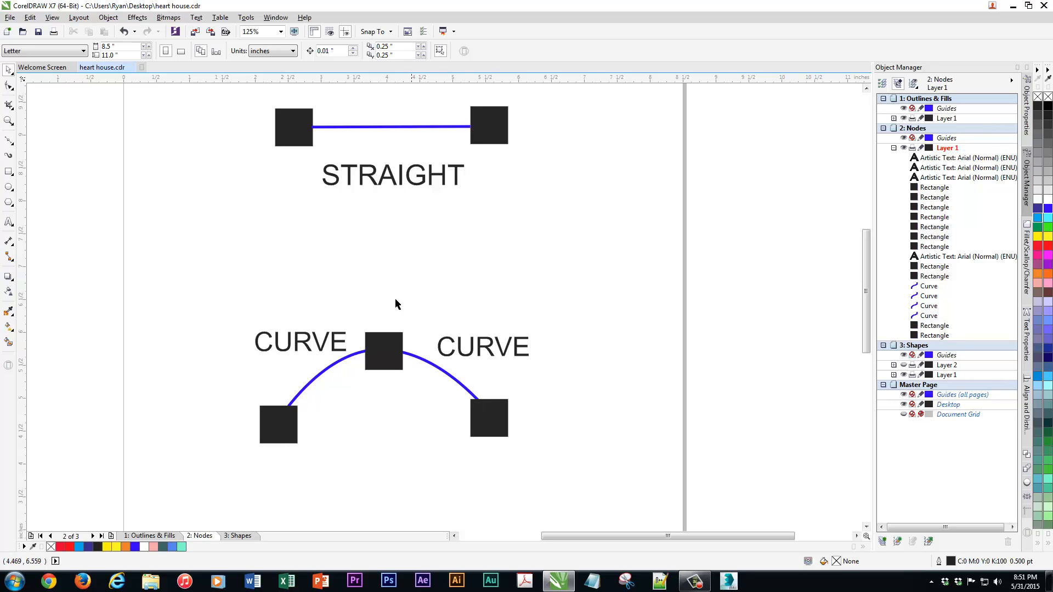
mouse_move(314, 393)
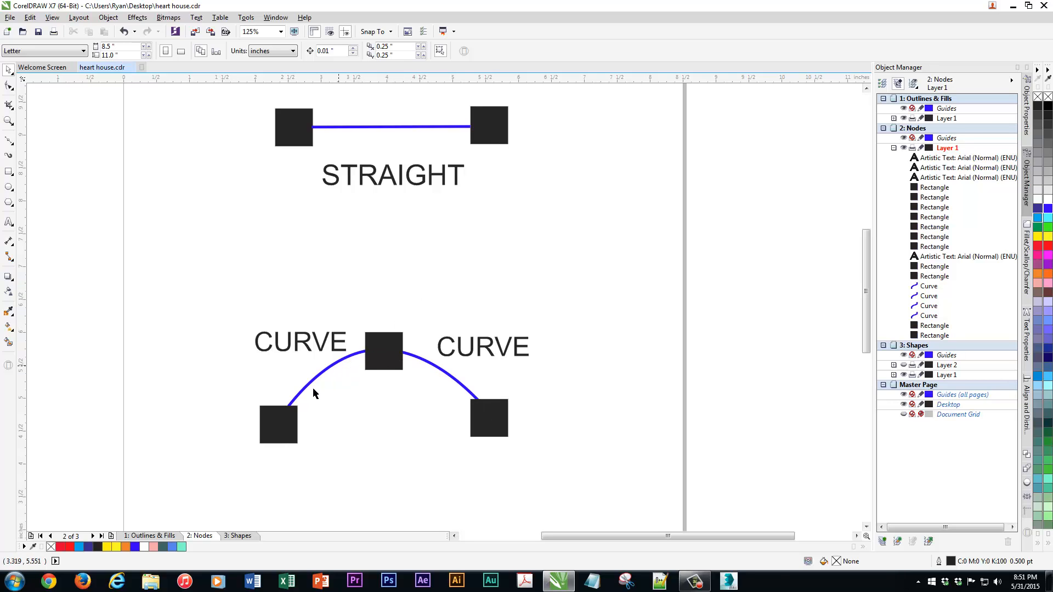
mouse_move(302, 402)
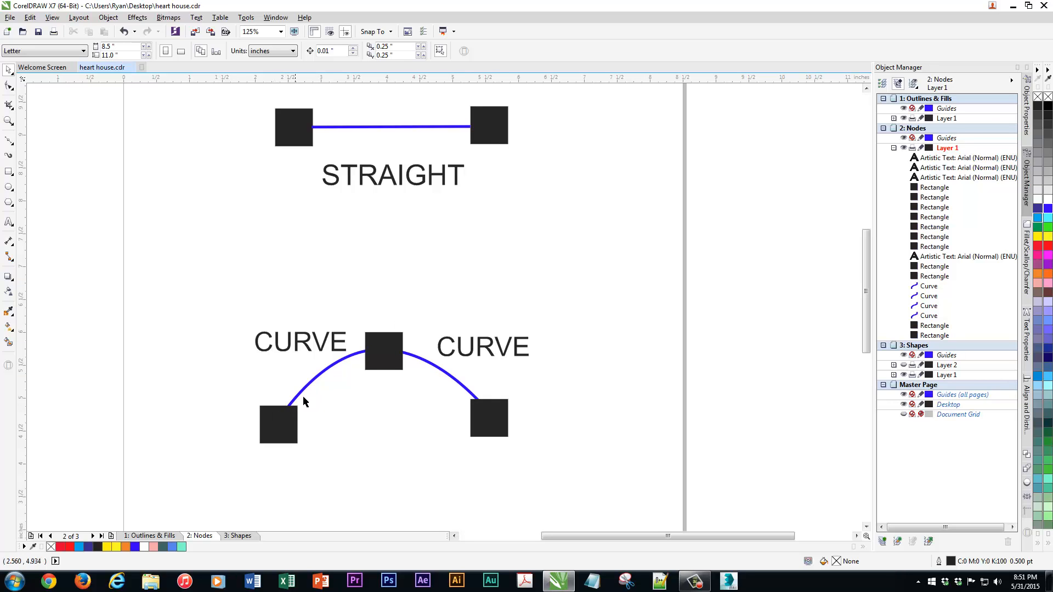
mouse_move(427, 341)
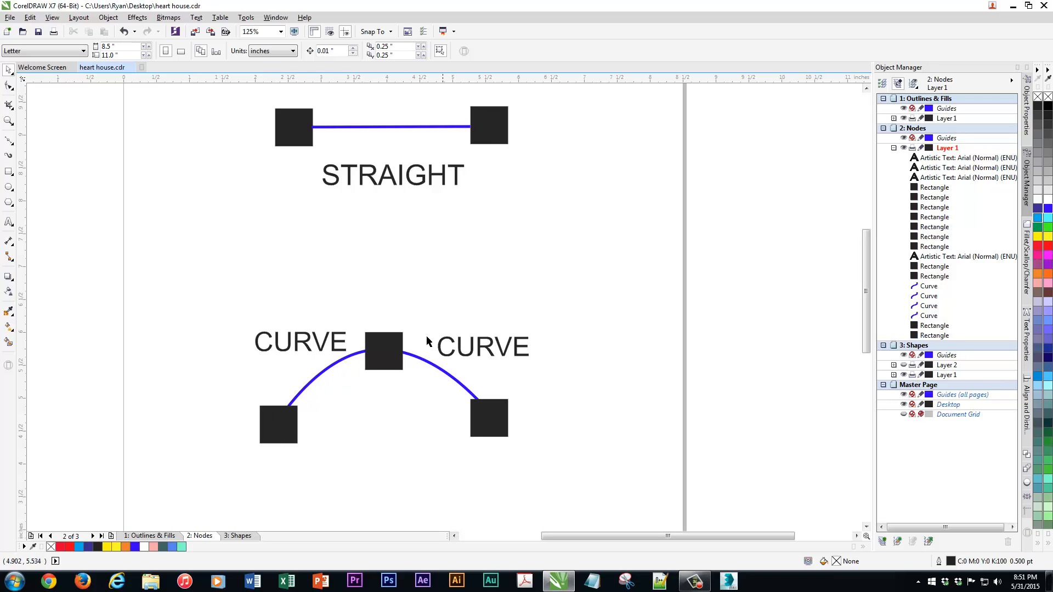
mouse_move(375, 252)
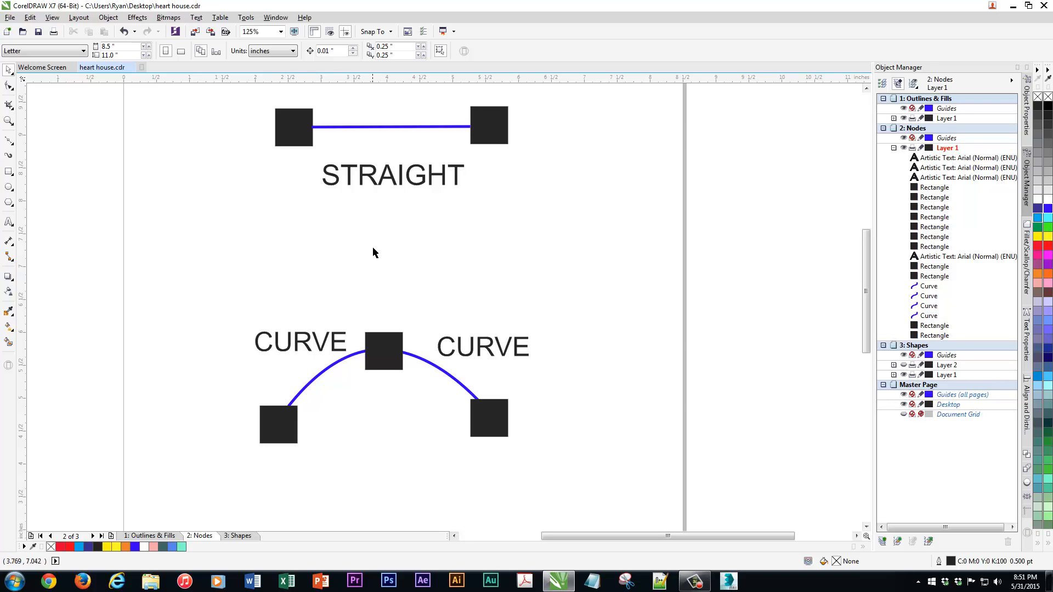
type("500")
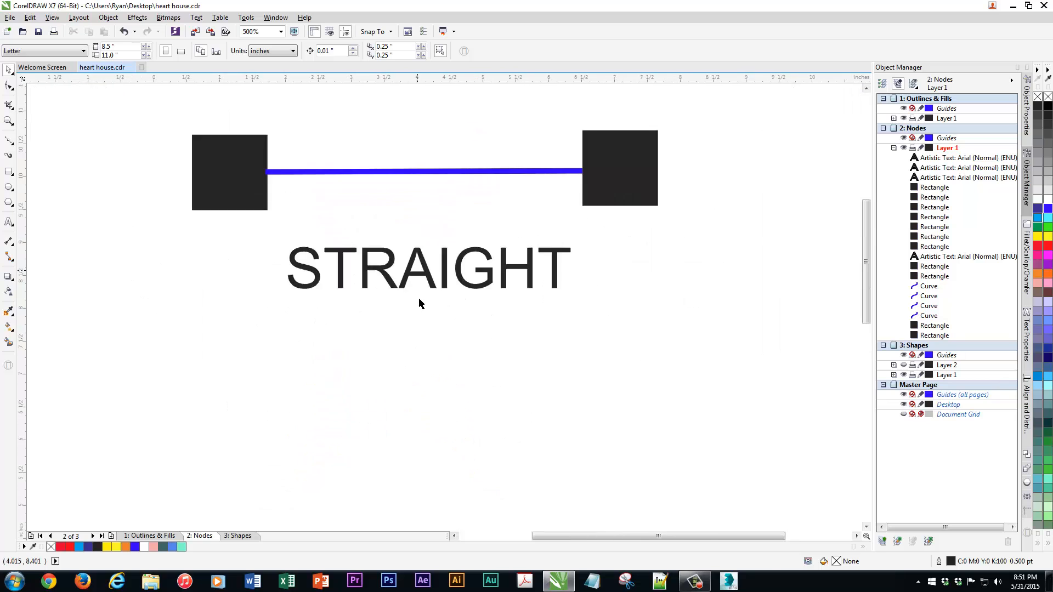
type("1000")
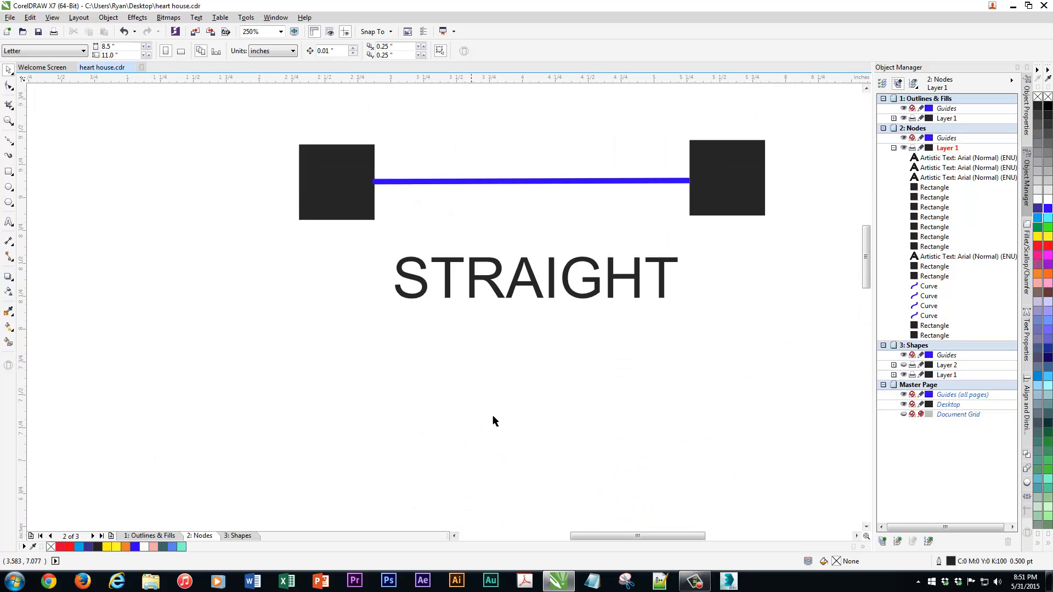
scroll("down", 3)
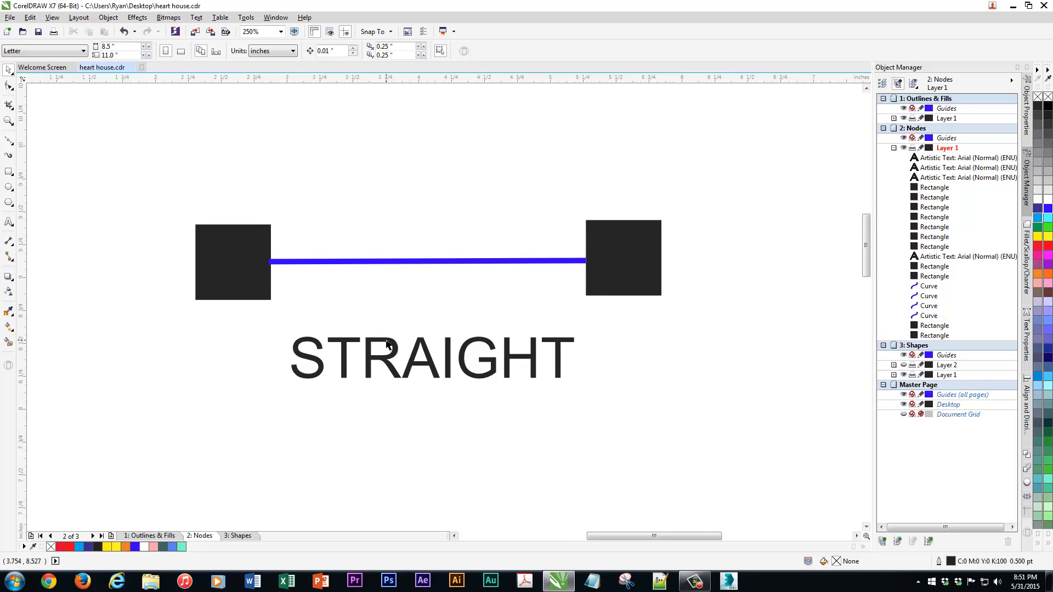
scroll("down", 3)
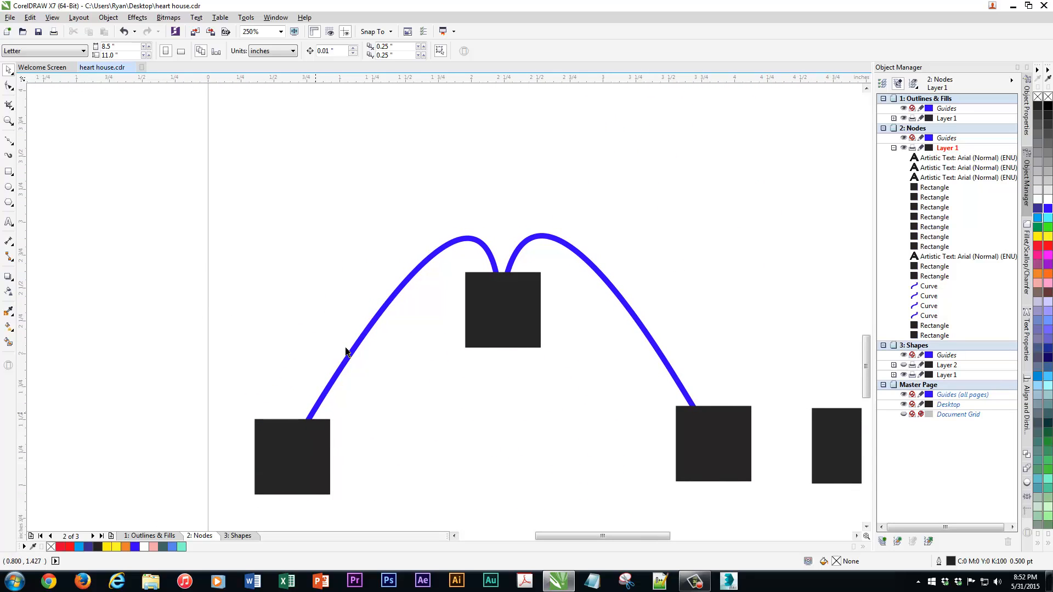
mouse_move(349, 421)
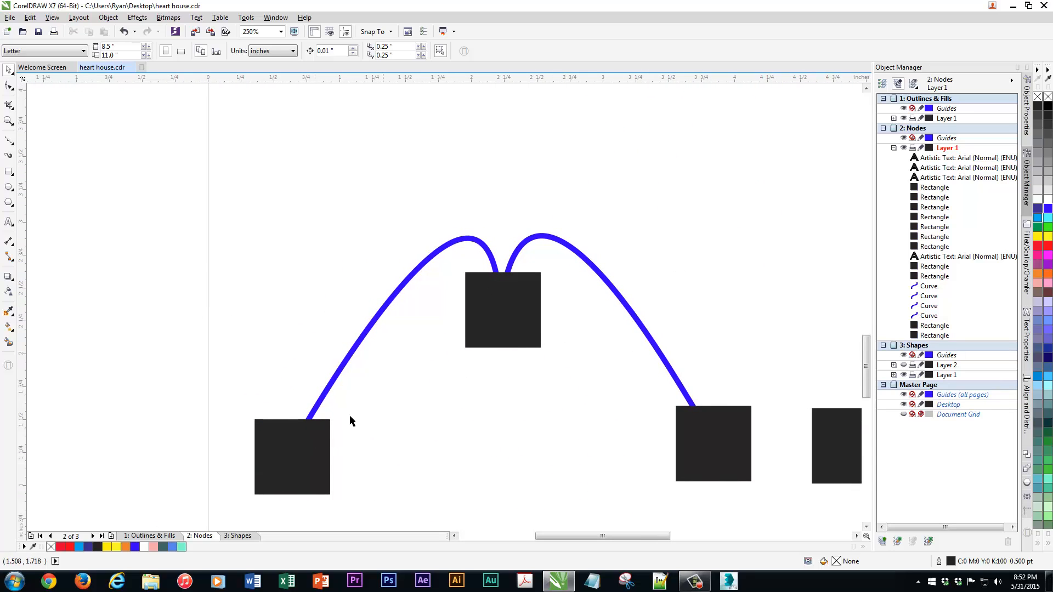
mouse_move(319, 373)
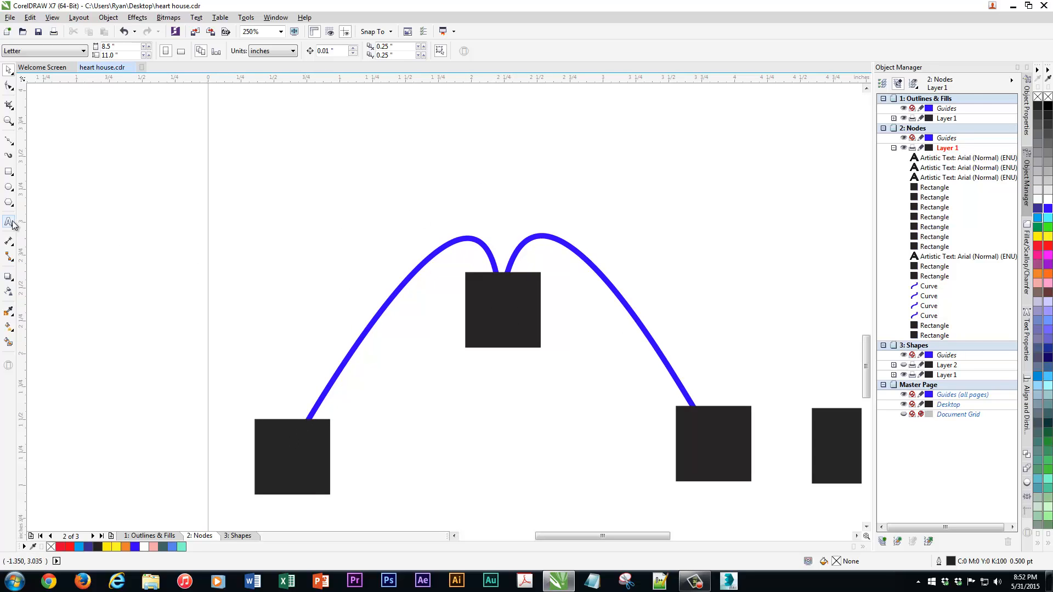
Step: Type CUSP under the middle node and drag a copy above the next curve's top node
type("C")
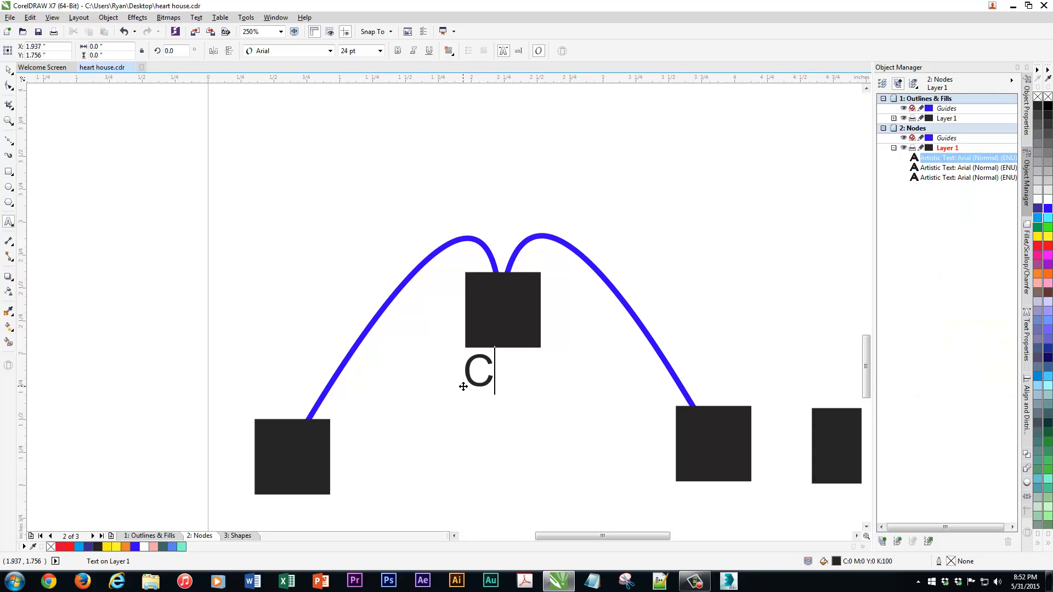
type("USP")
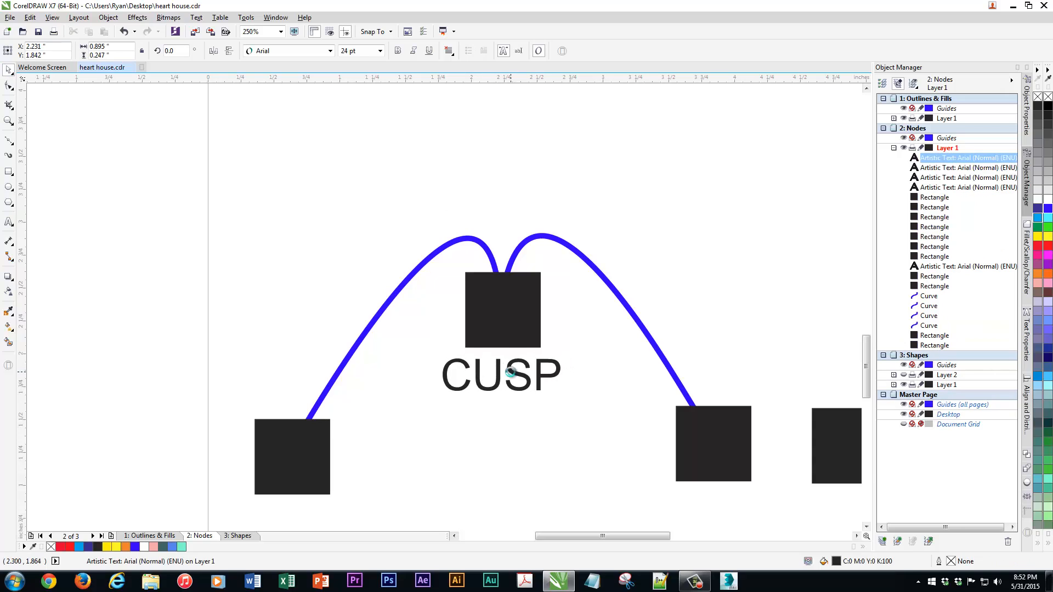
left_click(500, 375)
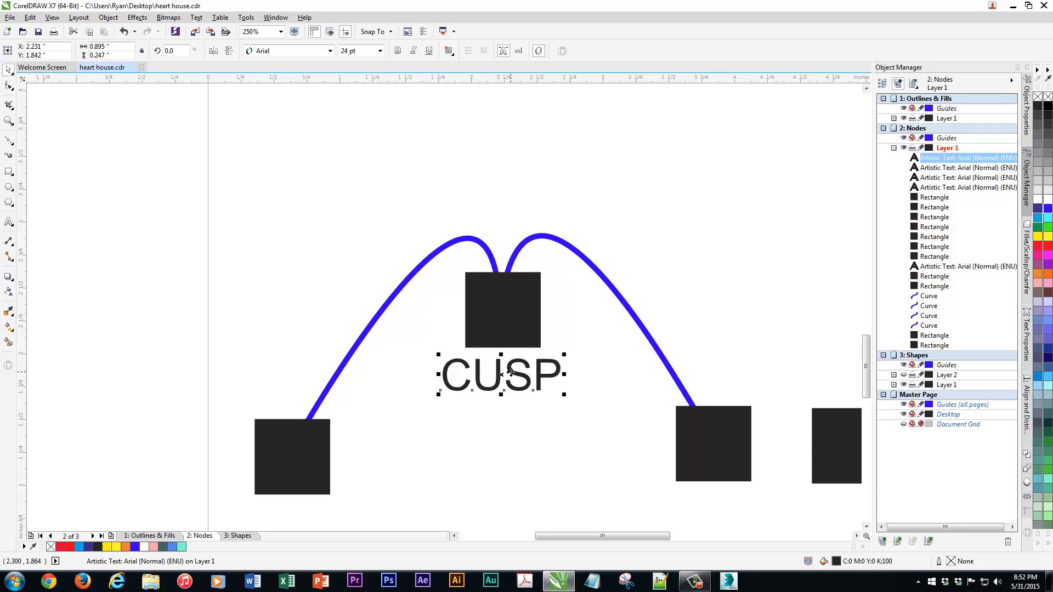
mouse_move(557, 447)
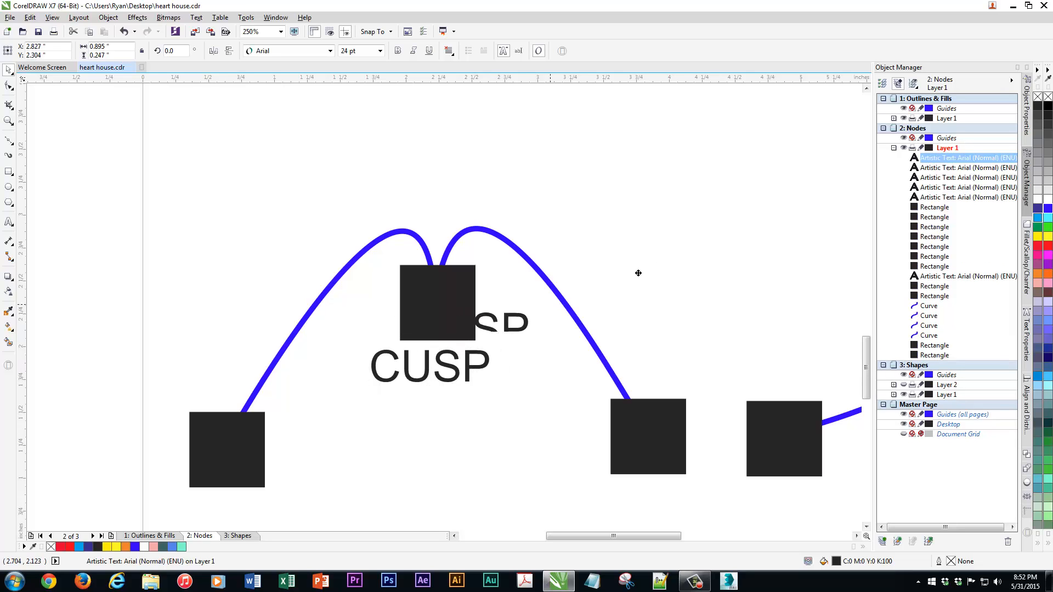
scroll("right", 3)
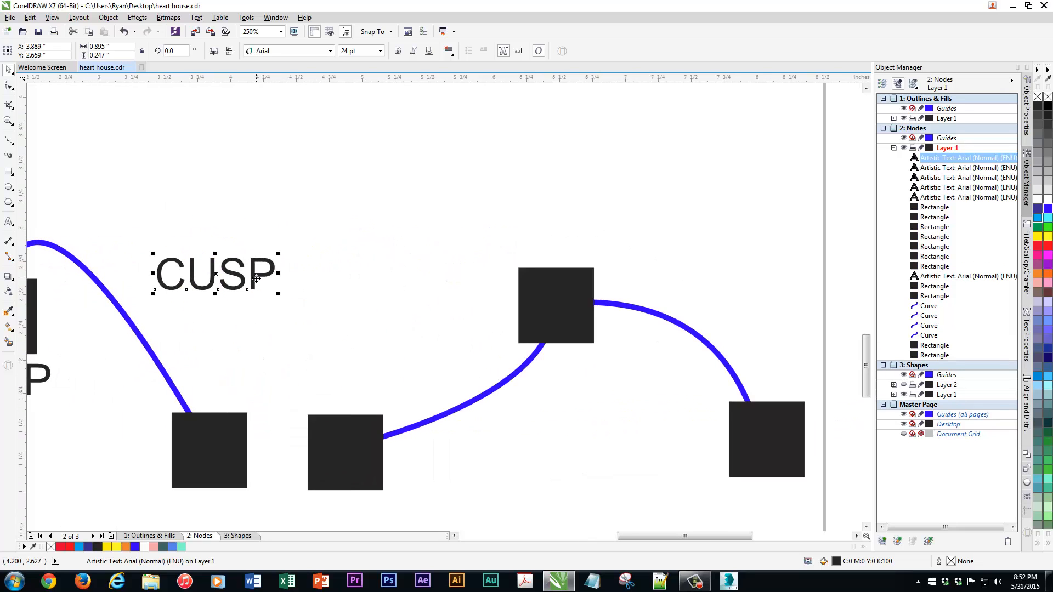
left_click_drag(215, 272, 557, 241)
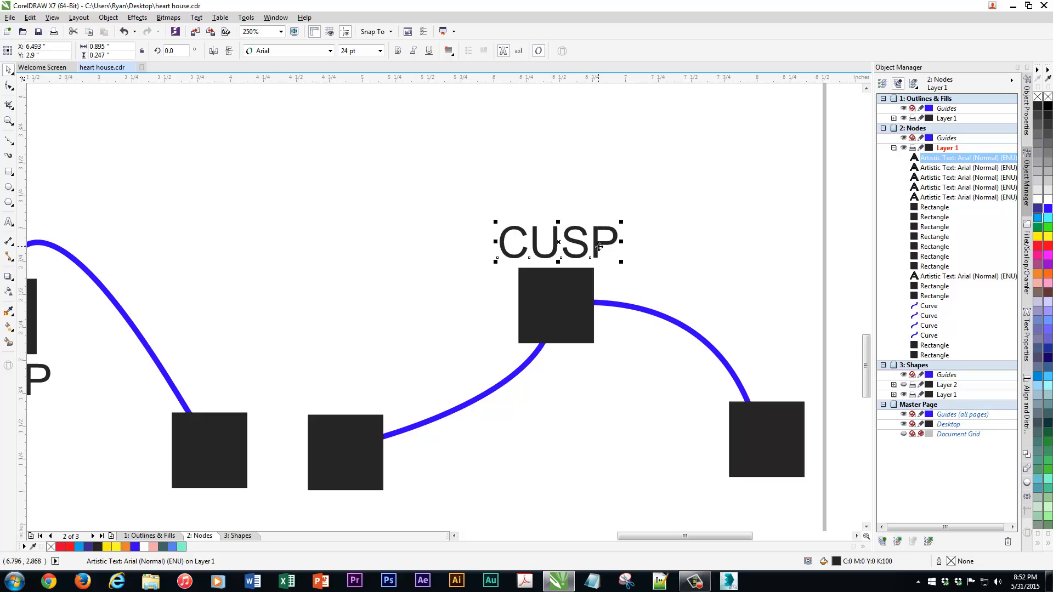
mouse_move(373, 417)
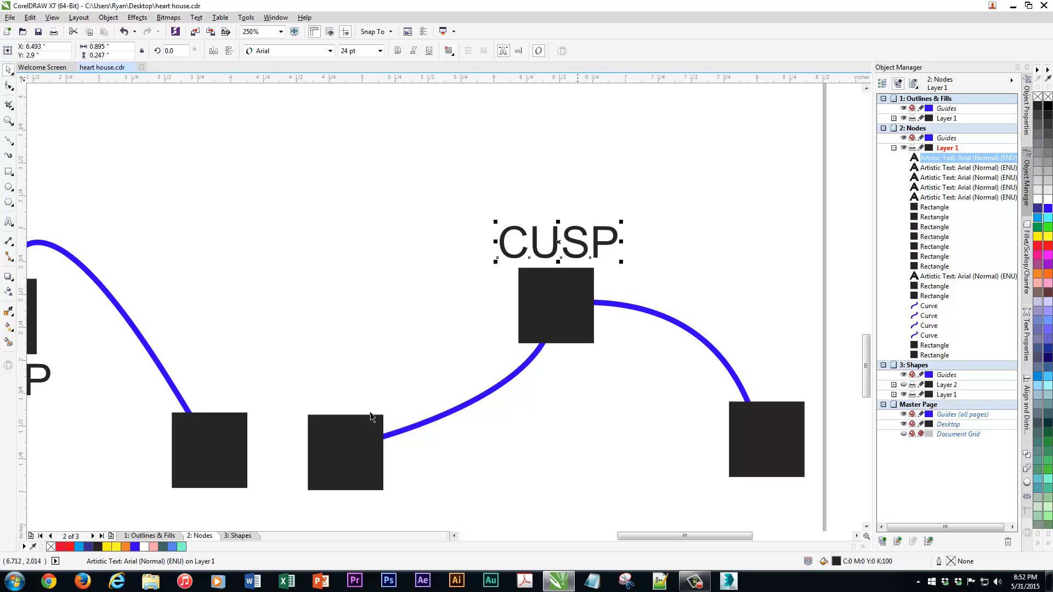
mouse_move(545, 308)
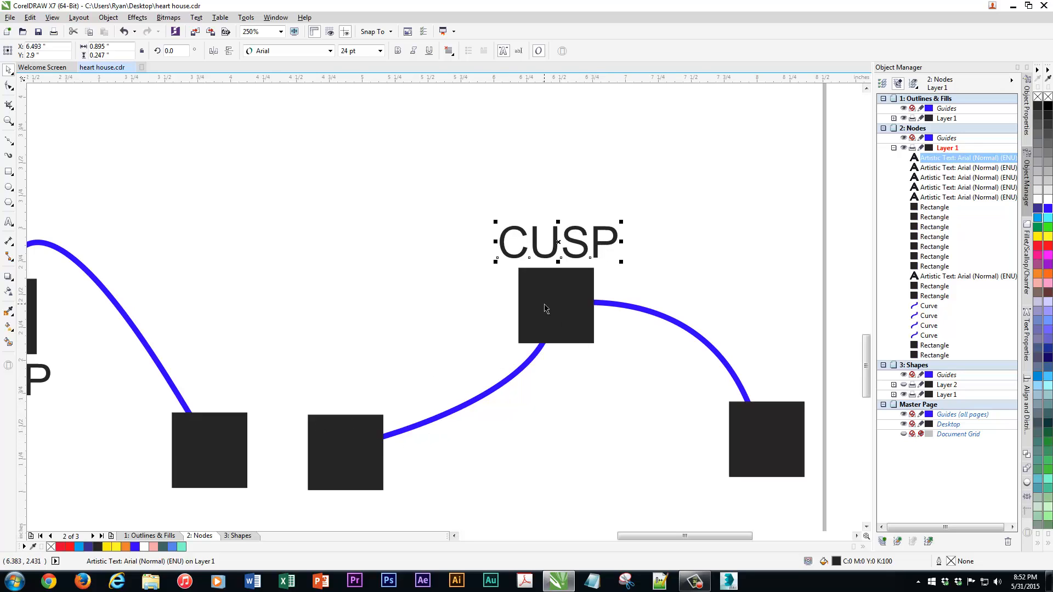
mouse_move(758, 382)
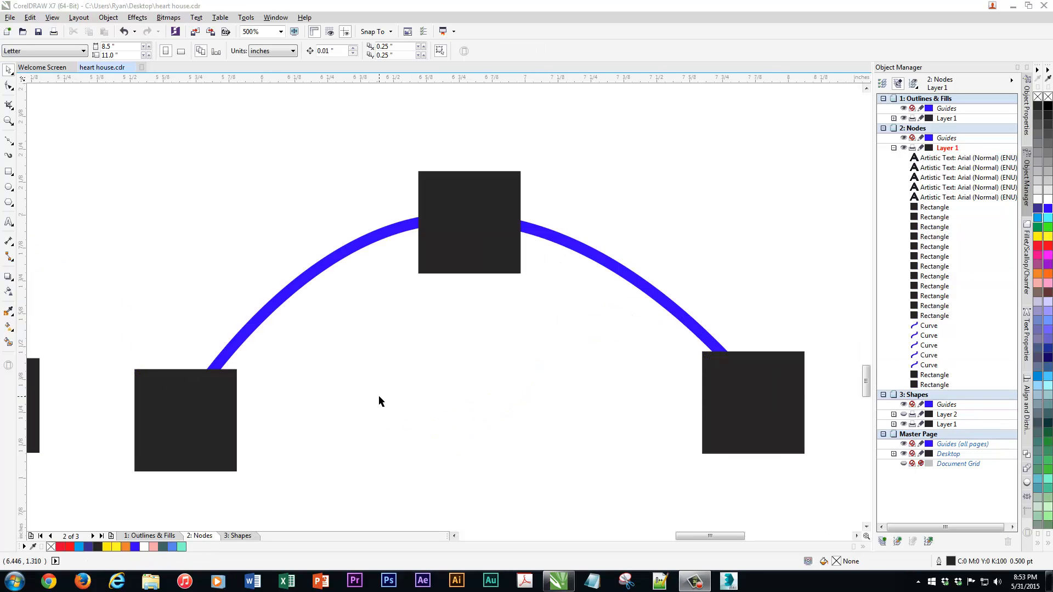
mouse_move(401, 376)
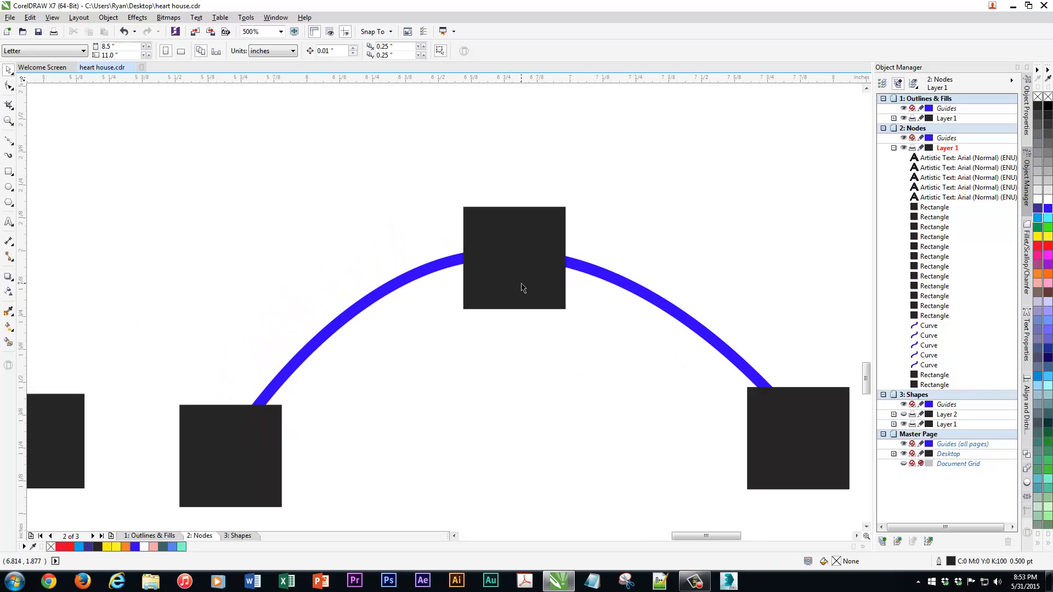
mouse_move(475, 268)
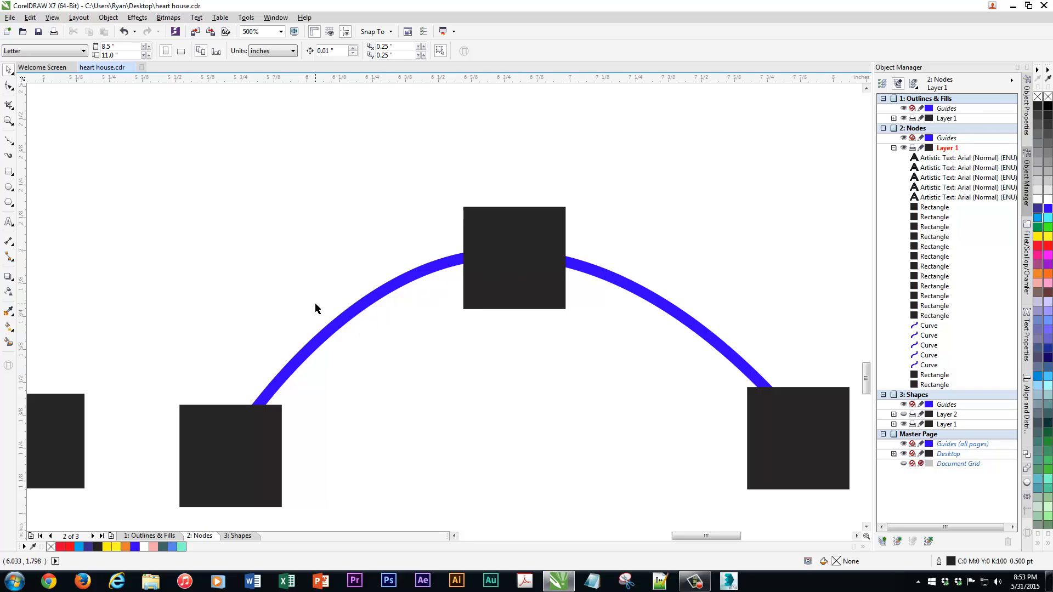
mouse_move(256, 343)
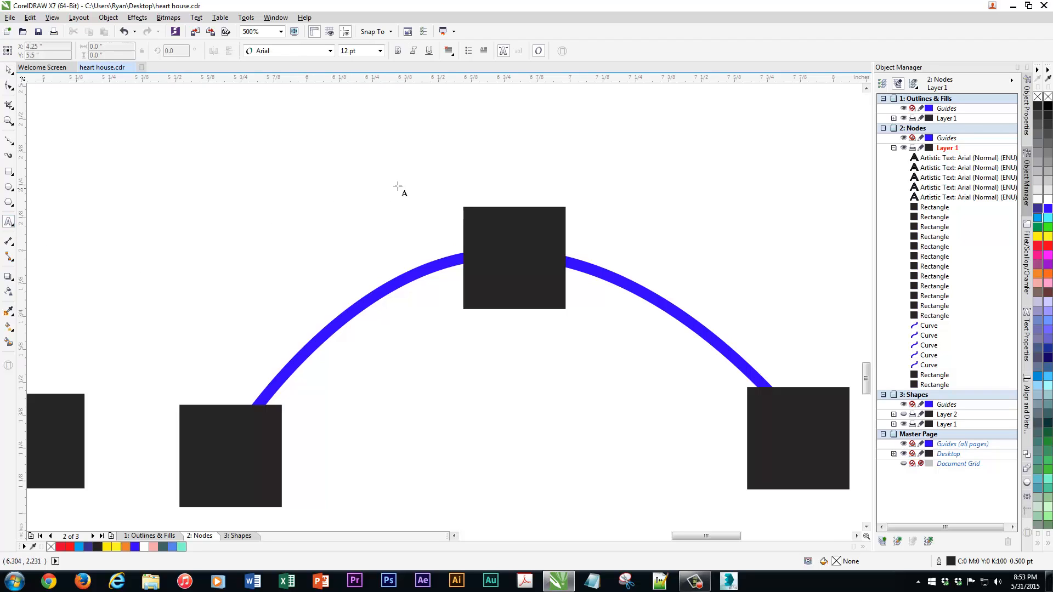
Step: Type SMOOTH above the last arch's top node and scale it down to fit
type("SM")
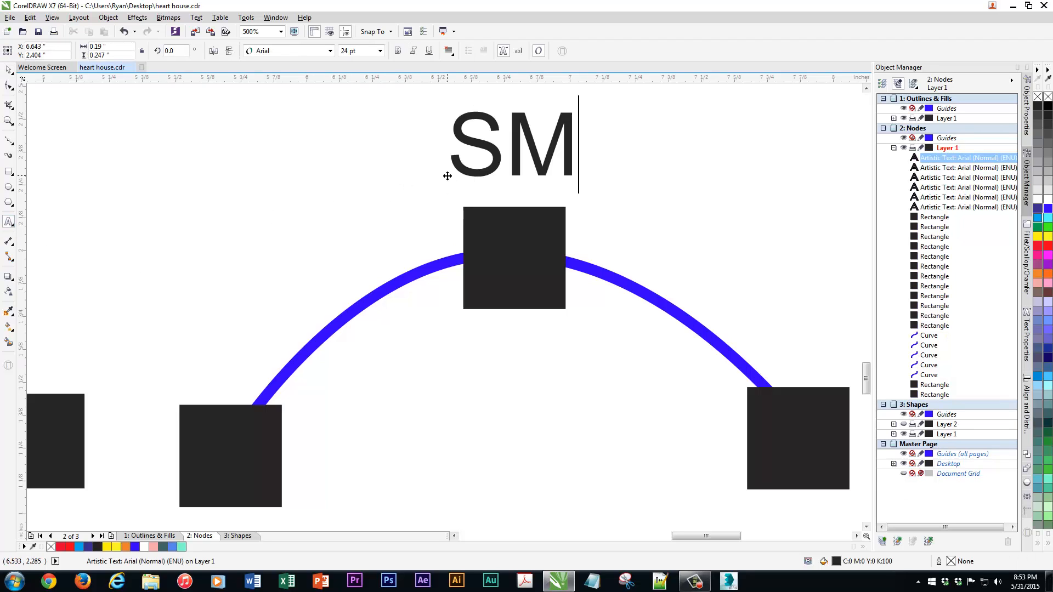
type("OOT")
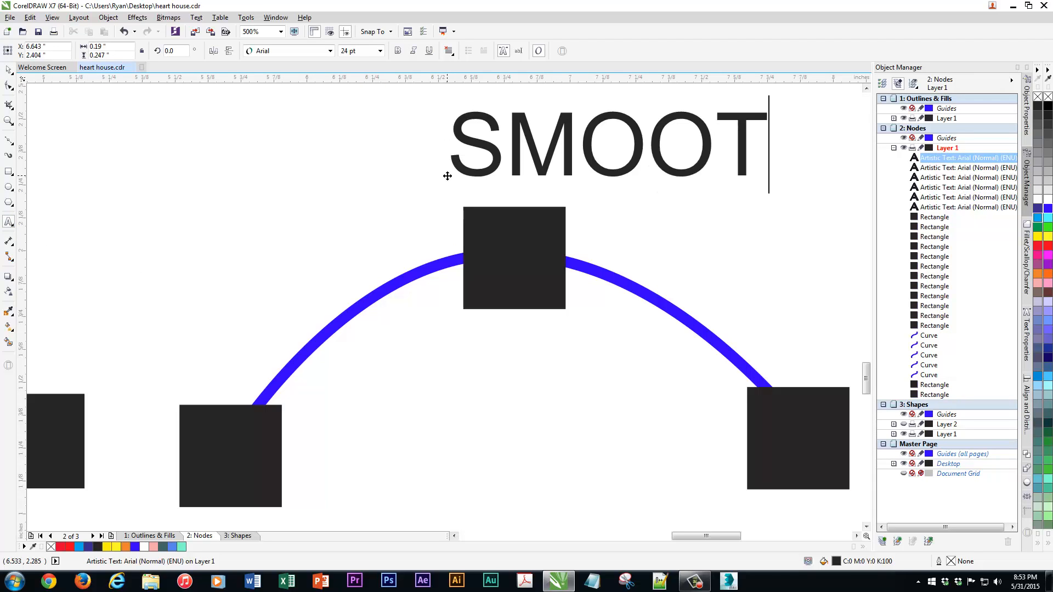
type("H")
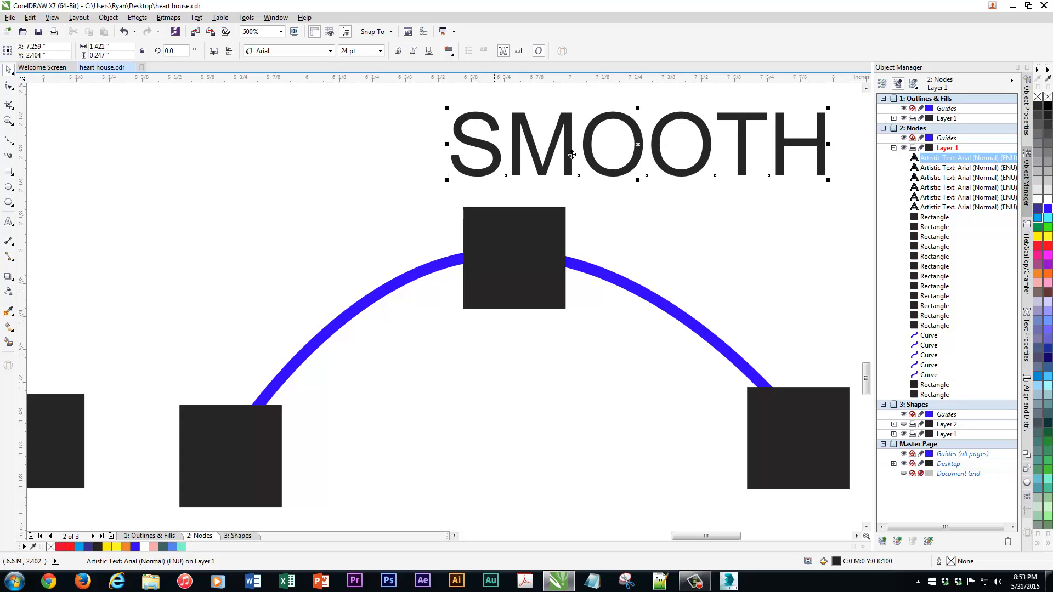
left_click_drag(638, 145, 535, 162)
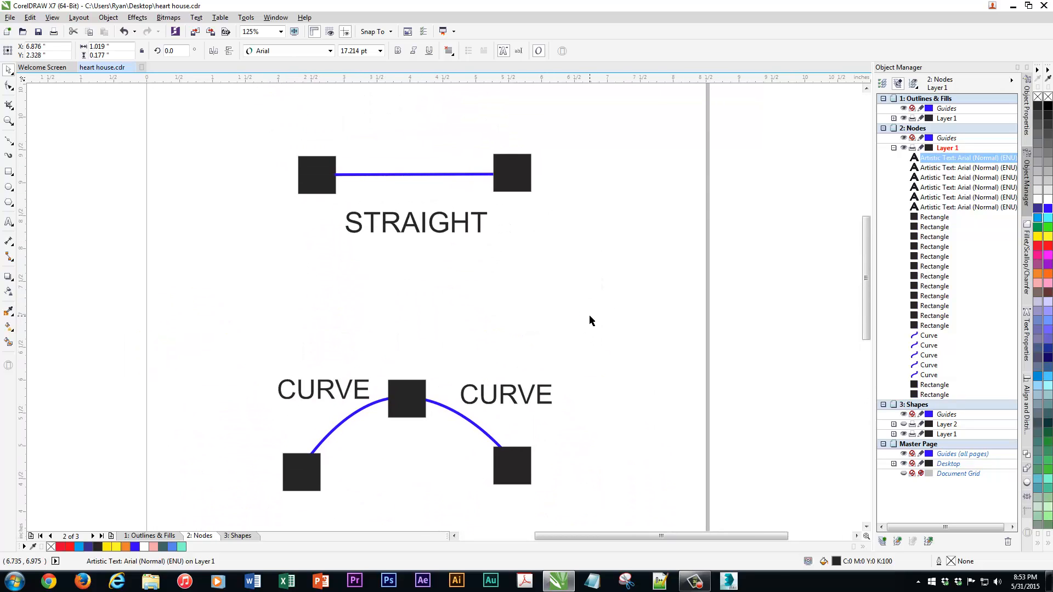
mouse_move(402, 320)
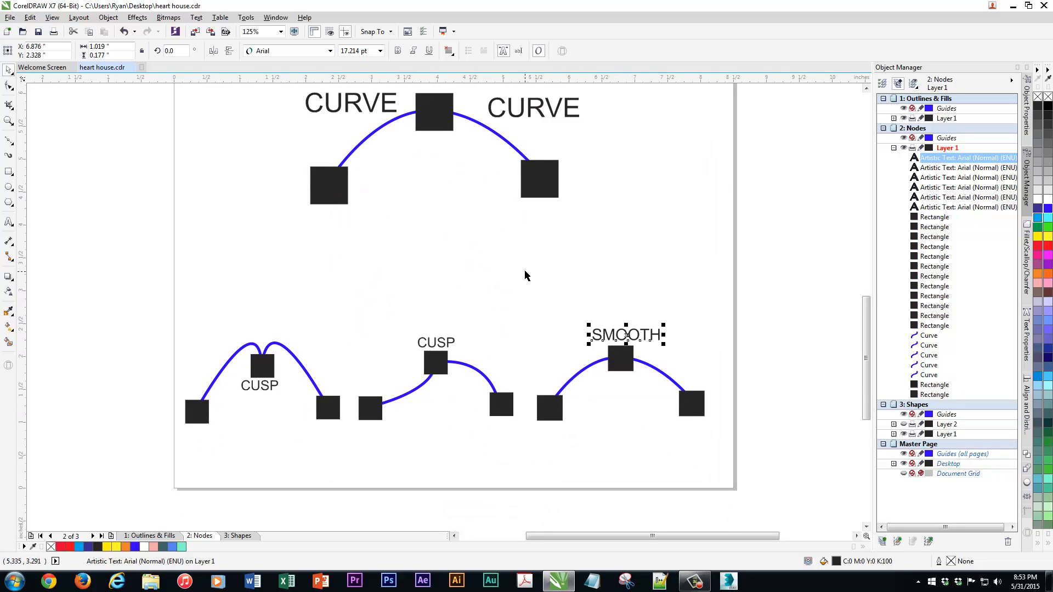
mouse_move(204, 399)
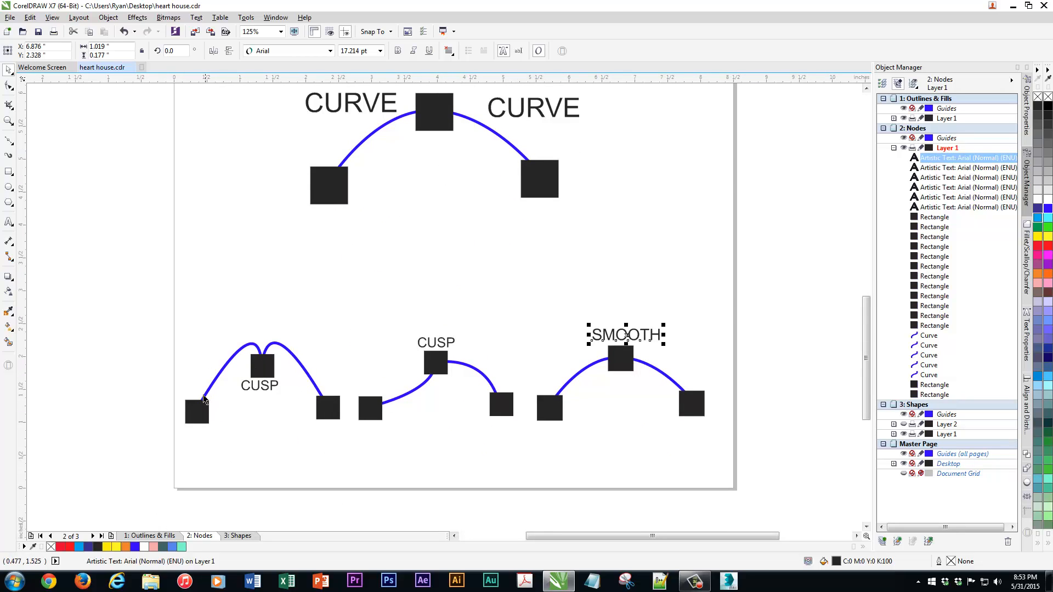
mouse_move(278, 383)
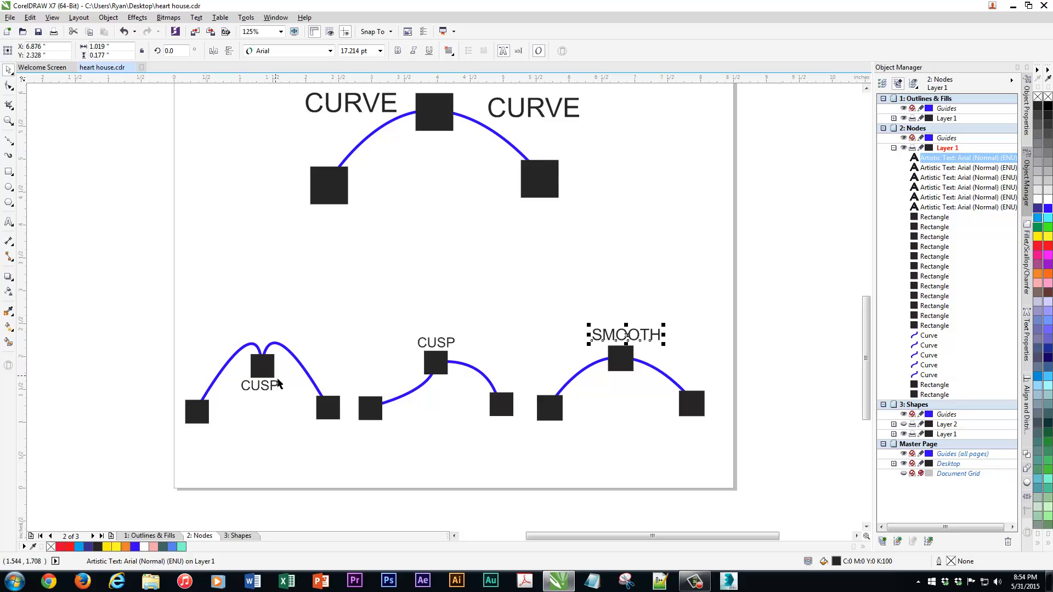
mouse_move(370, 401)
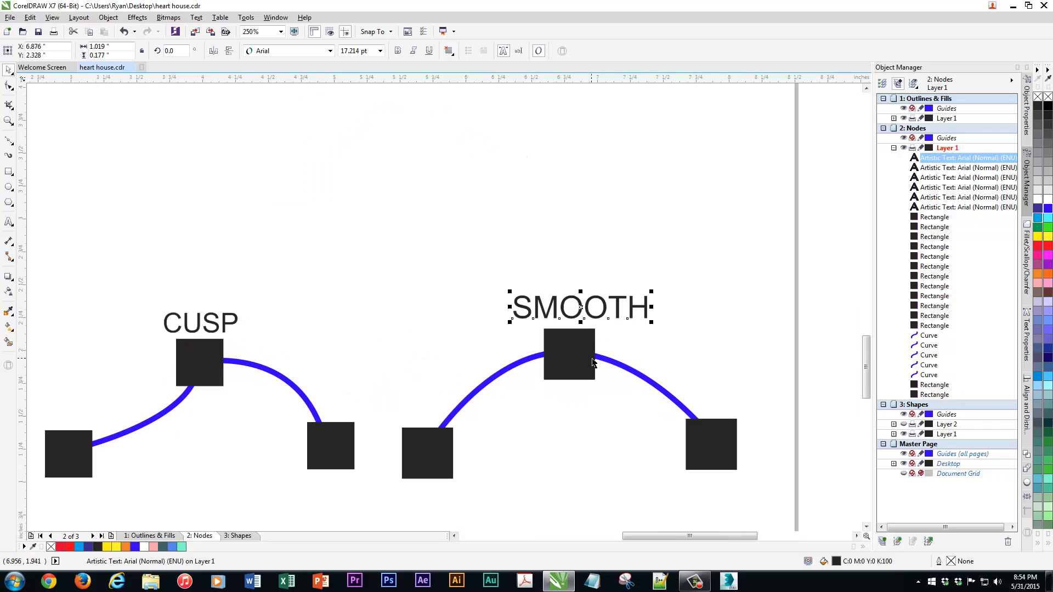
mouse_move(608, 377)
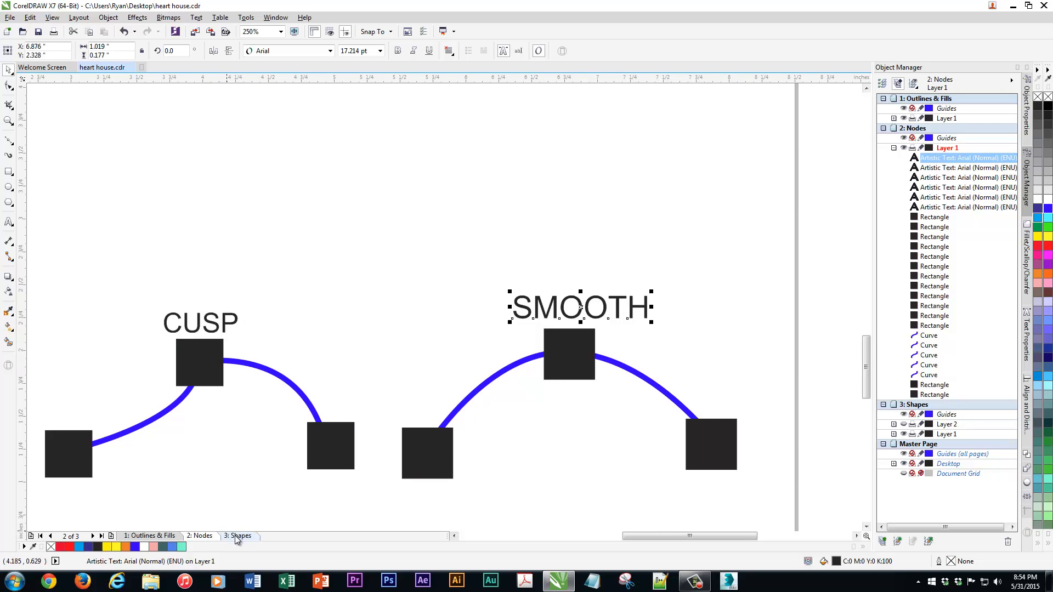
Step: Switch to the house page and select the blue house shape
left_click(239, 536)
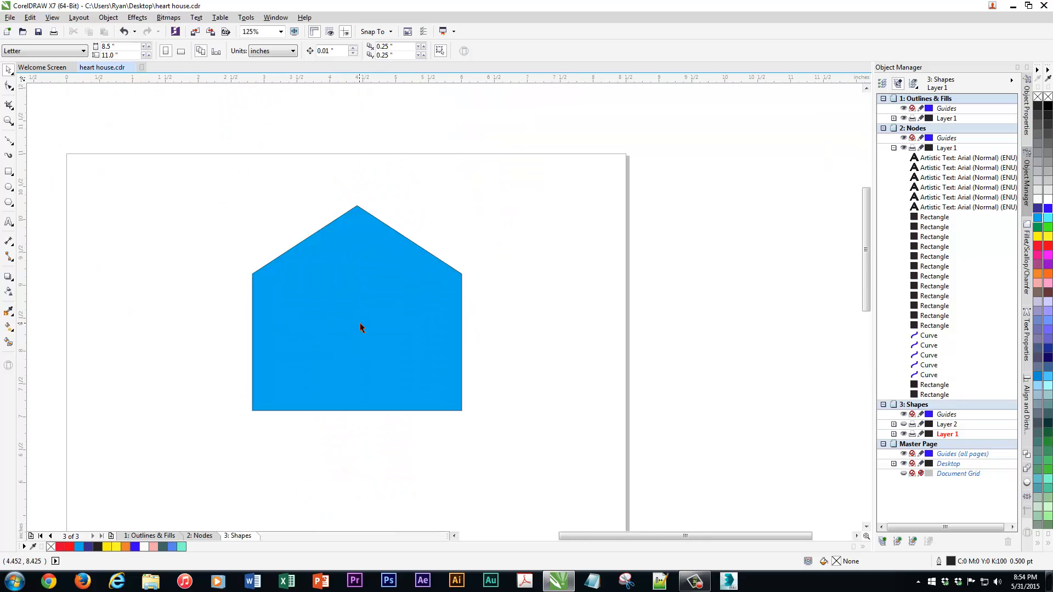
left_click(361, 328)
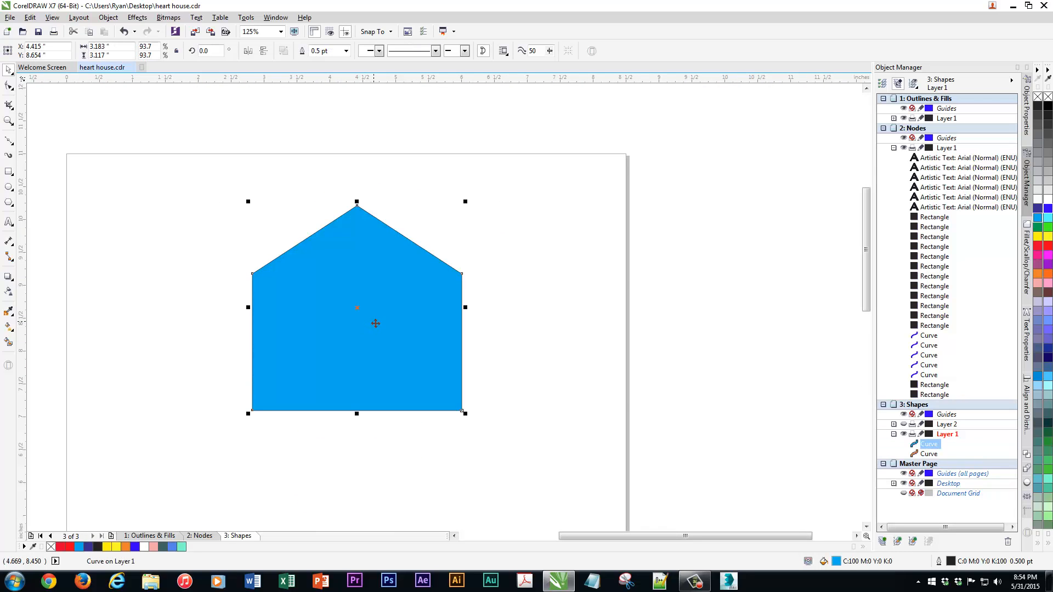
mouse_move(101, 562)
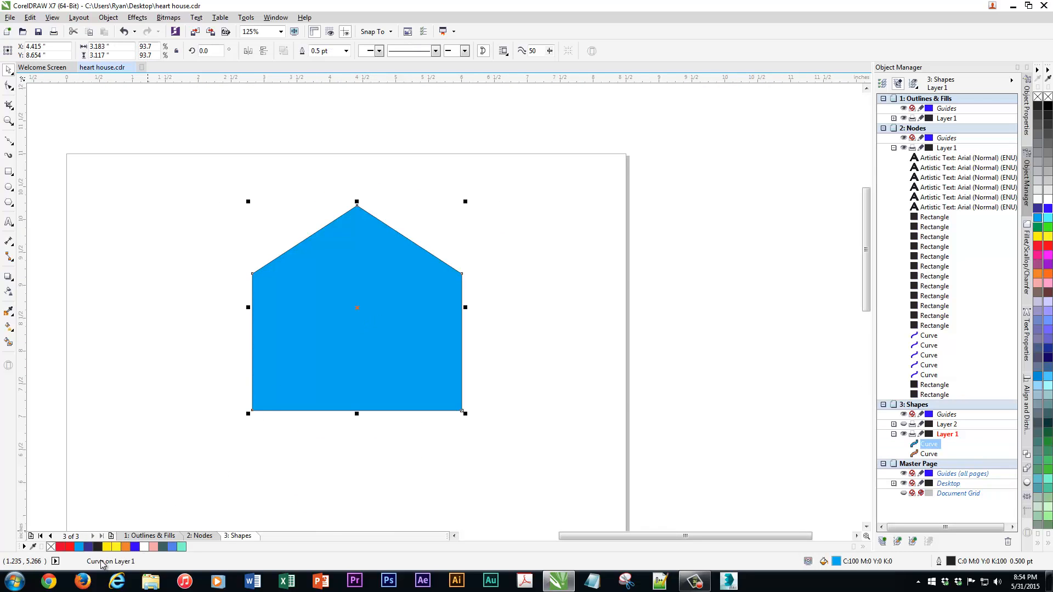
mouse_move(364, 262)
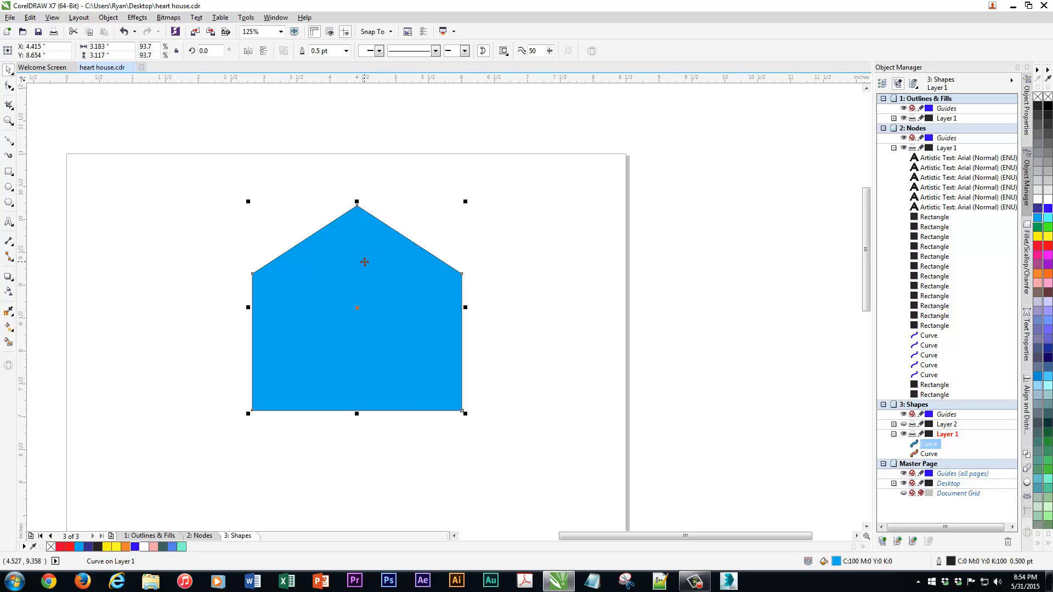
right_click(365, 308)
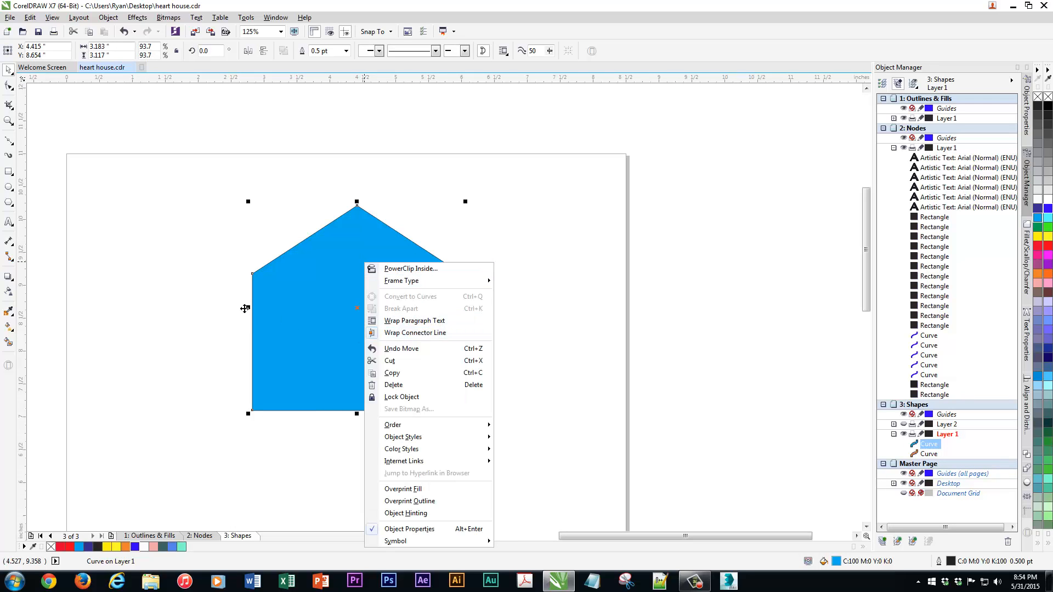
left_click(424, 328)
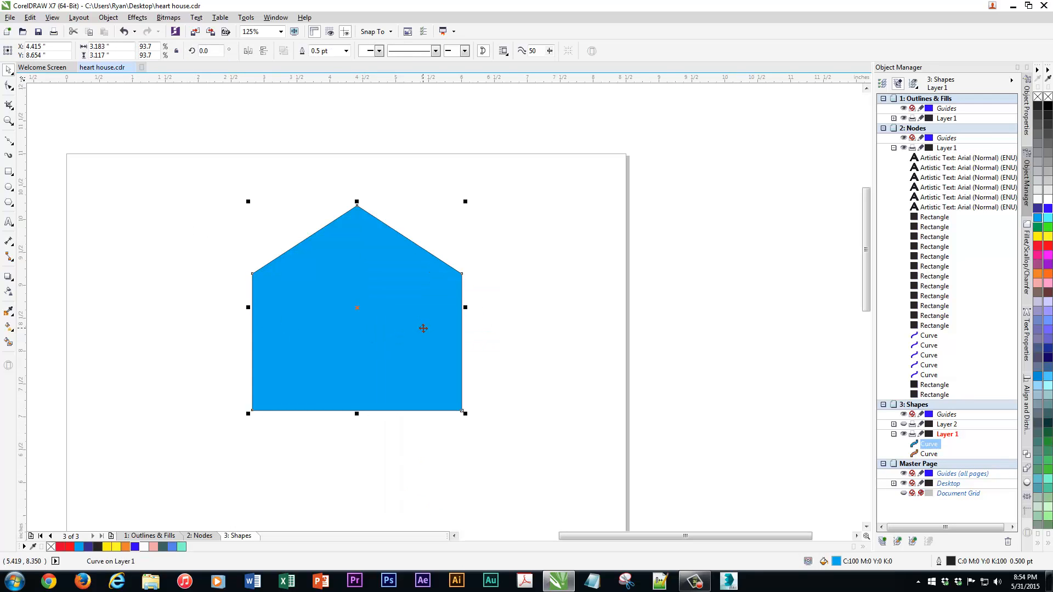
mouse_move(148, 233)
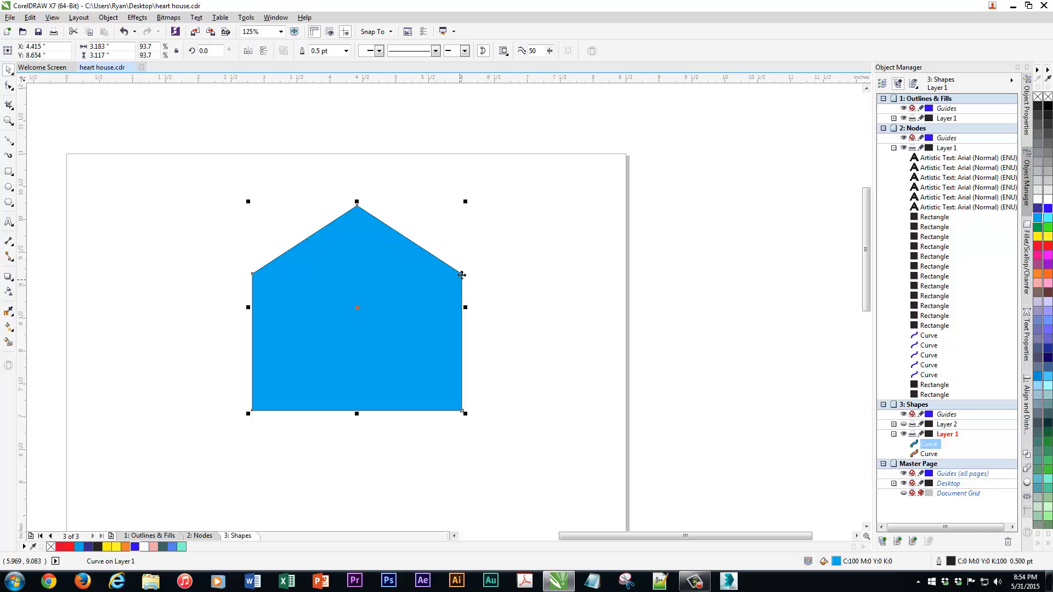
mouse_move(249, 299)
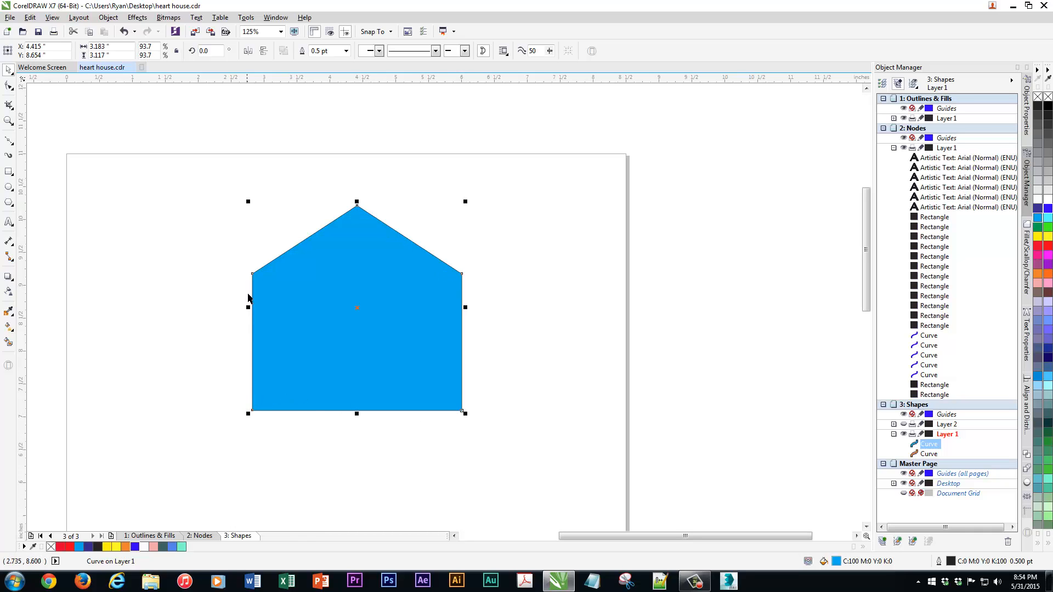
mouse_move(20, 235)
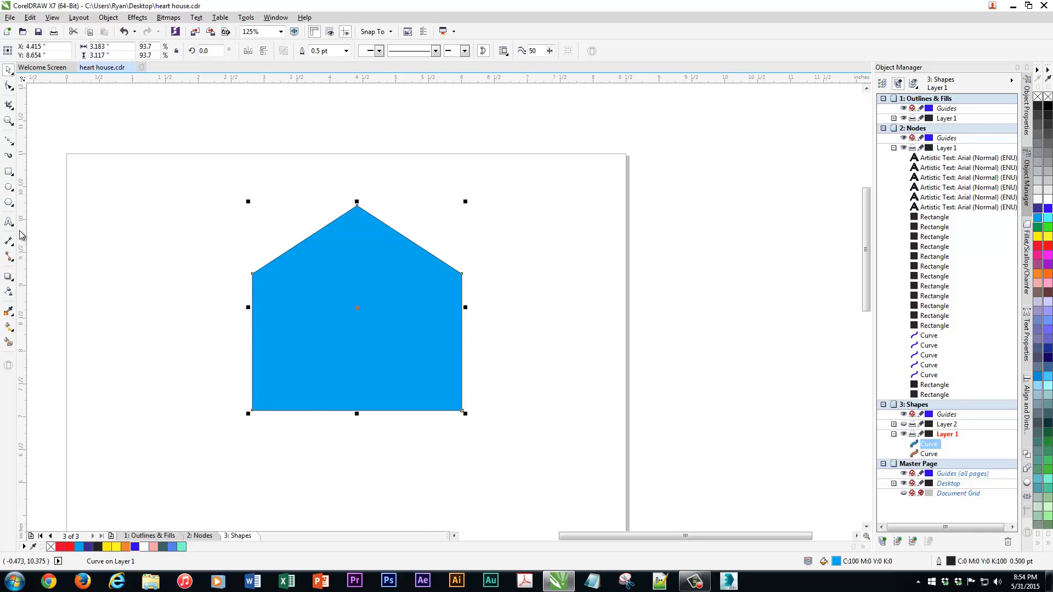
Step: Type Straight beside the roof and drag copies next to the house's other sides
left_click(10, 221)
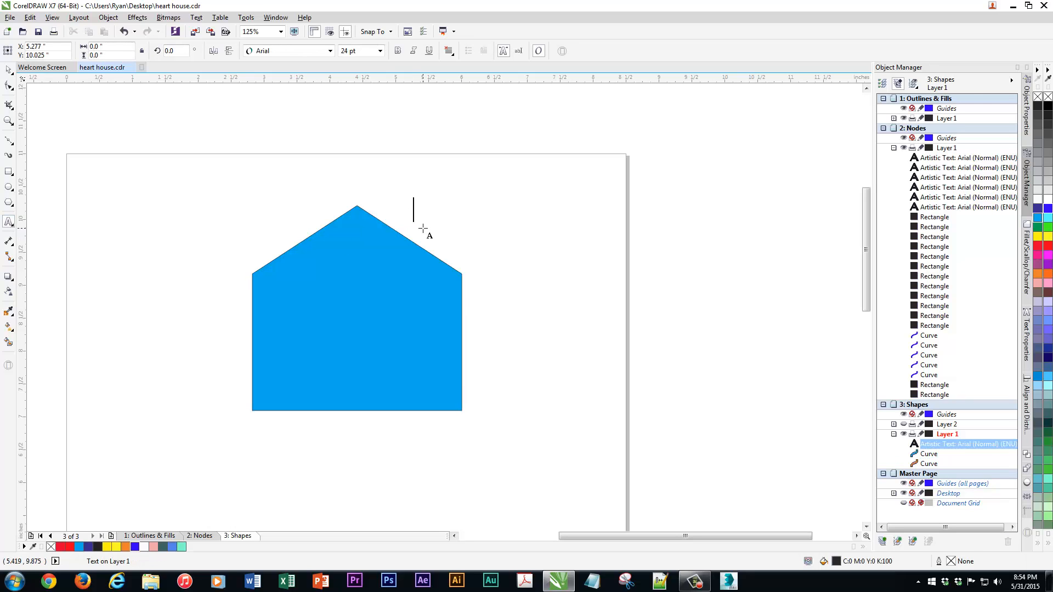
type("Straight")
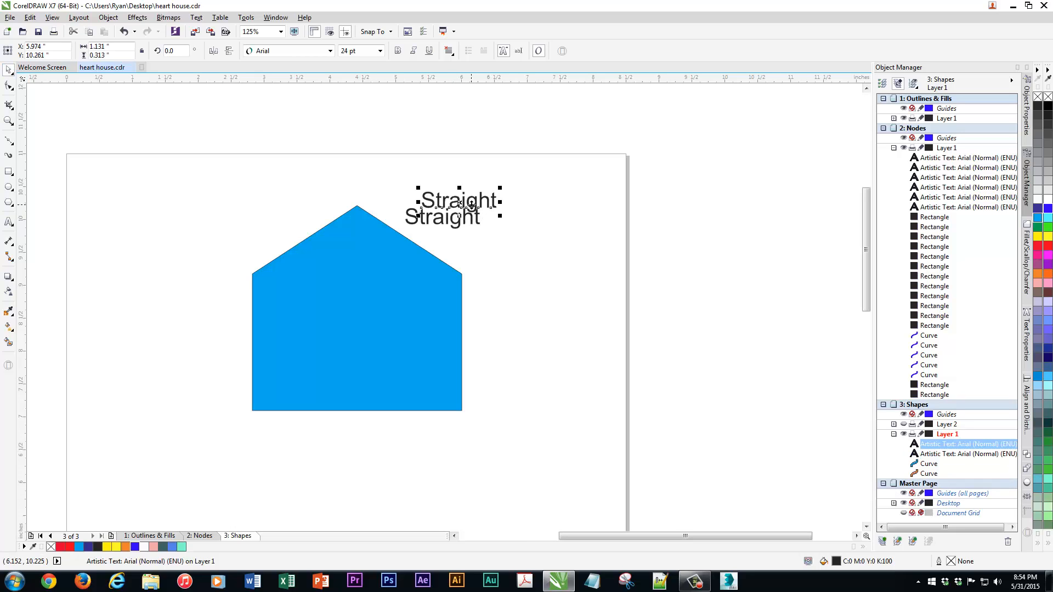
left_click_drag(459, 200, 582, 453)
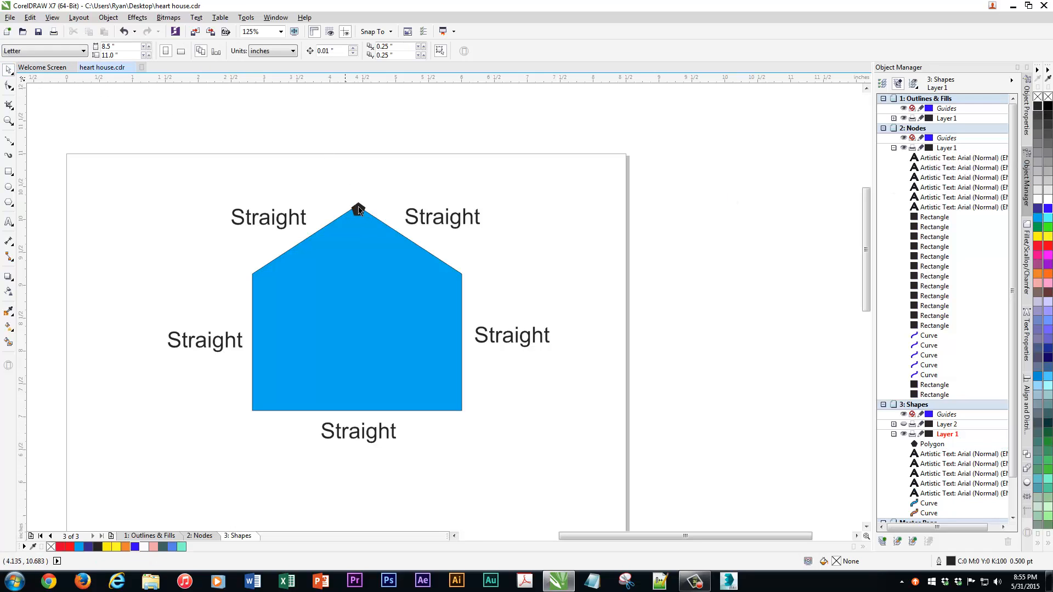
Step: Drag copies of the small black pentagon onto the house shape's corners
left_click(358, 208)
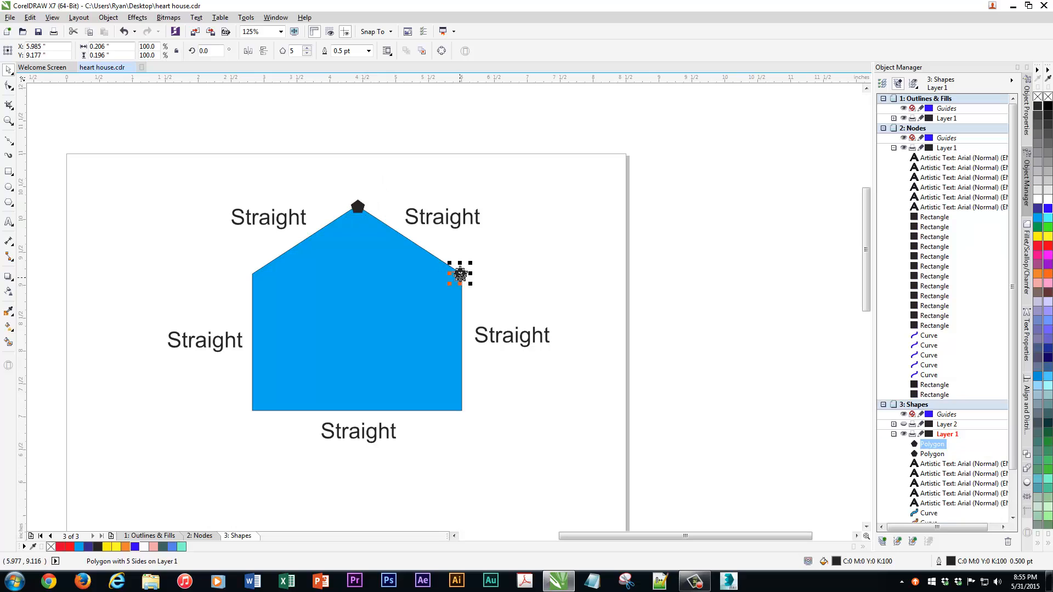
left_click_drag(459, 273, 460, 408)
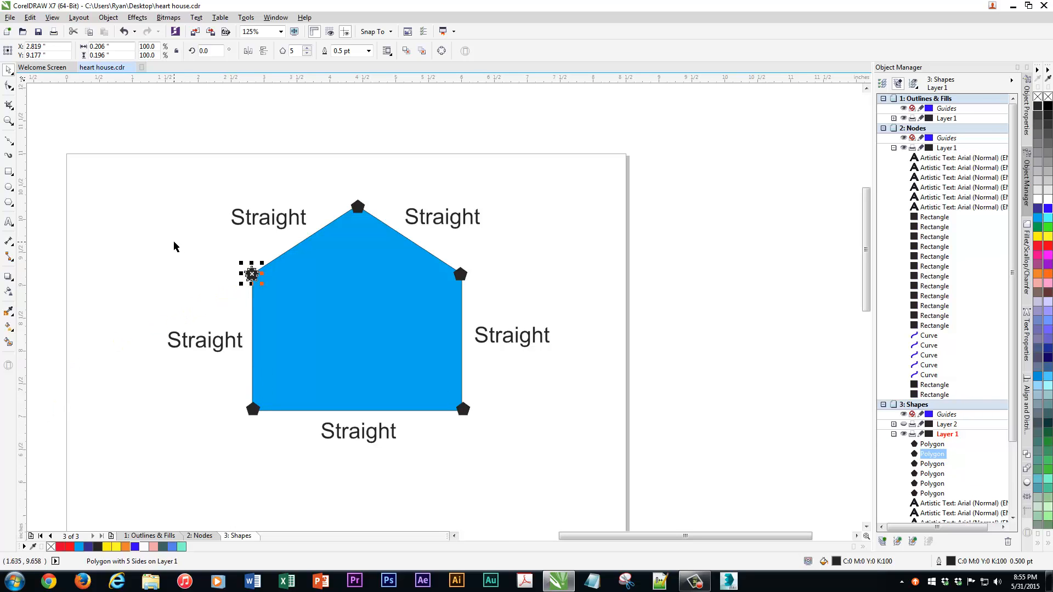
mouse_move(501, 402)
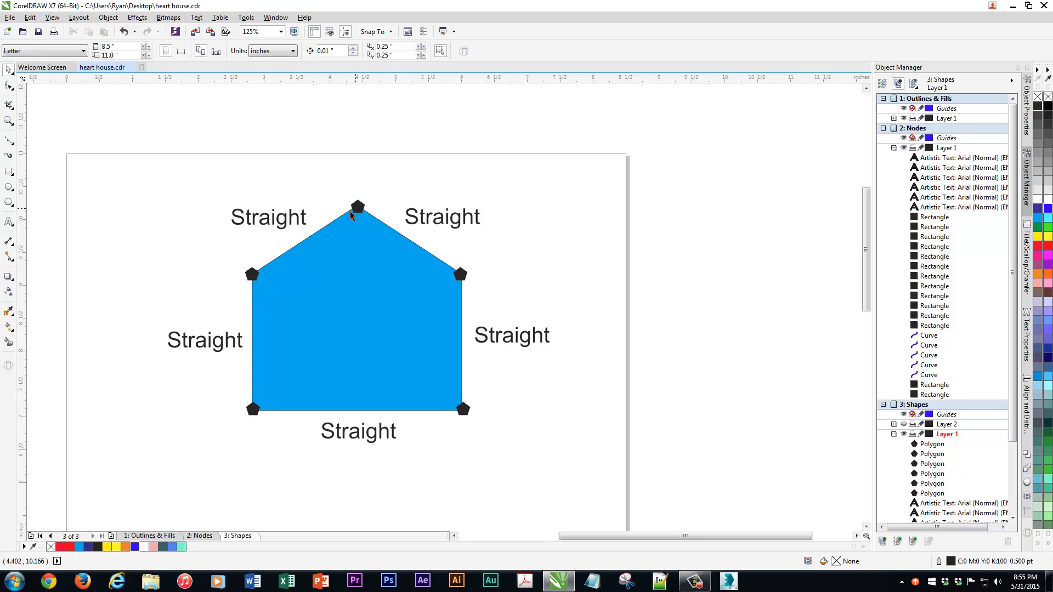
mouse_move(354, 212)
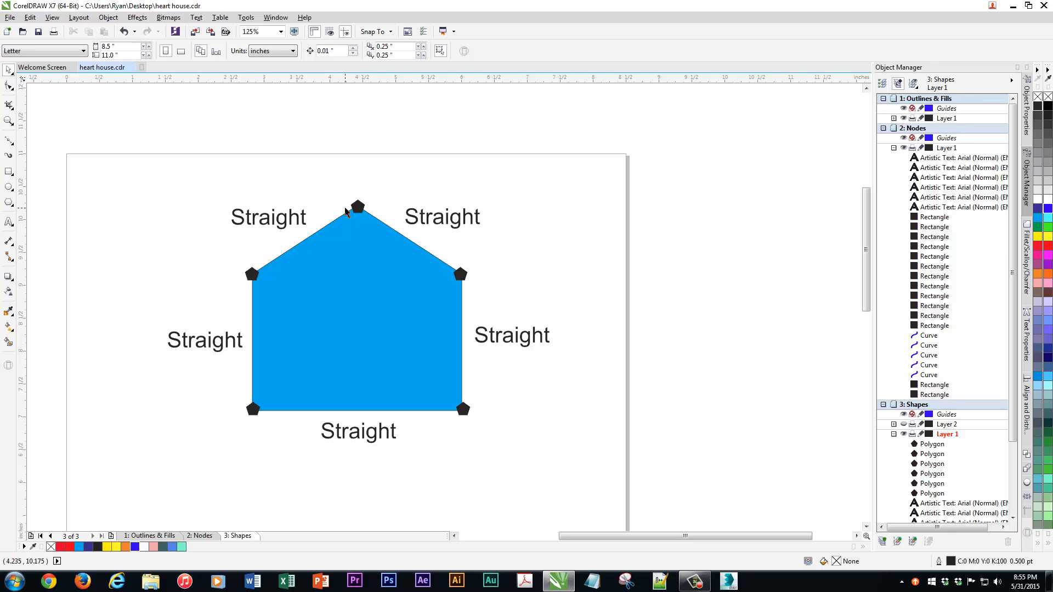
mouse_move(345, 212)
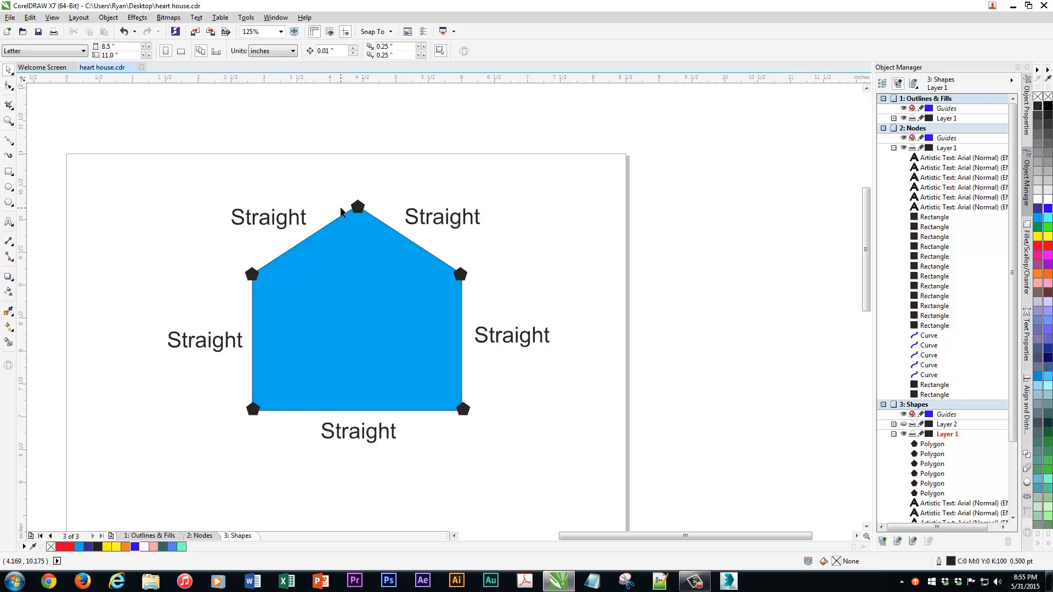
mouse_move(383, 245)
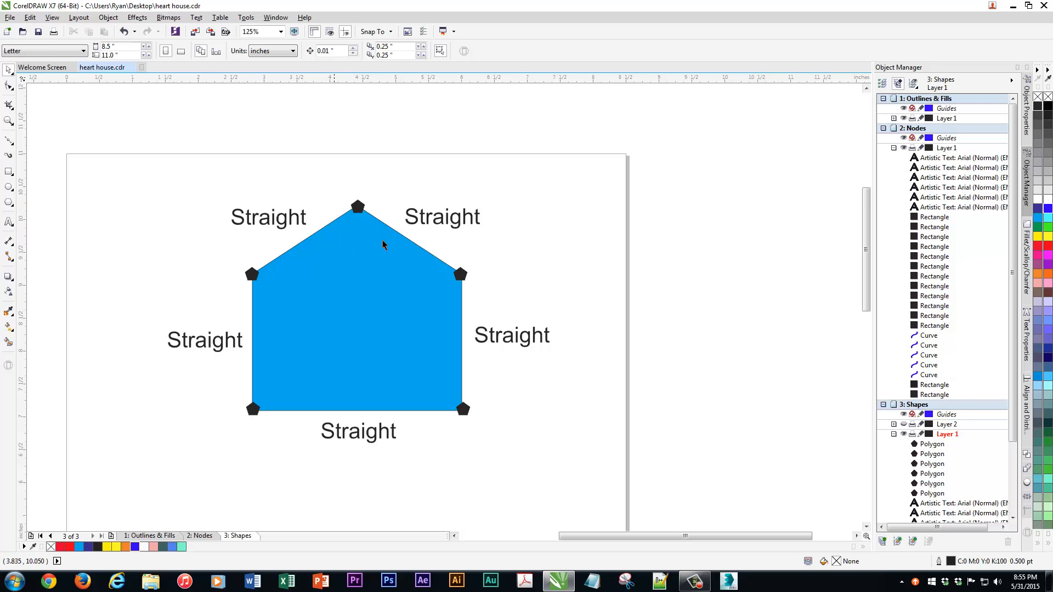
Step: Mark the heart's points with pentagons and copy Curve labels around its lobes
scroll("down", 3)
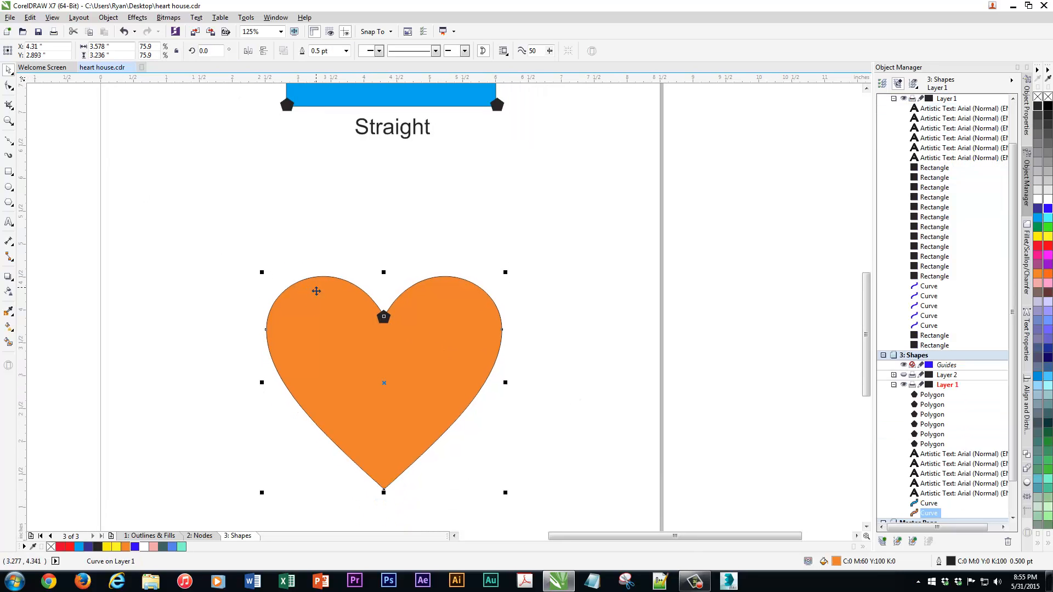
mouse_move(266, 329)
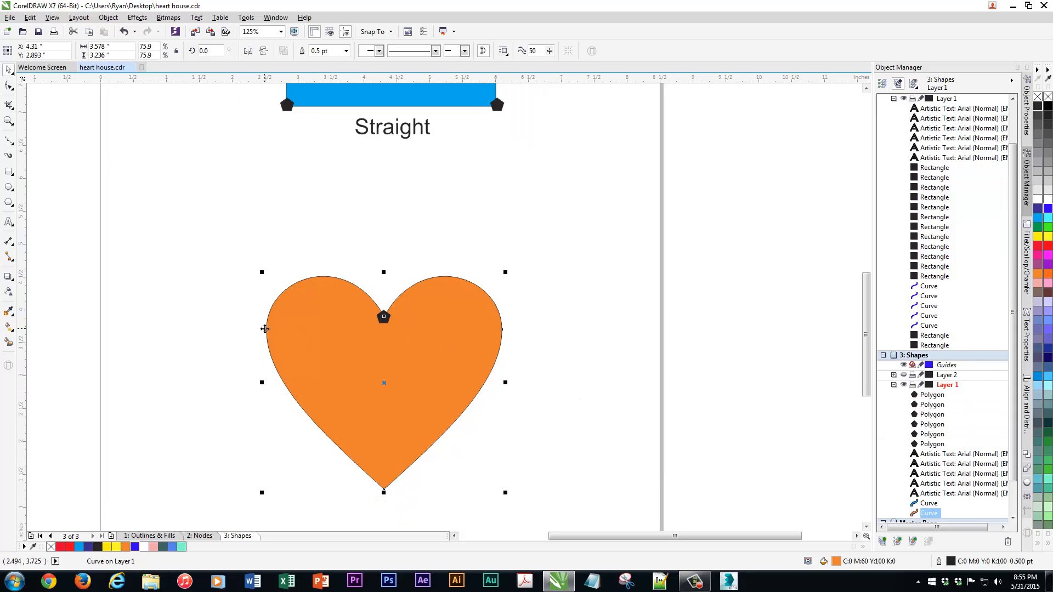
mouse_move(496, 326)
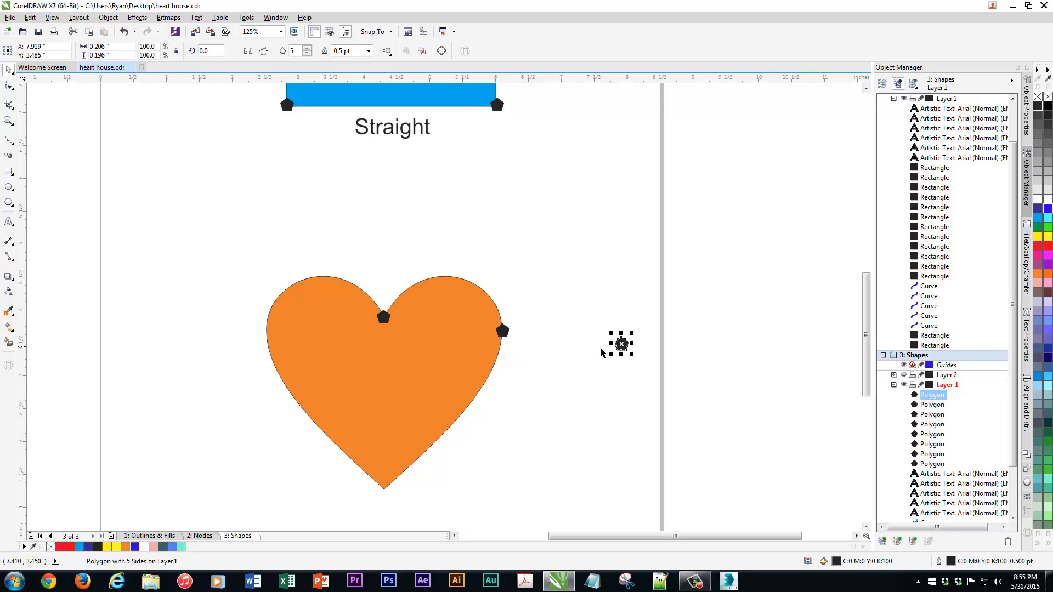
left_click_drag(620, 343, 264, 329)
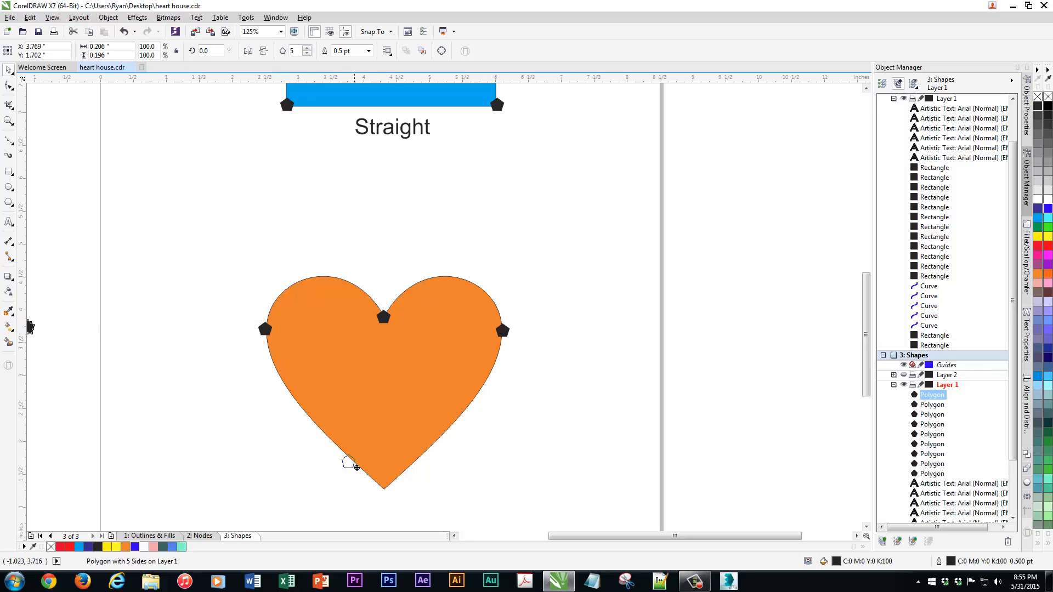
left_click_drag(348, 463, 383, 490)
type("Curve")
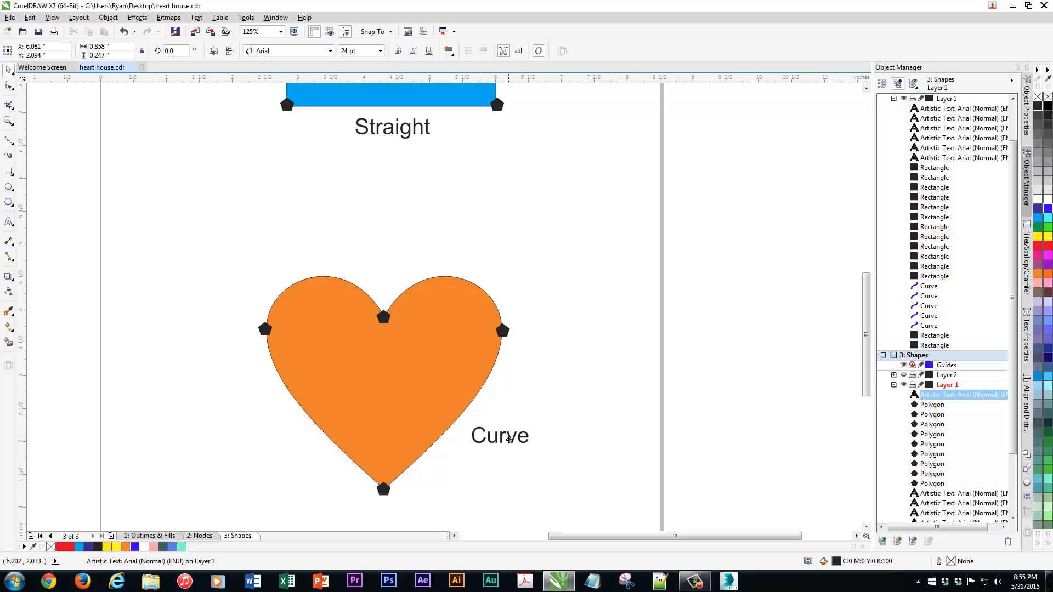
left_click_drag(501, 436, 286, 447)
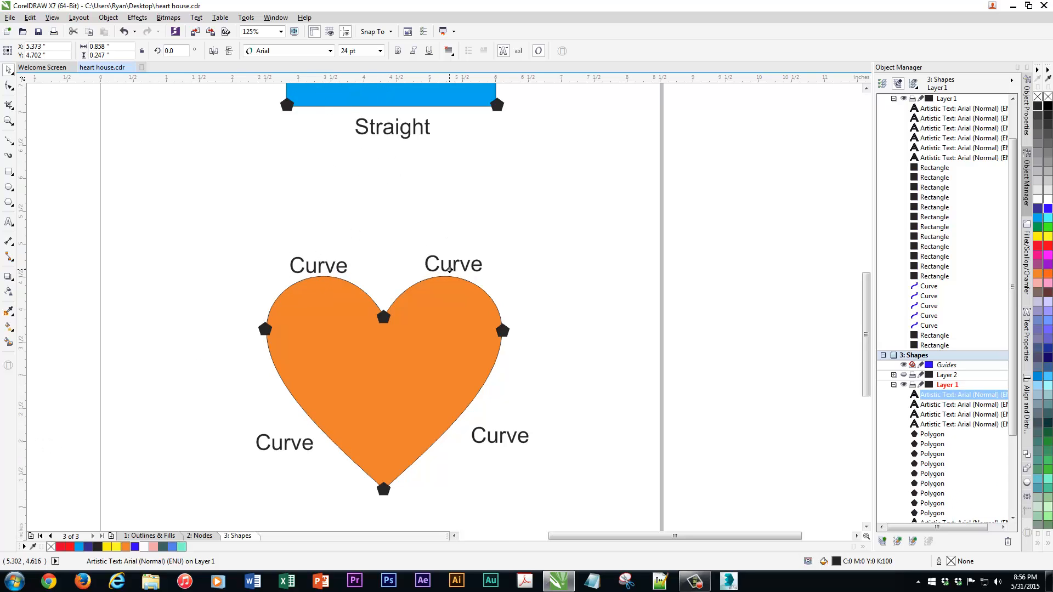
Step: Place Smooth labels at the heart's side points and colour them blue
left_click(453, 264)
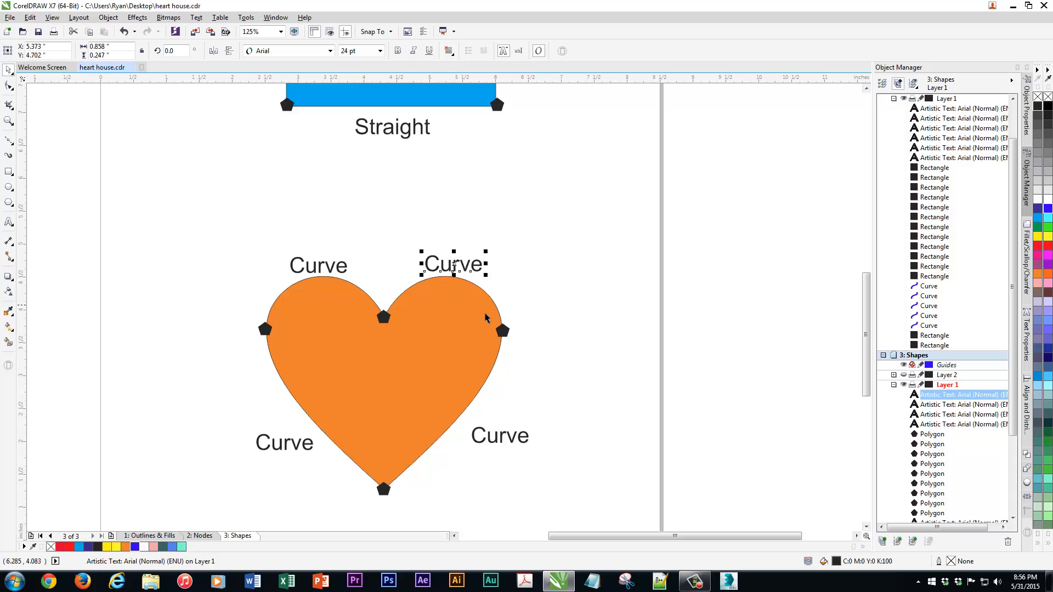
mouse_move(298, 250)
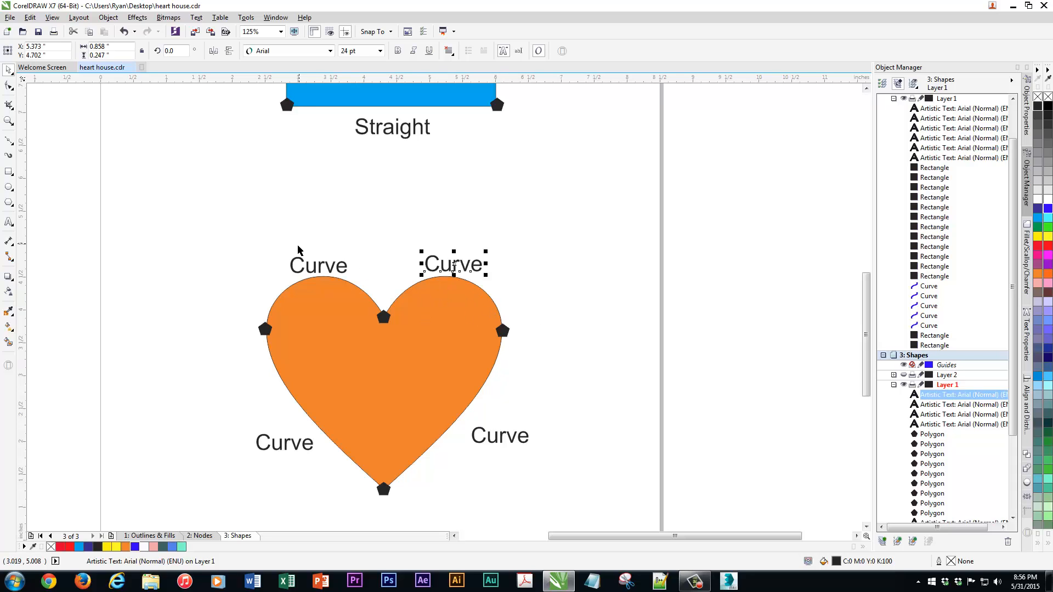
left_click(317, 264)
type("Smooth")
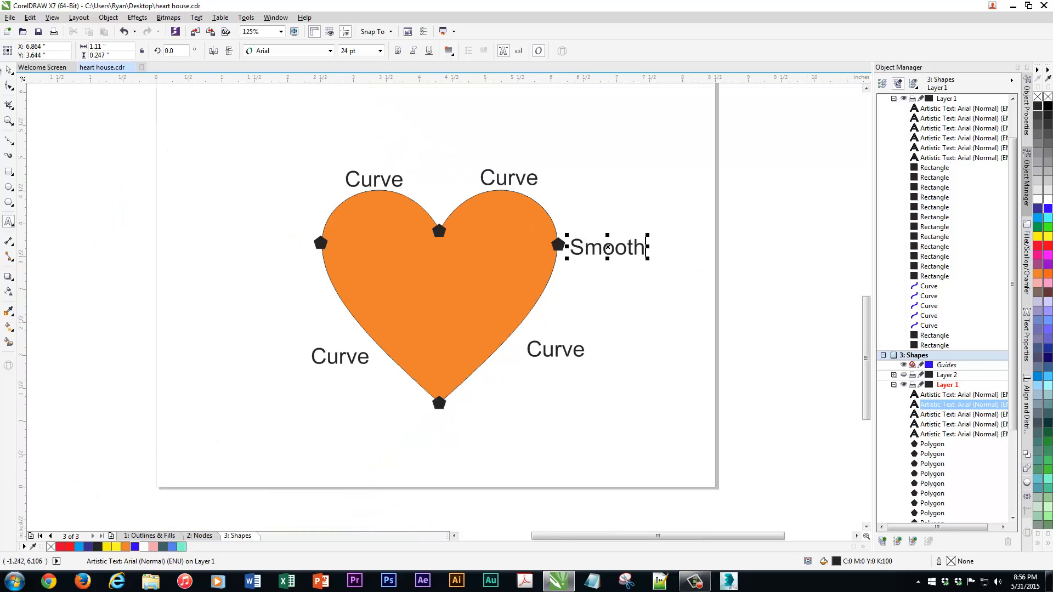
mouse_move(490, 249)
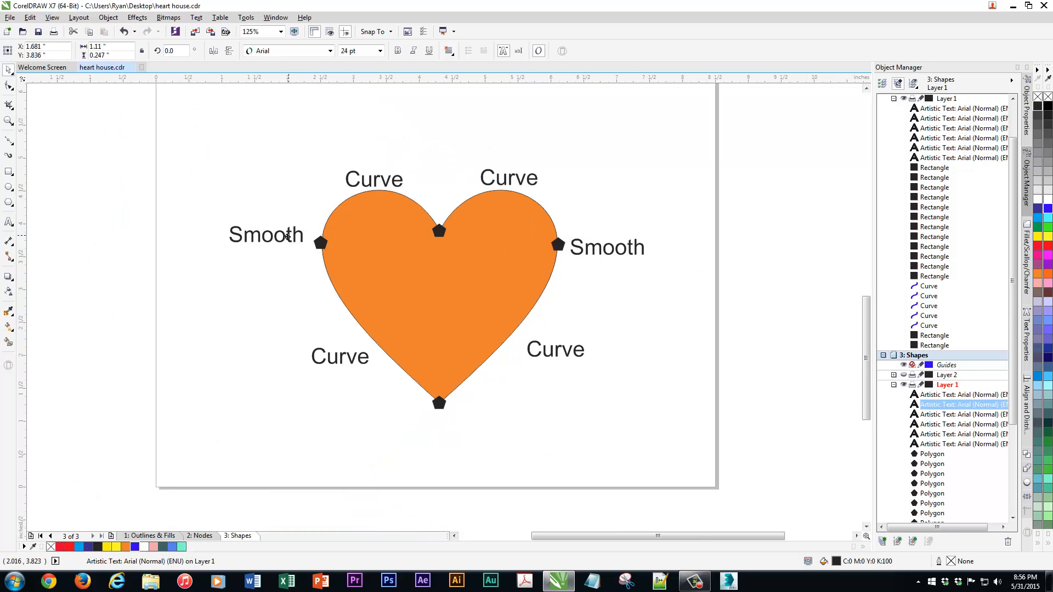
left_click(266, 235)
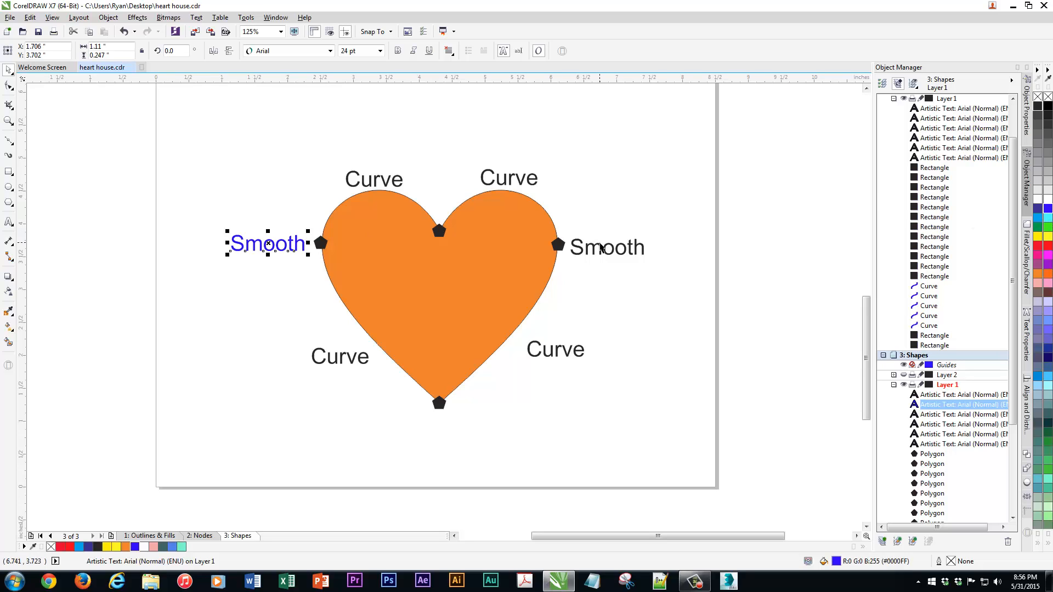
left_click(606, 247)
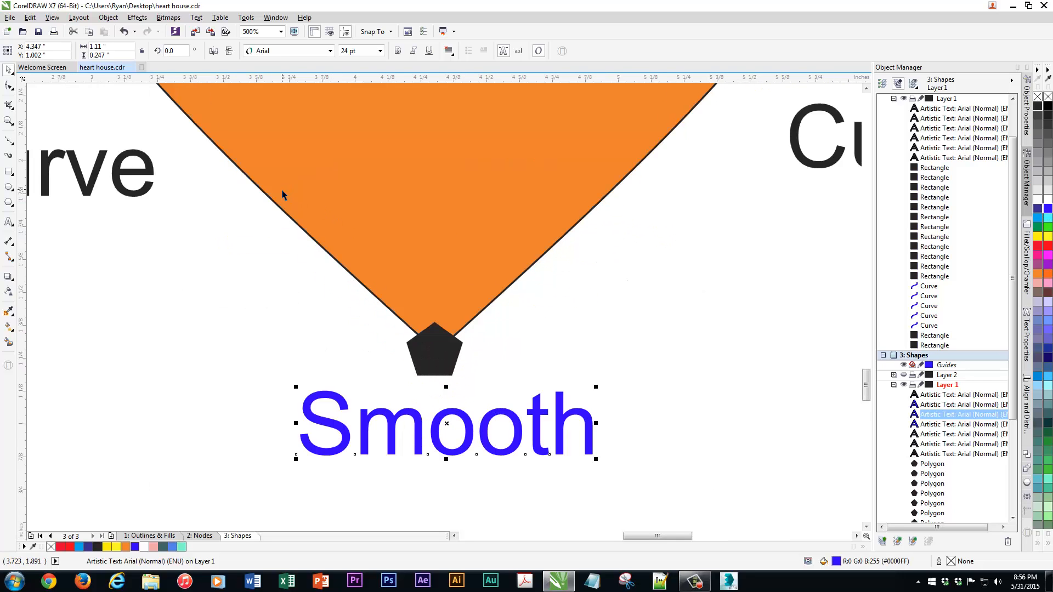
mouse_move(408, 418)
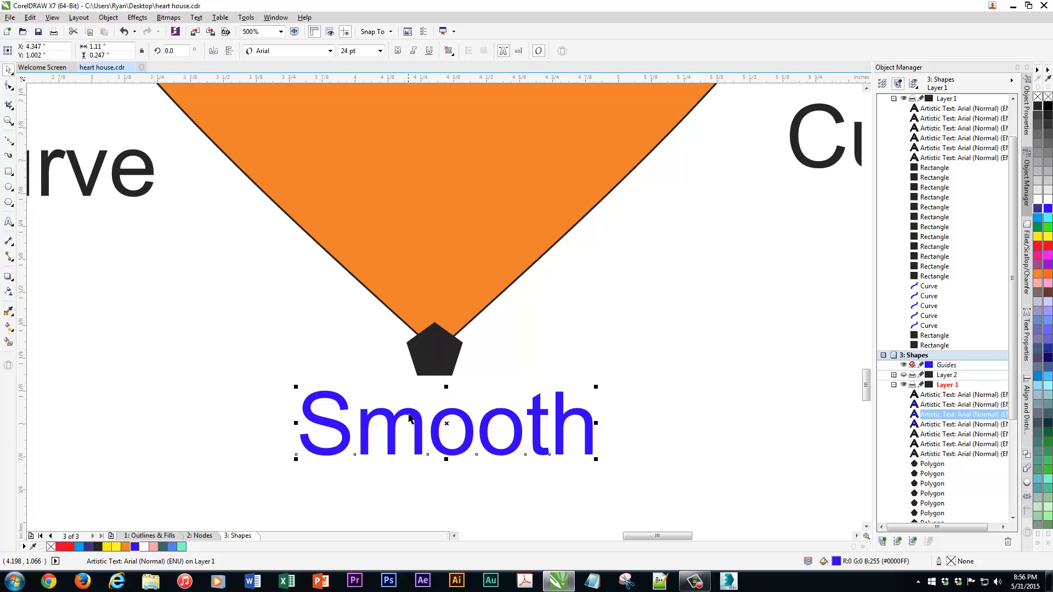
Step: Retype a copied label as Cusp for the heart's dip and bottom tip
type("Cusp")
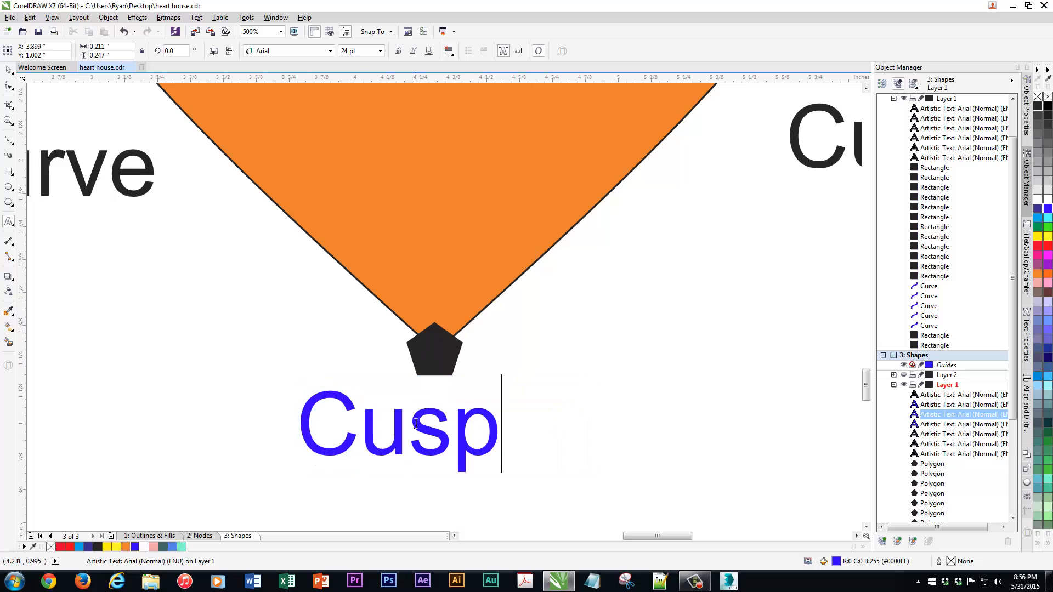
left_click(398, 430)
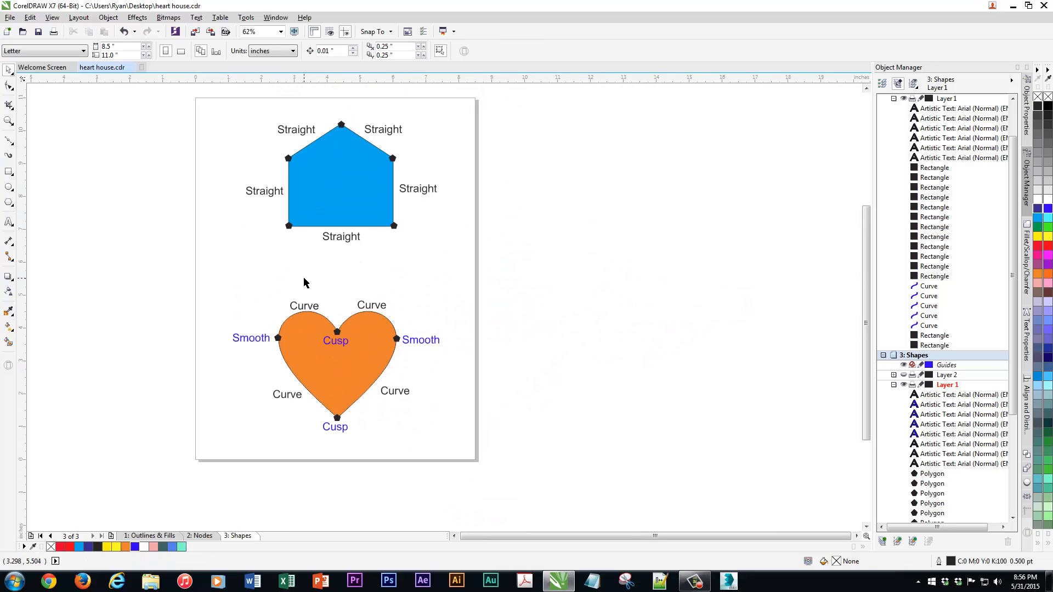
mouse_move(311, 310)
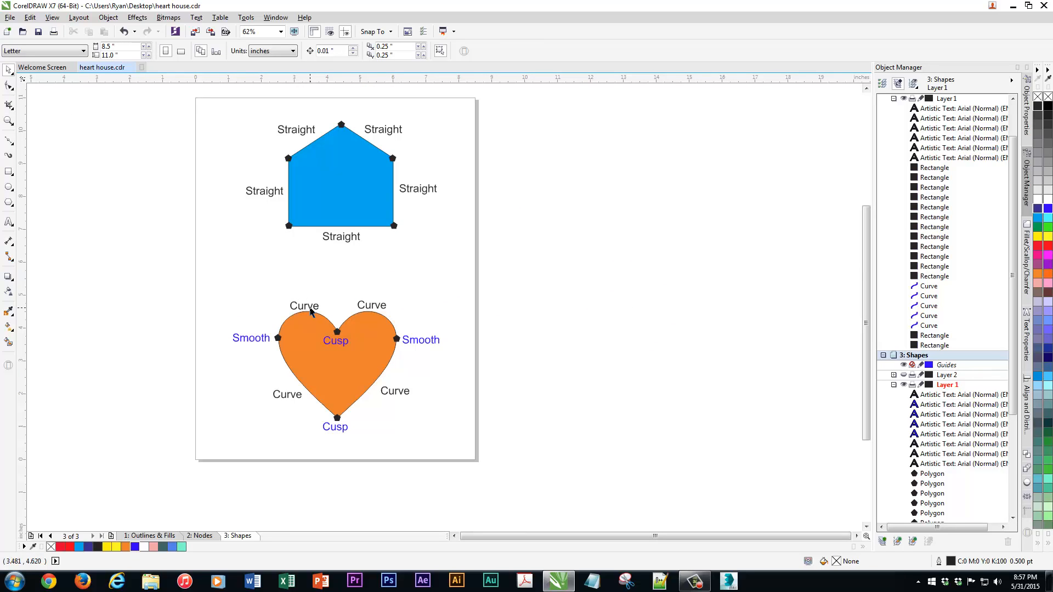
mouse_move(295, 285)
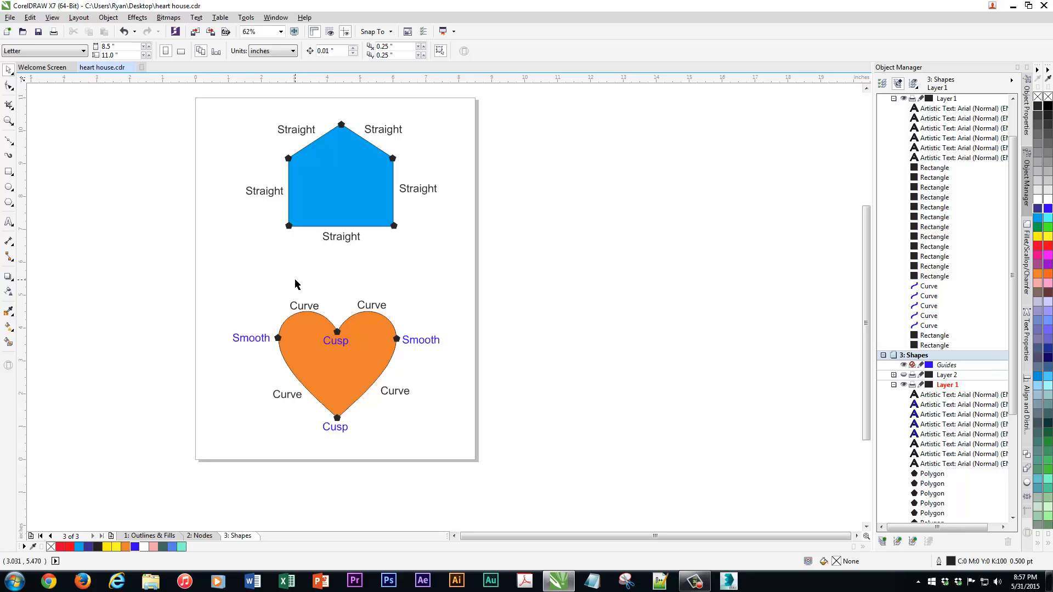
mouse_move(276, 265)
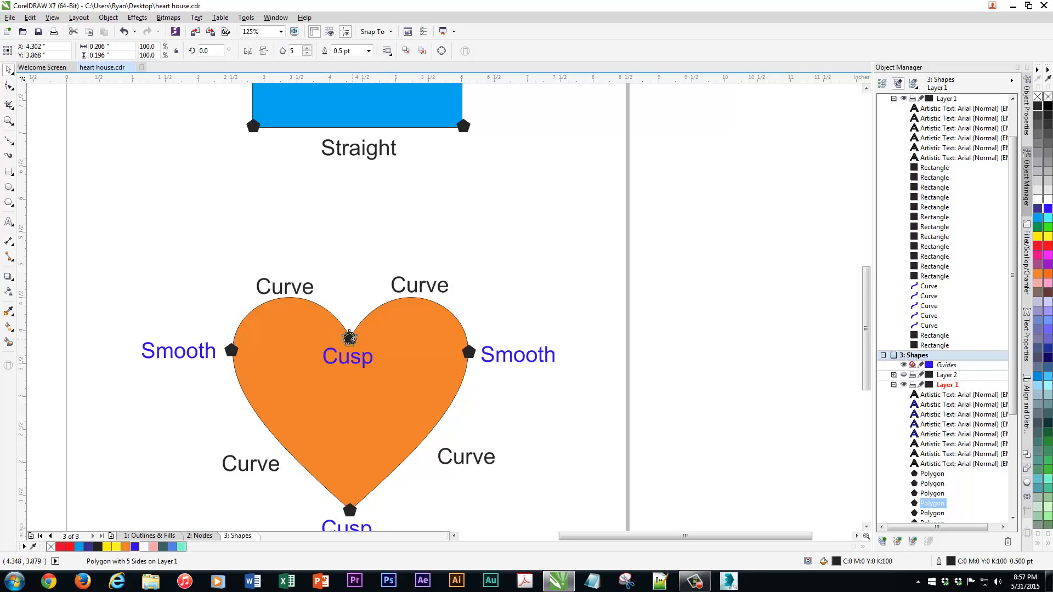
left_click(349, 338)
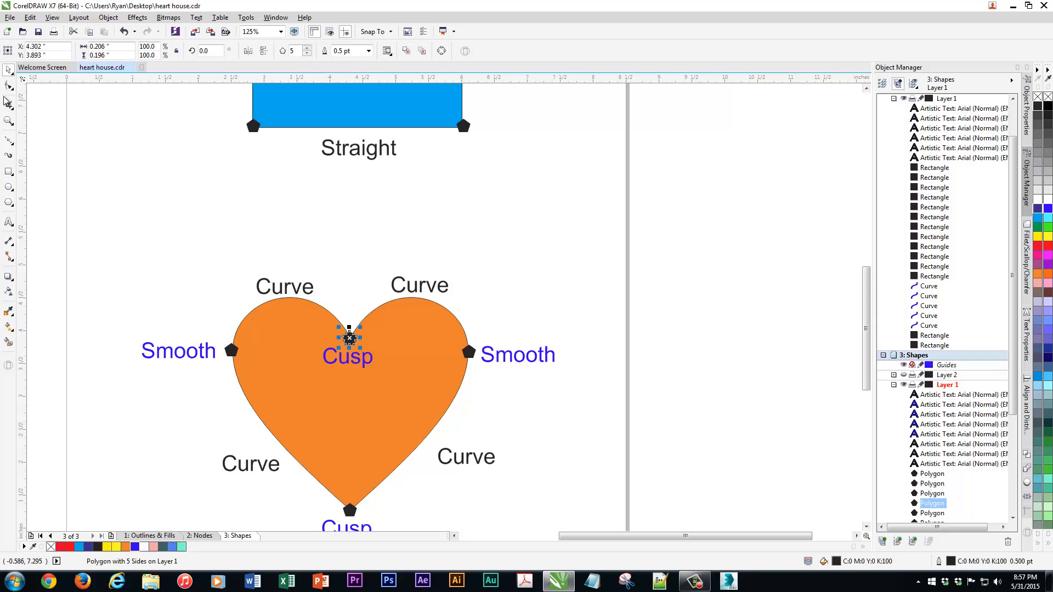
left_click(9, 87)
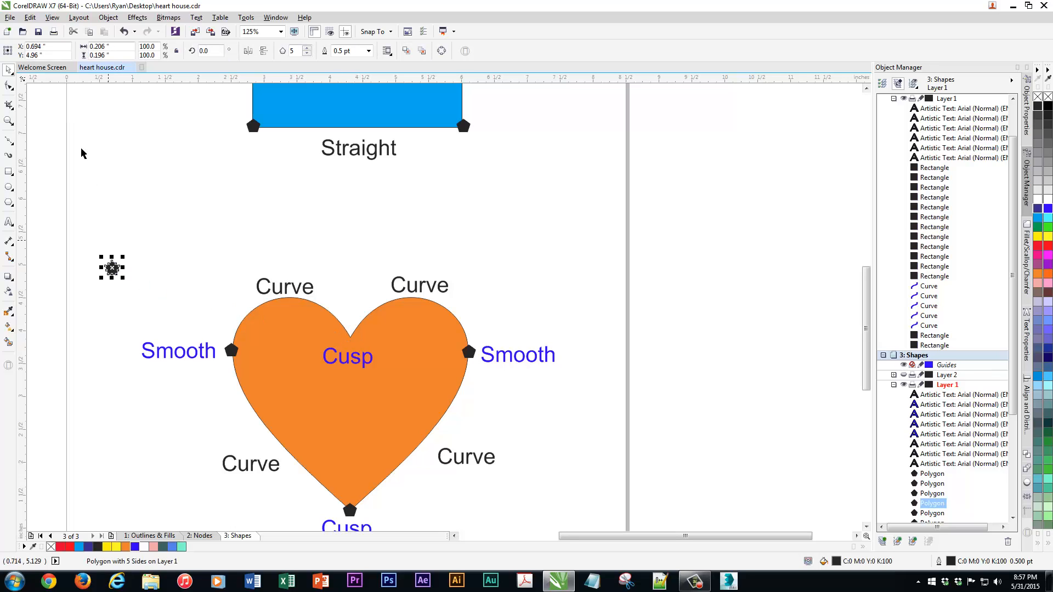
left_click(9, 91)
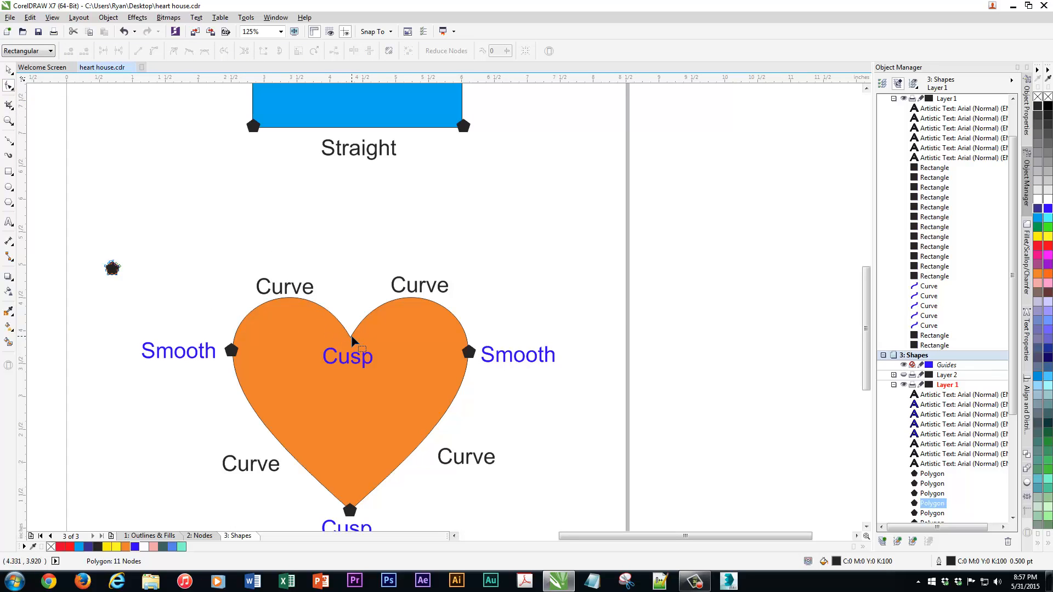
left_click(351, 341)
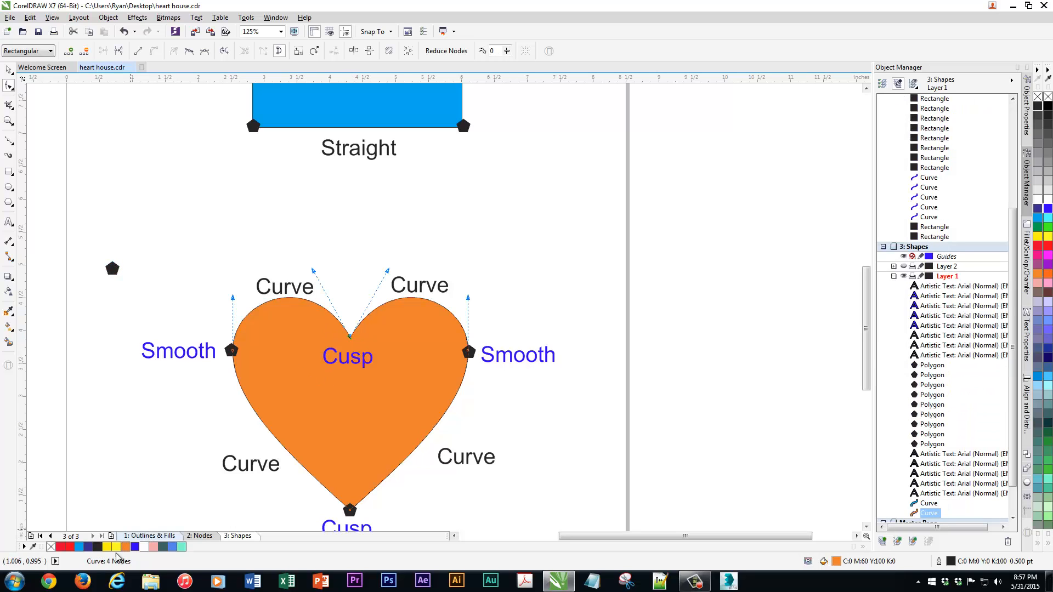
mouse_move(184, 578)
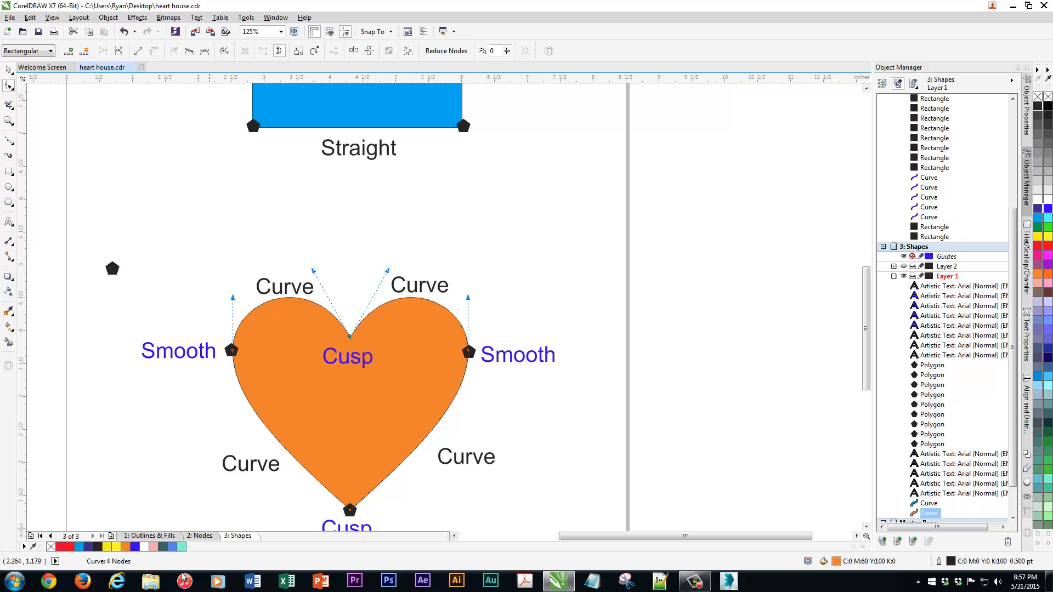
mouse_move(368, 337)
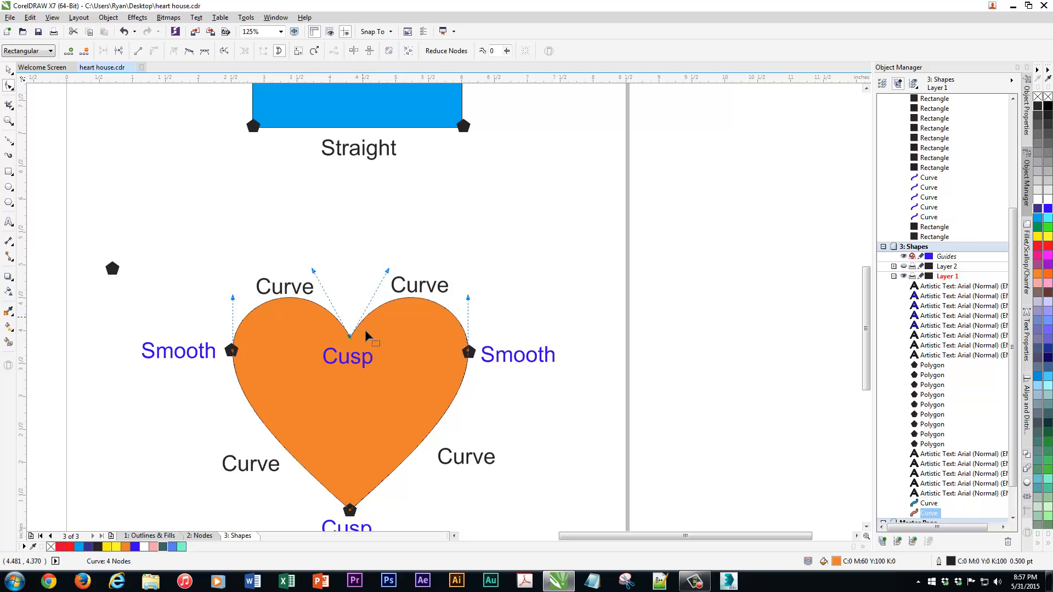
mouse_move(316, 278)
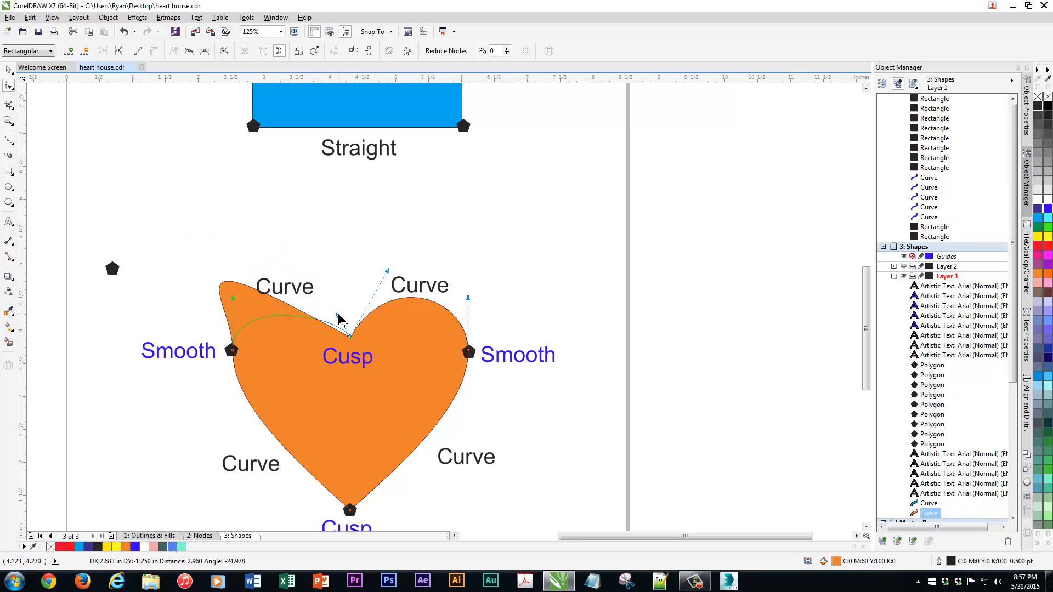
left_click_drag(342, 319, 213, 138)
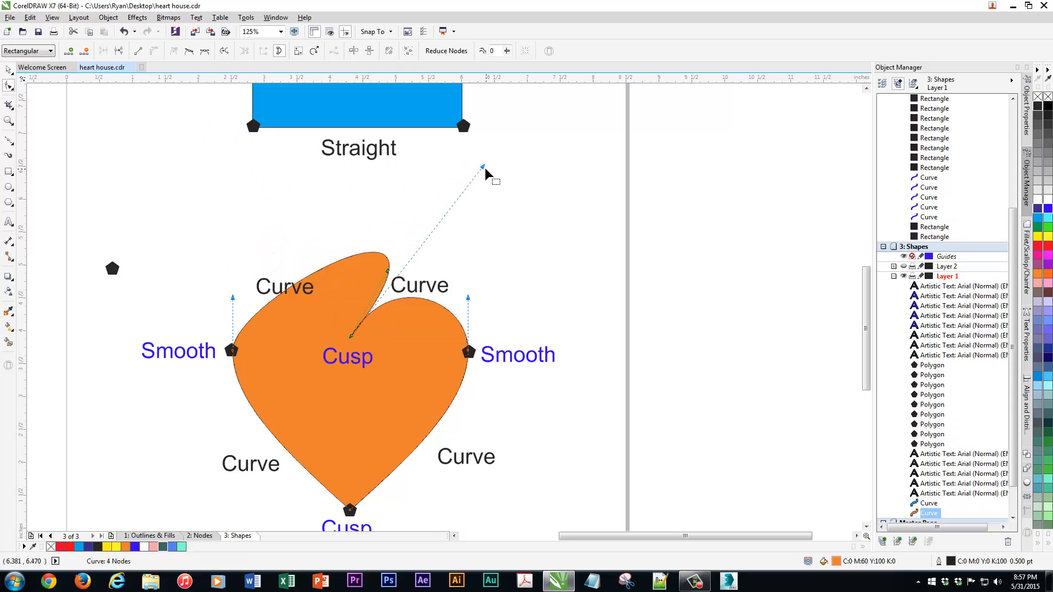
left_click_drag(483, 167, 308, 235)
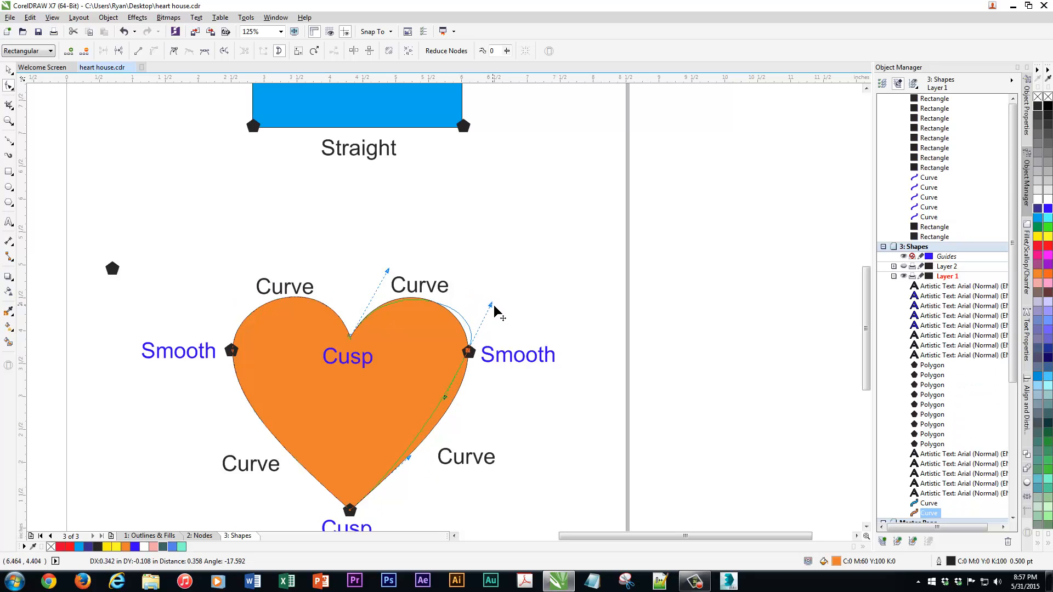
left_click_drag(489, 306, 443, 303)
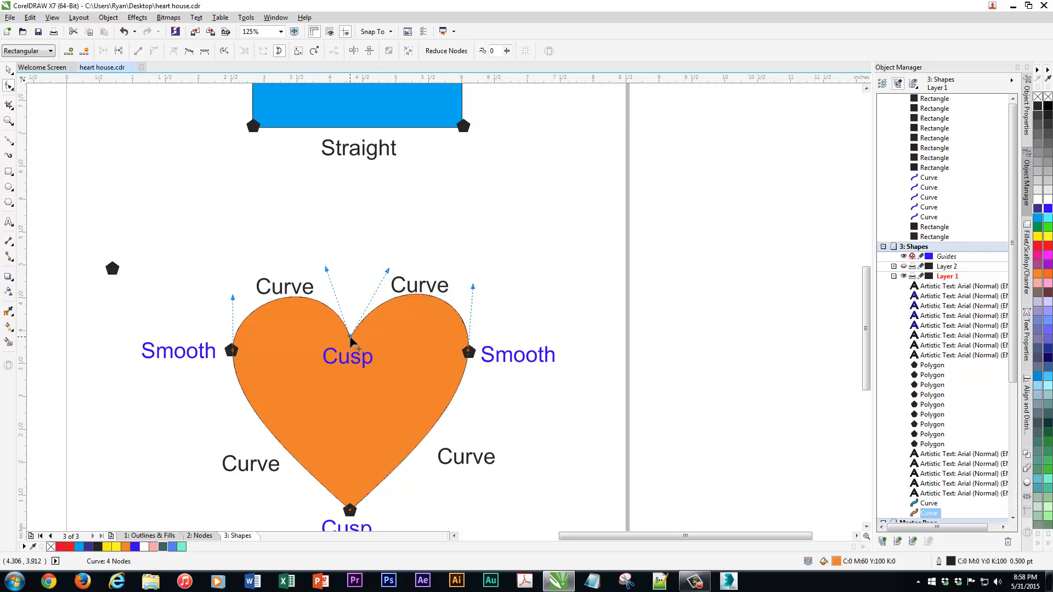
mouse_move(380, 302)
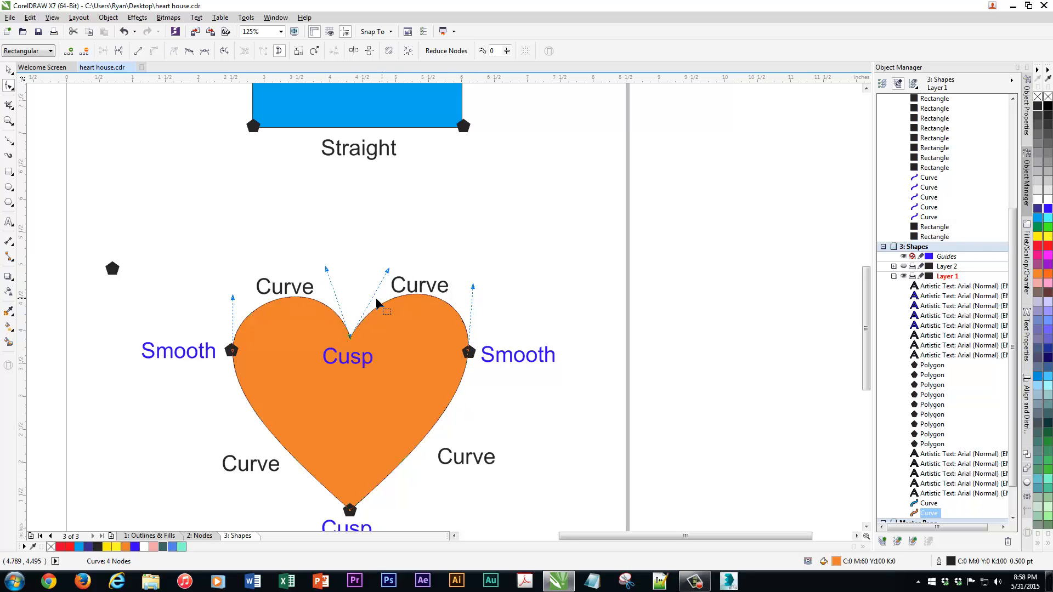
left_click_drag(382, 303, 320, 275)
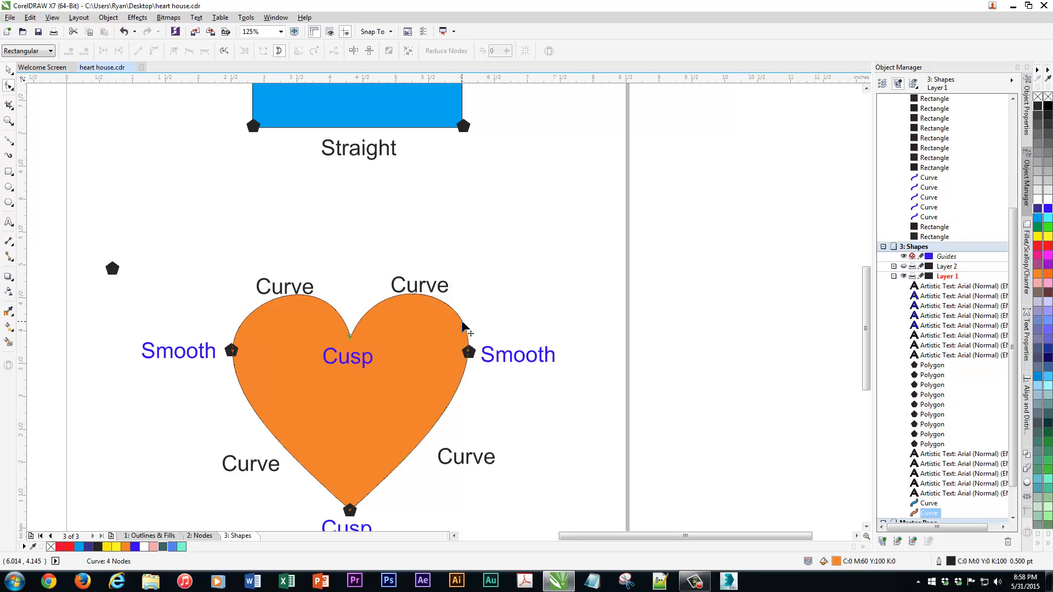
left_click(468, 352)
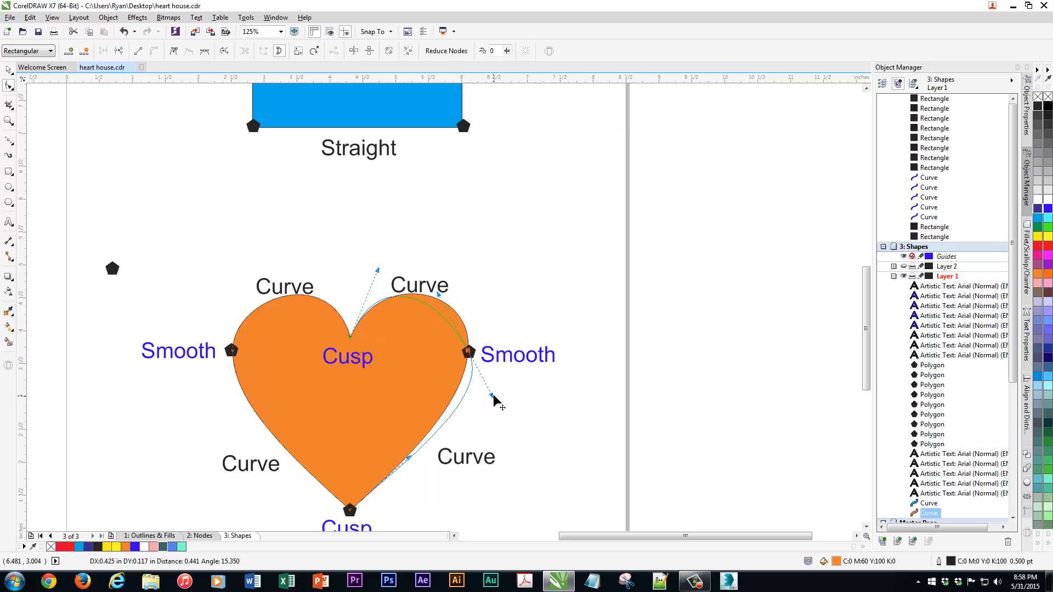
left_click_drag(494, 396, 486, 402)
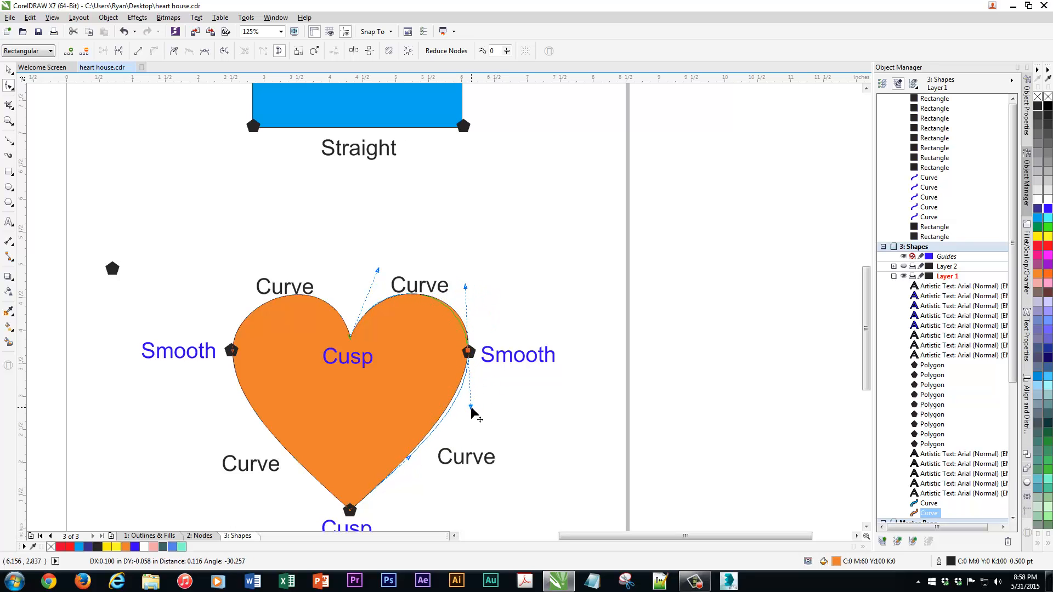
type("62")
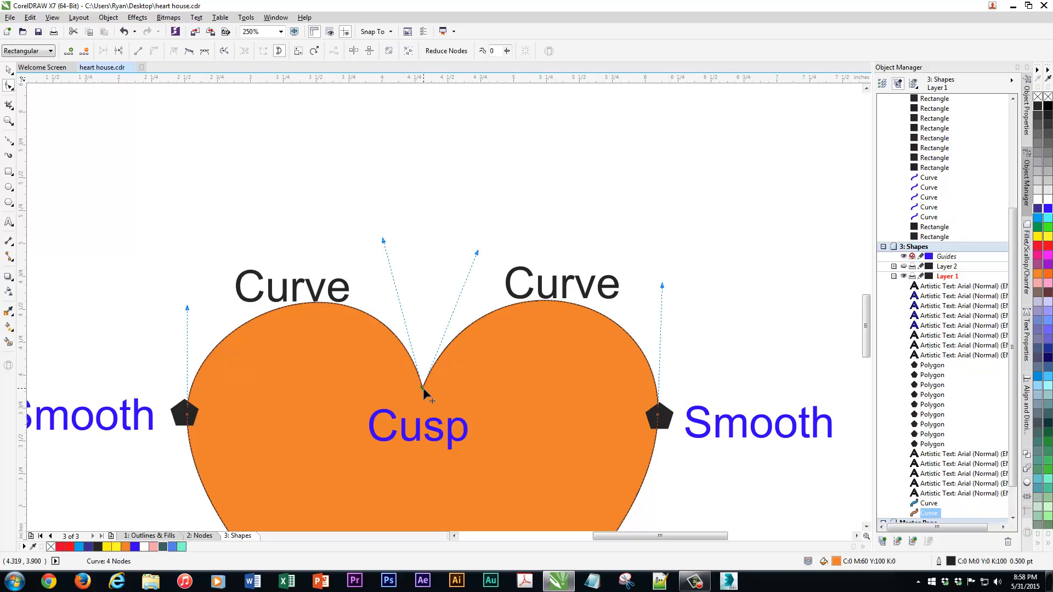
Step: Make the heart's top notch node smooth and flatten the top into a gentle wave
right_click(423, 392)
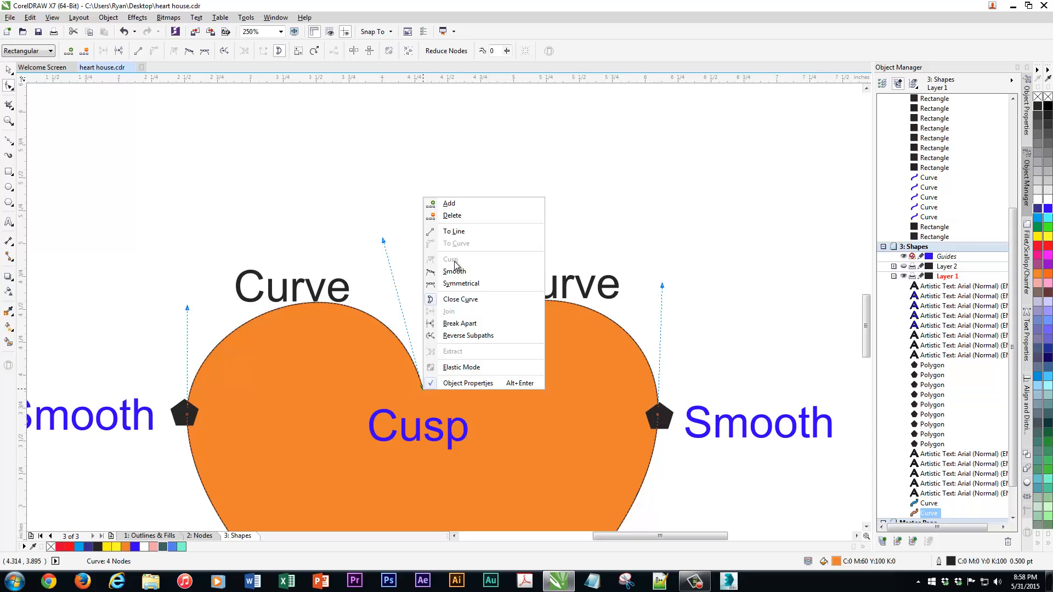
mouse_move(459, 247)
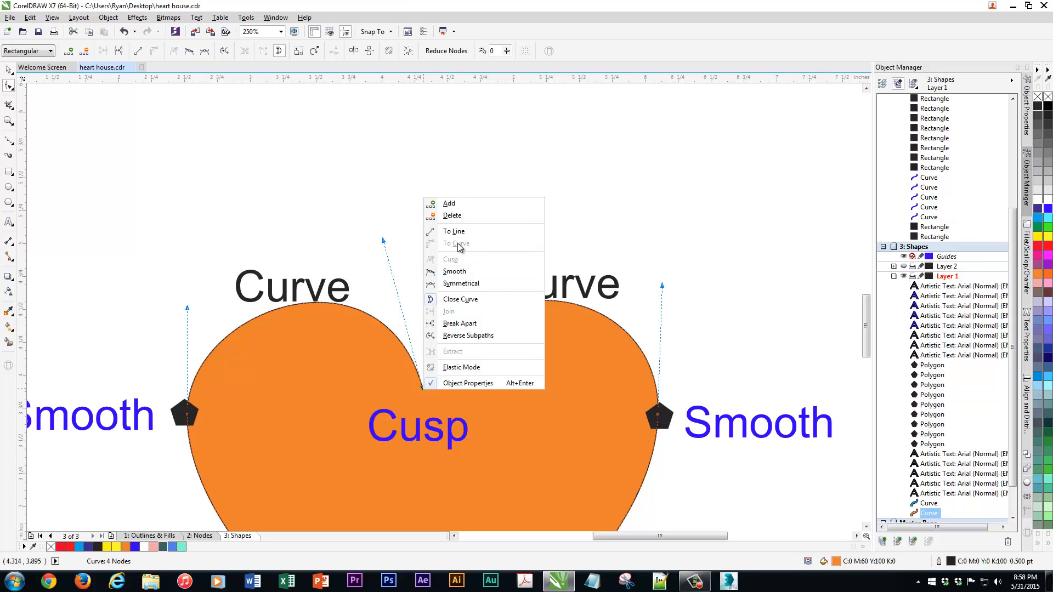
mouse_move(421, 395)
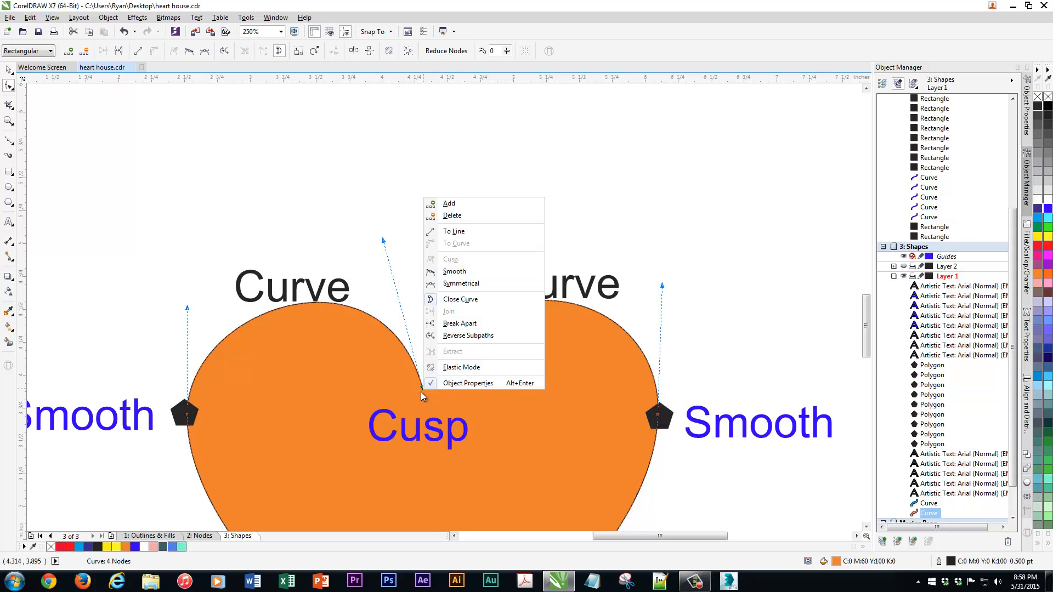
left_click(454, 271)
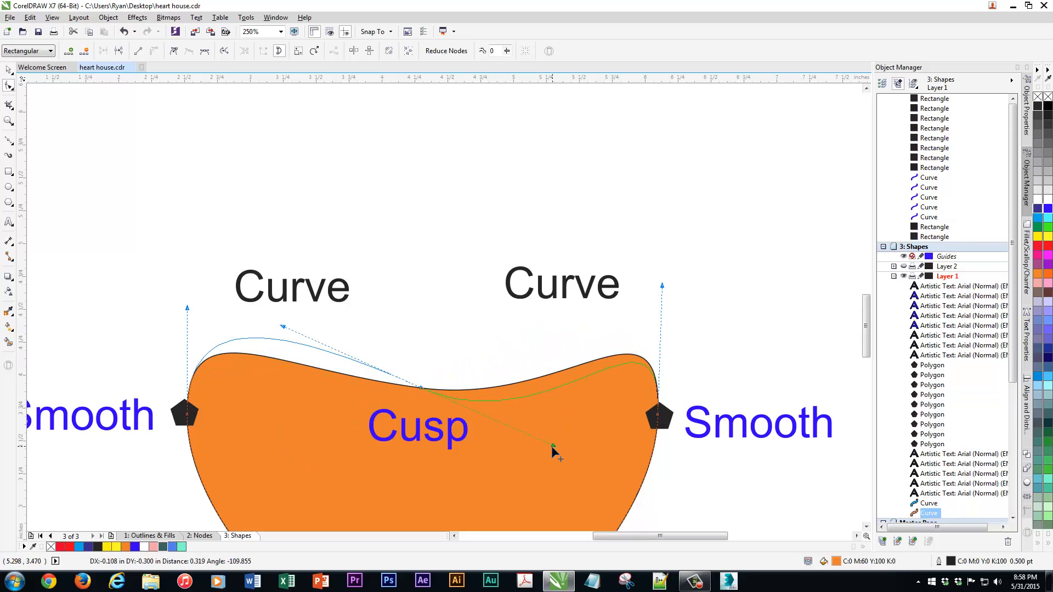
left_click_drag(554, 450, 424, 389)
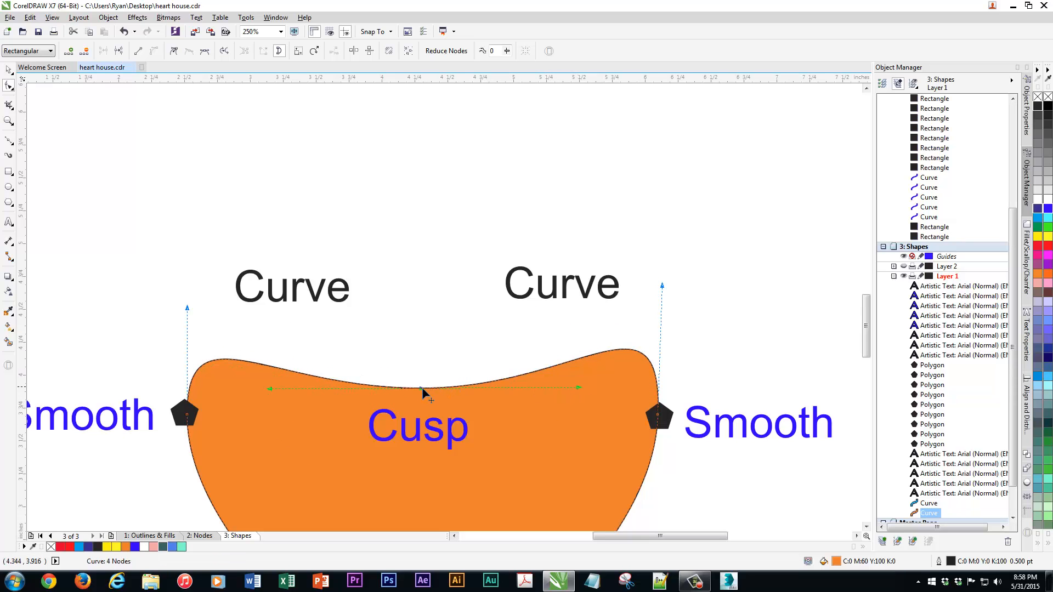
Step: Turn the top node back into a cusp and check node options on the lower left curve
right_click(424, 392)
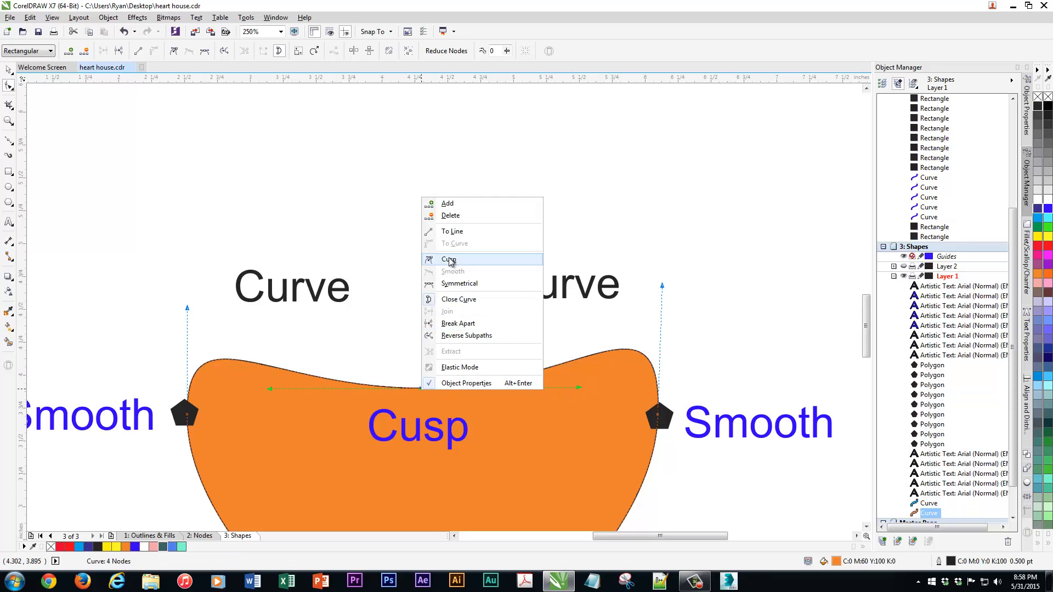
left_click(448, 260)
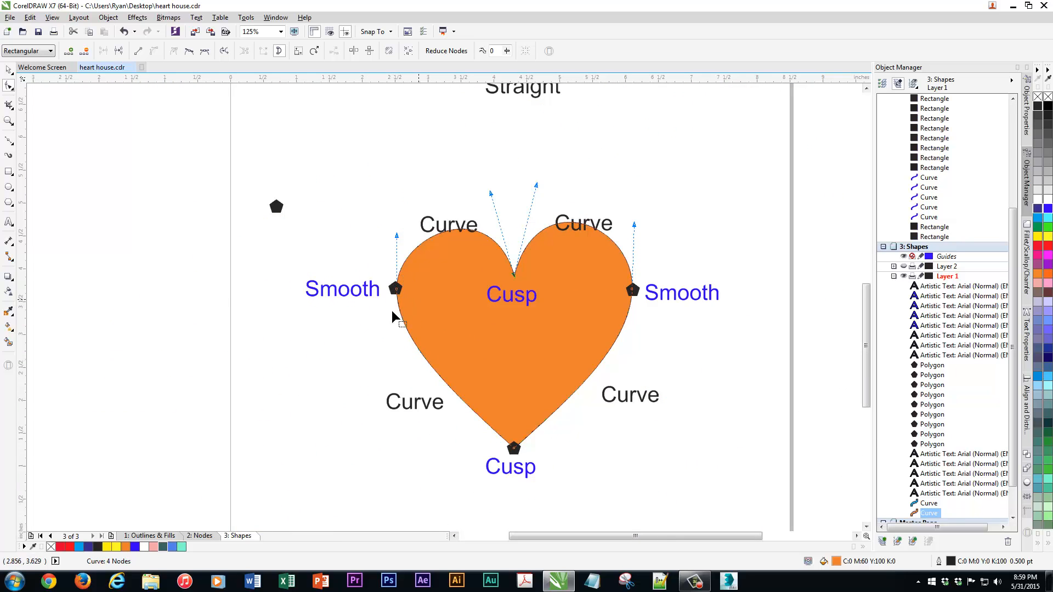
mouse_move(444, 382)
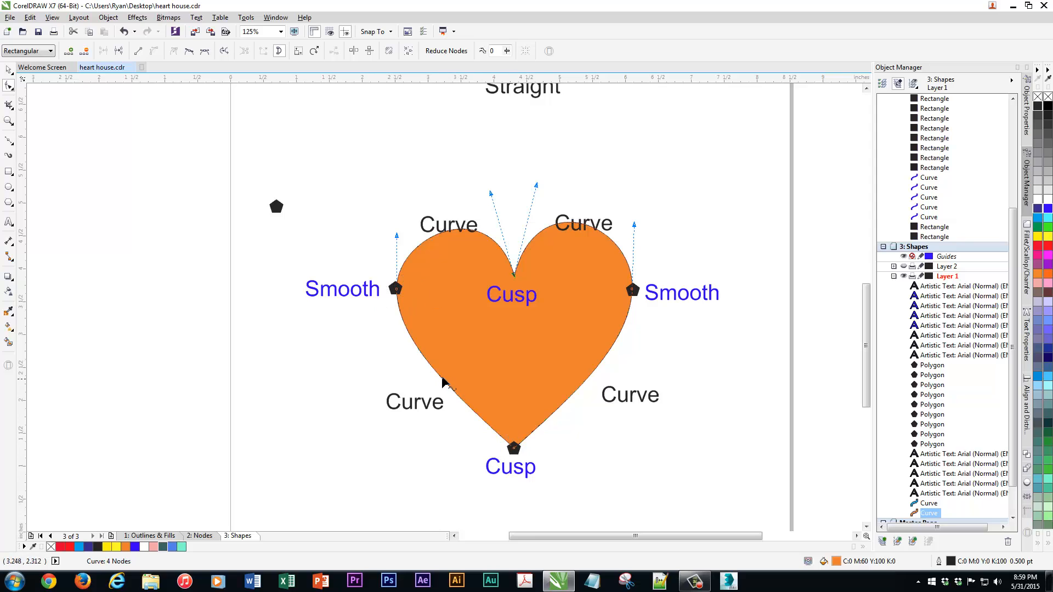
right_click(442, 377)
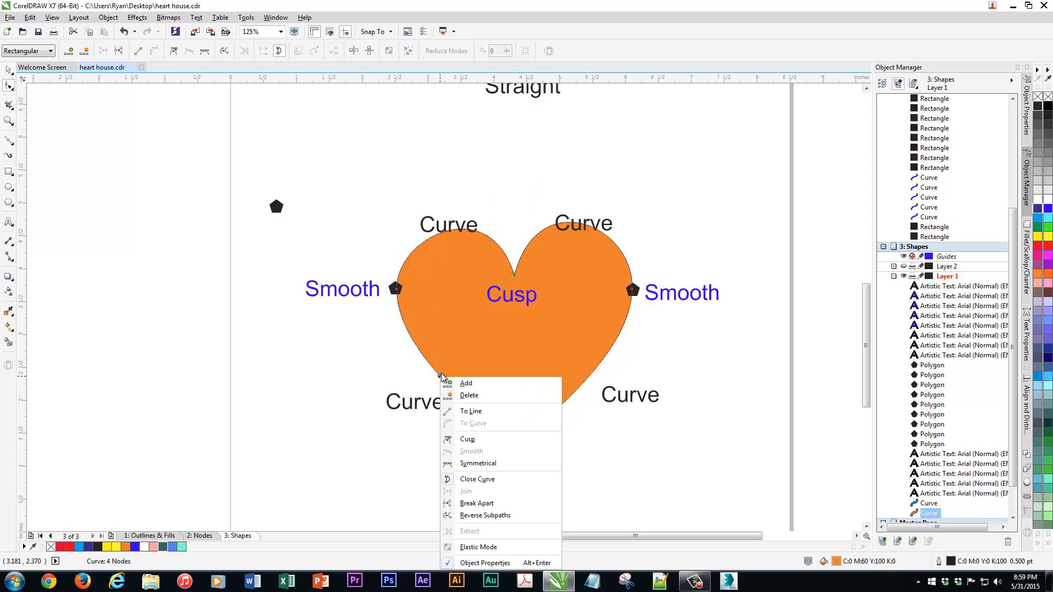
left_click(467, 438)
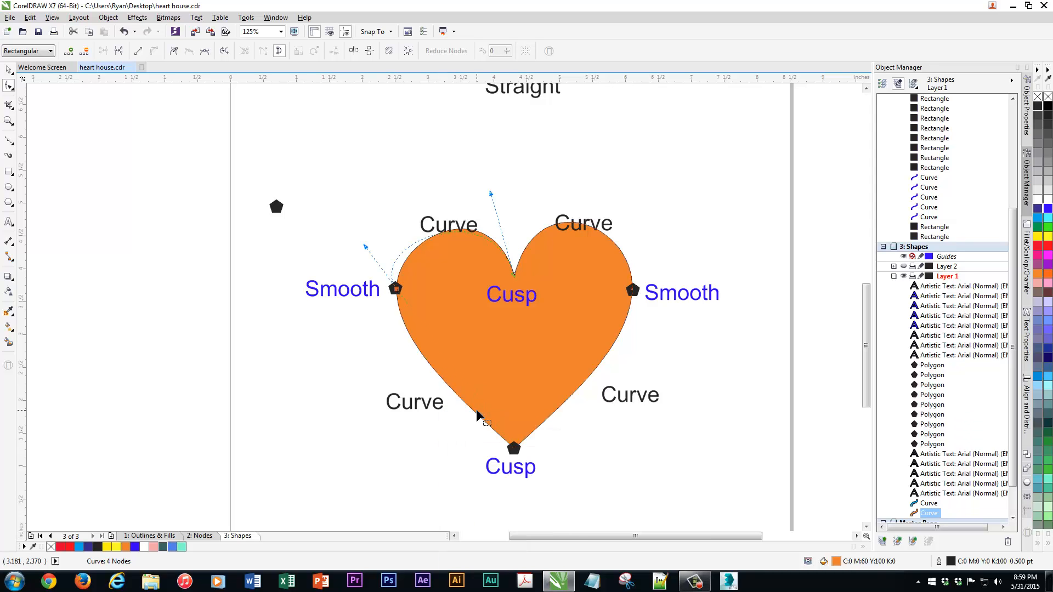
right_click(479, 417)
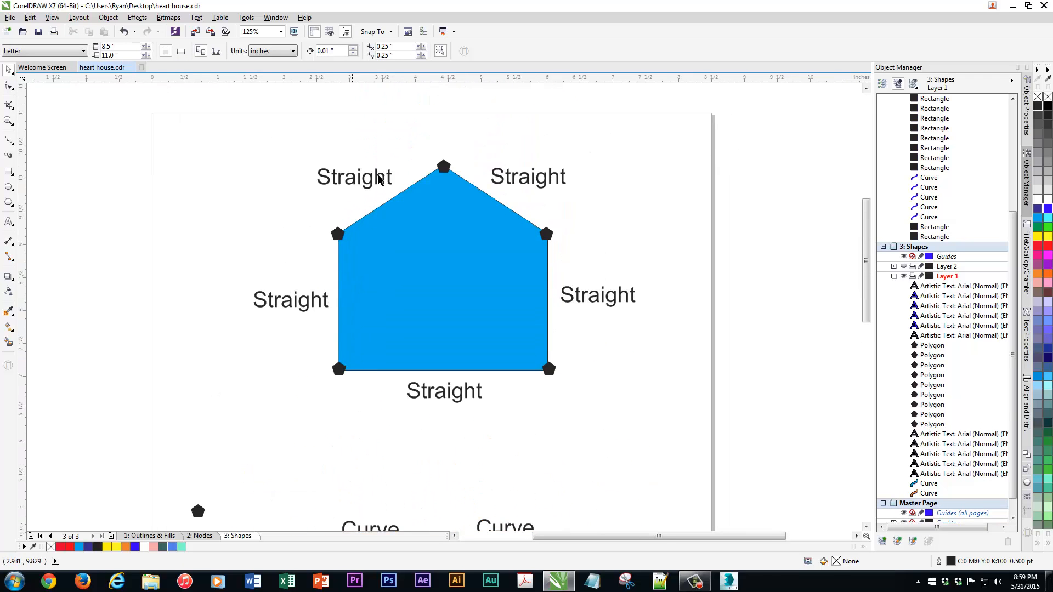
Step: Select the heart and zoom out to 62% so the house and heart both fit in view
scroll("down", 3)
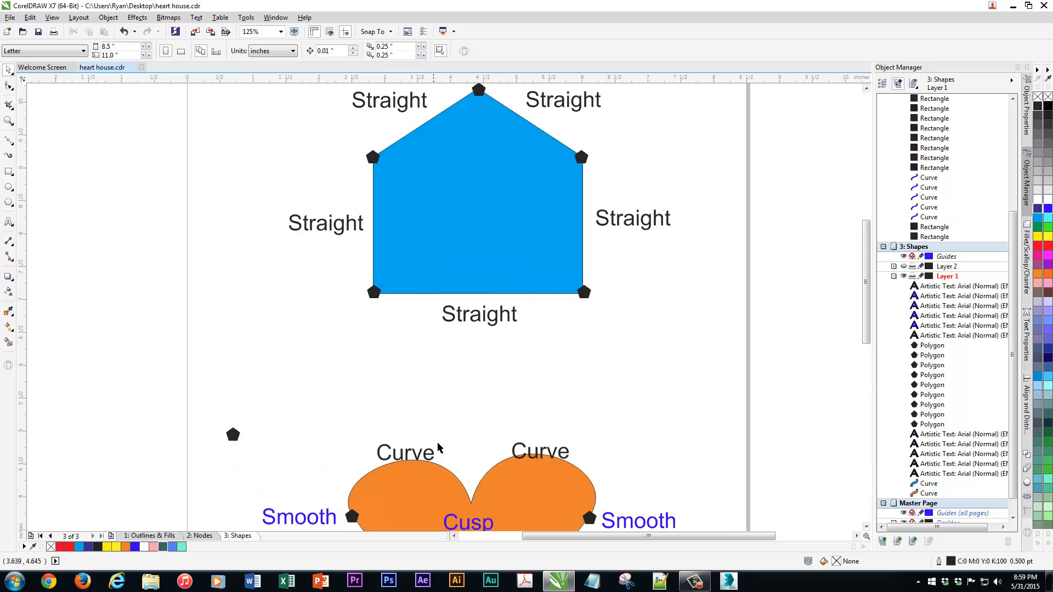
scroll("down", 3)
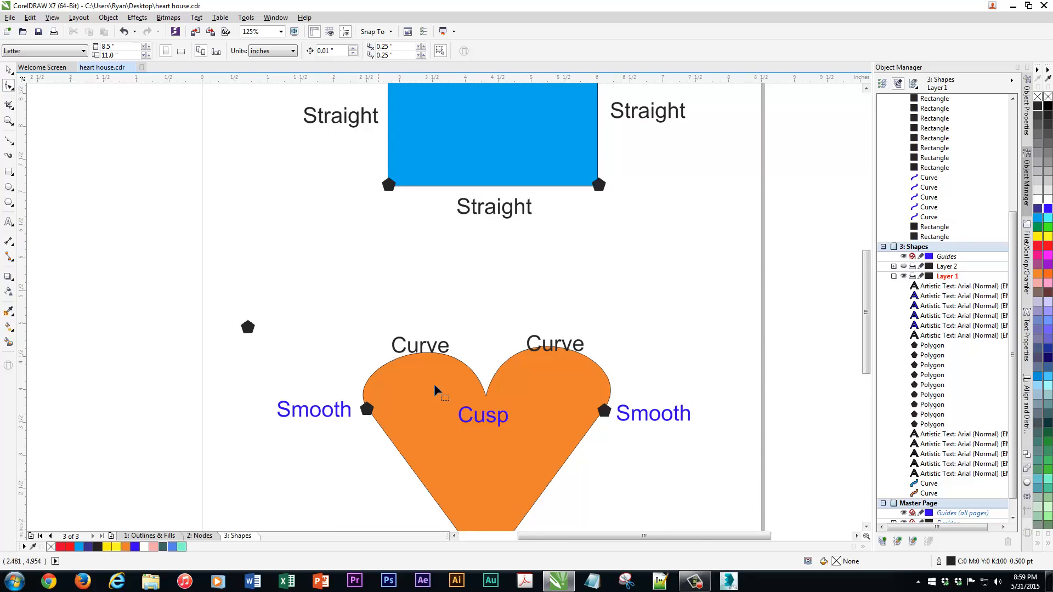
left_click(489, 399)
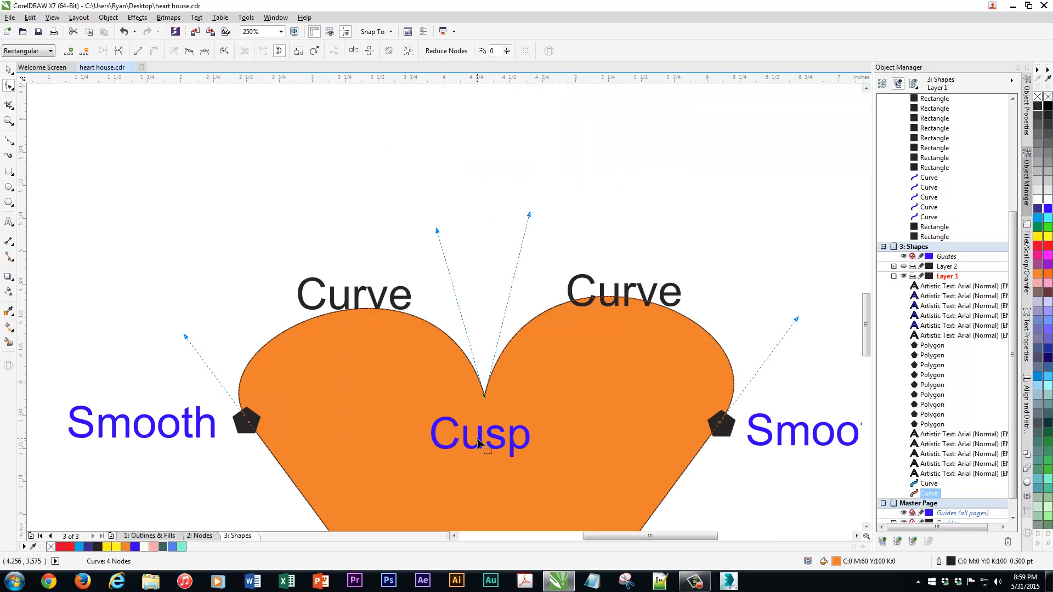
scroll("down", 3)
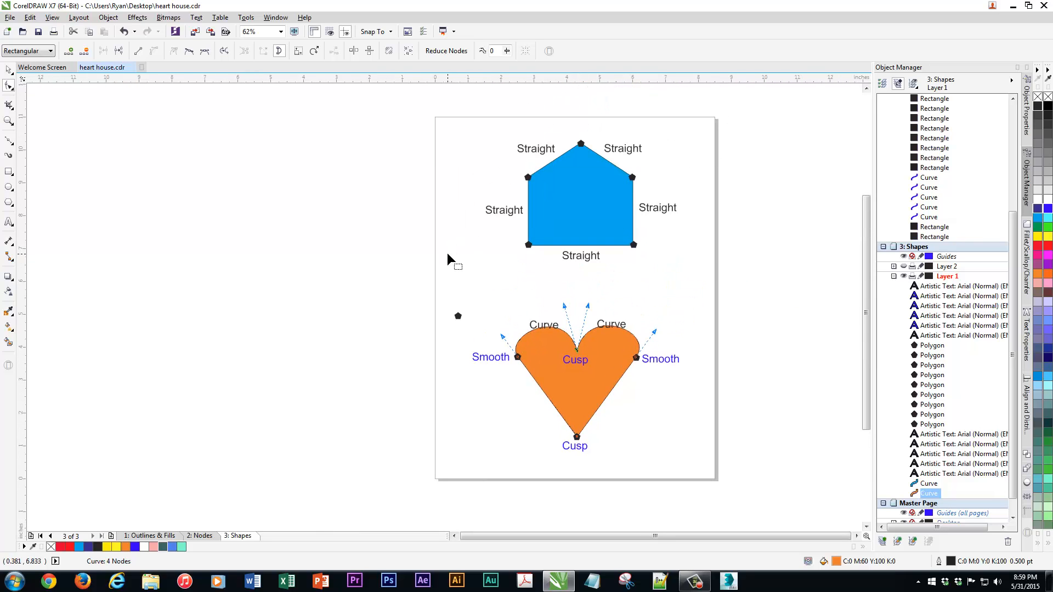
mouse_move(395, 298)
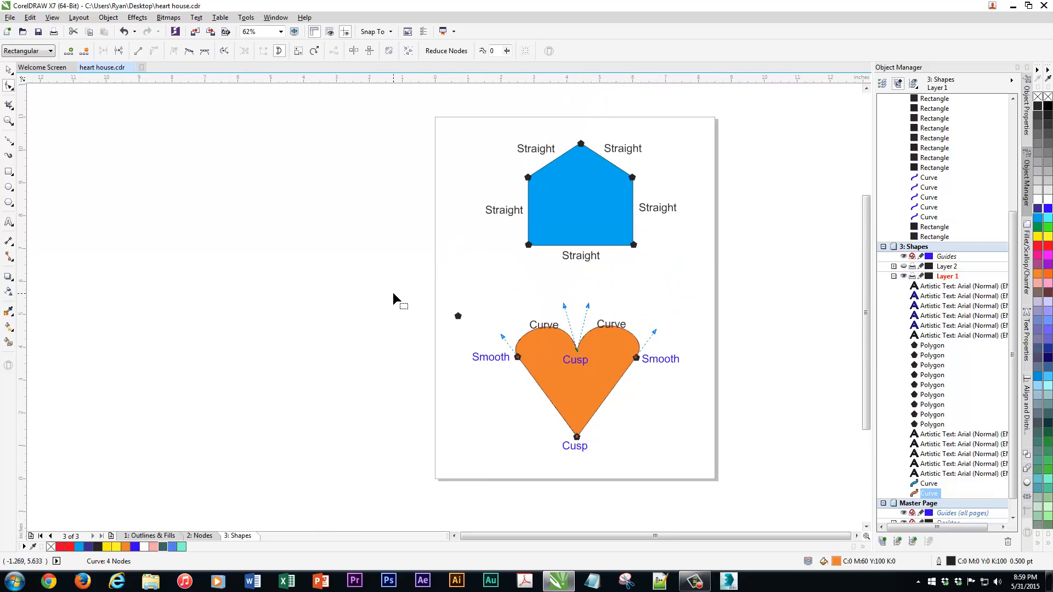
mouse_move(385, 294)
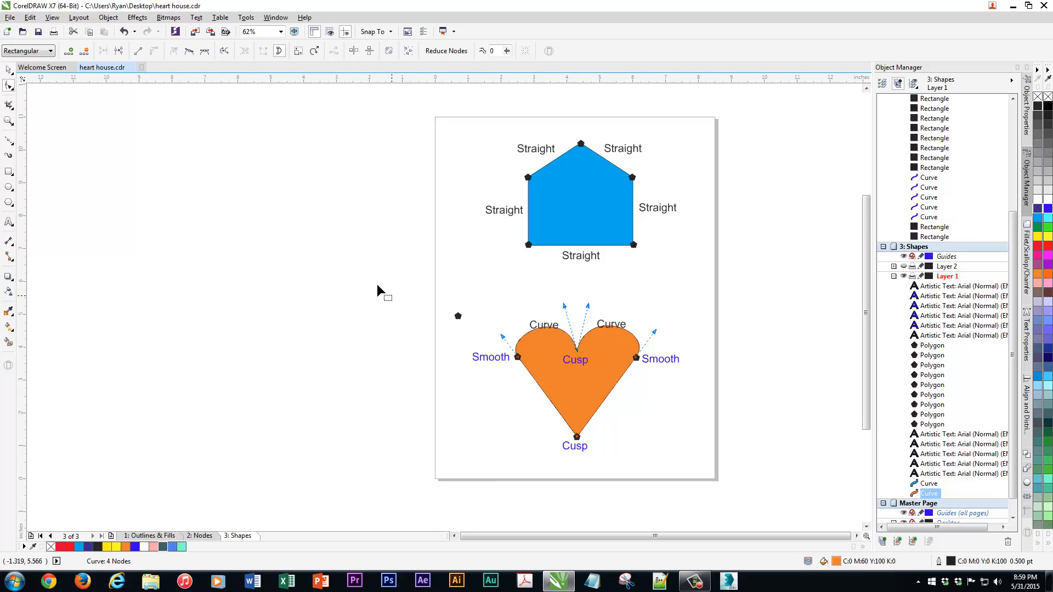